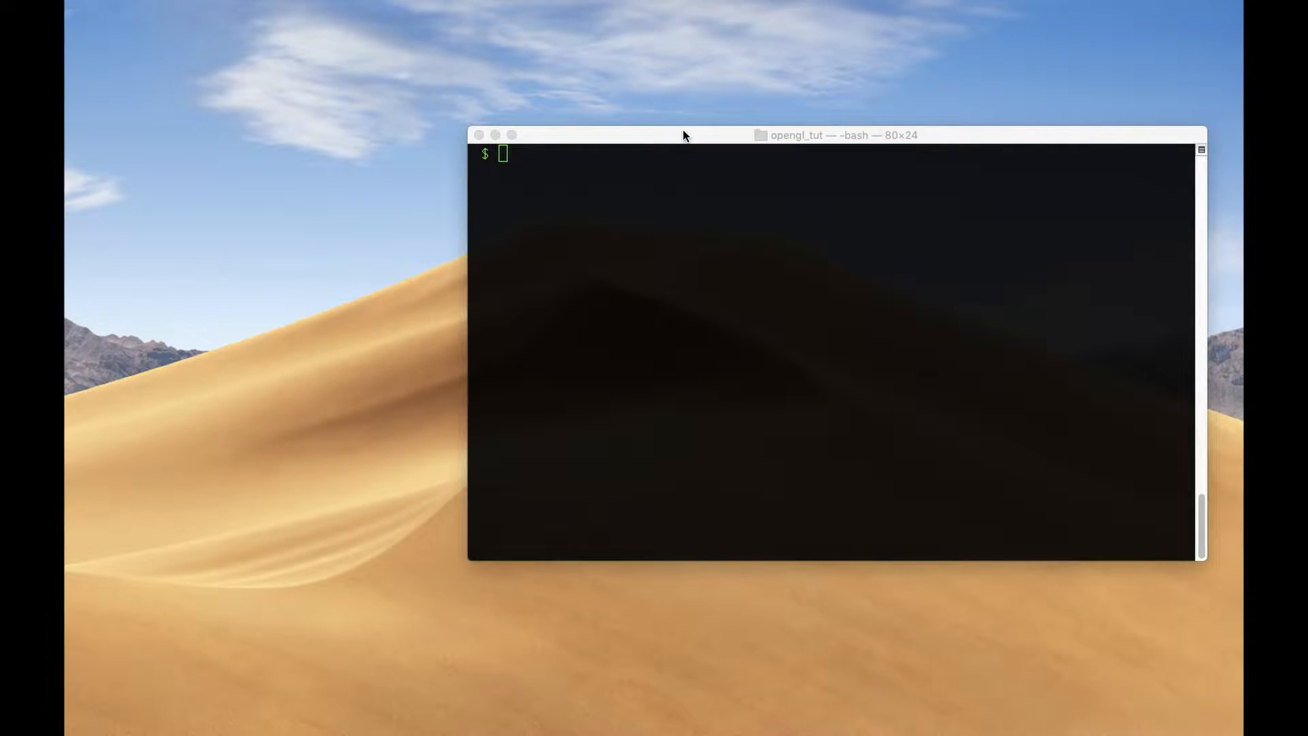
List the folder, show main.c, compile it with clang and run ./a.out to print hello.
left_click(692, 379)
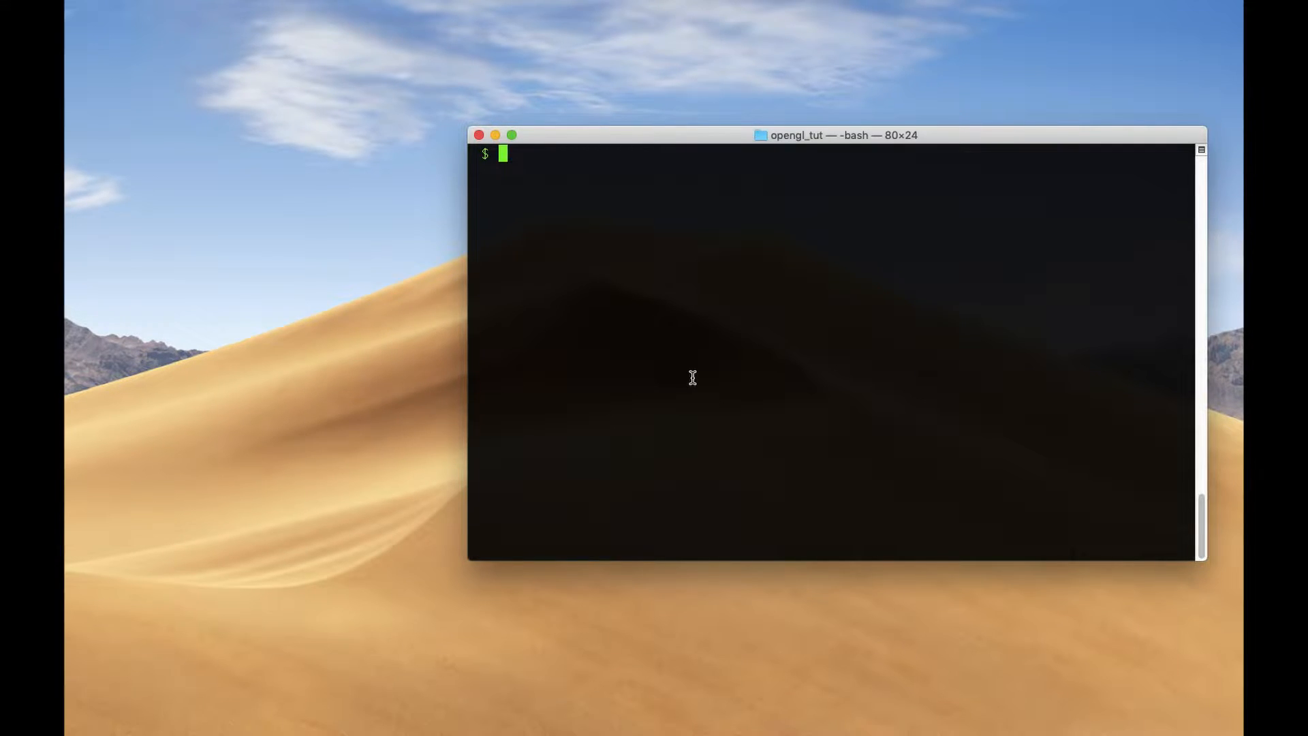
type("ls")
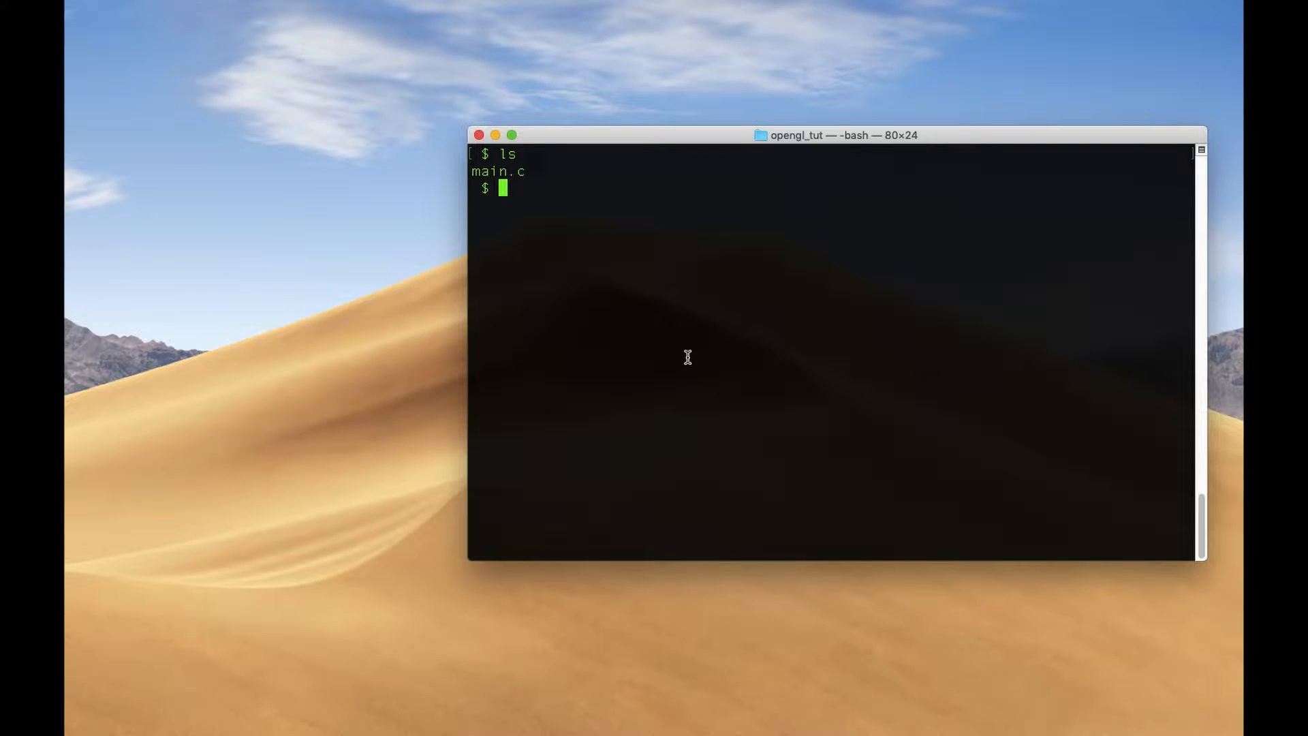
type("cat main.")
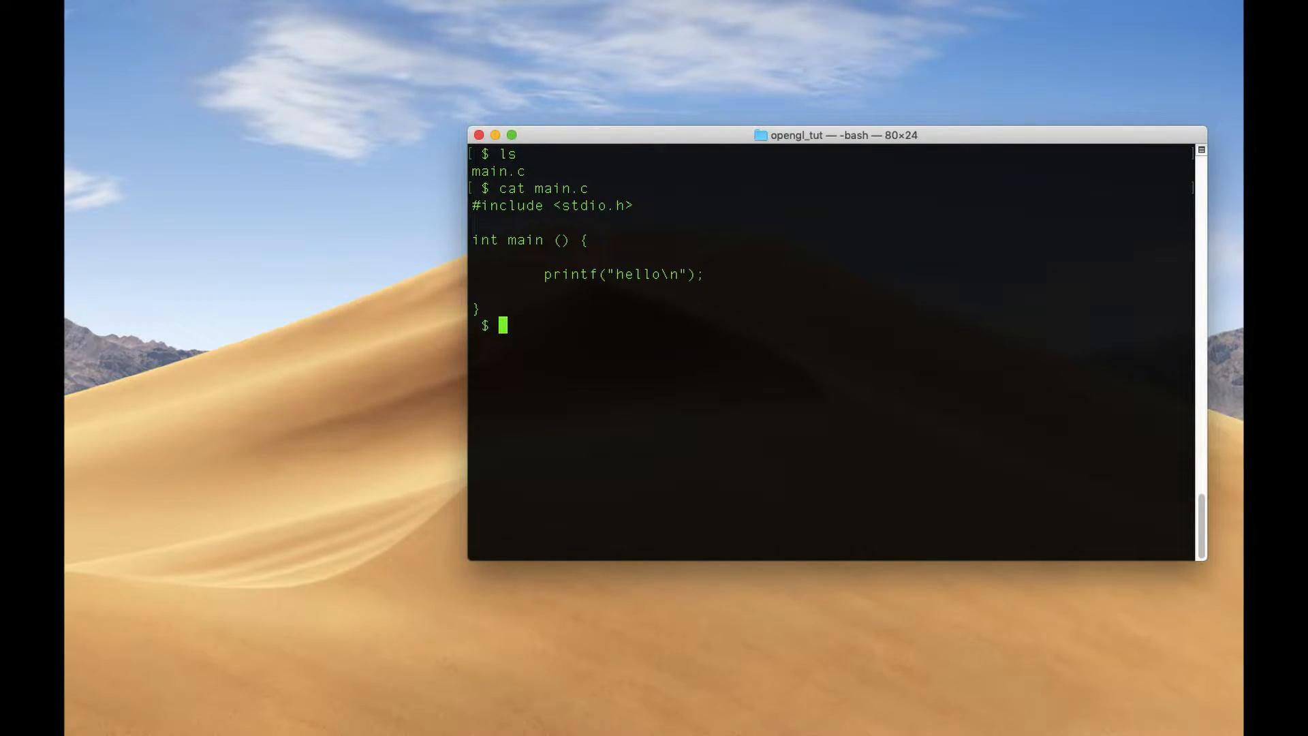
type("cla")
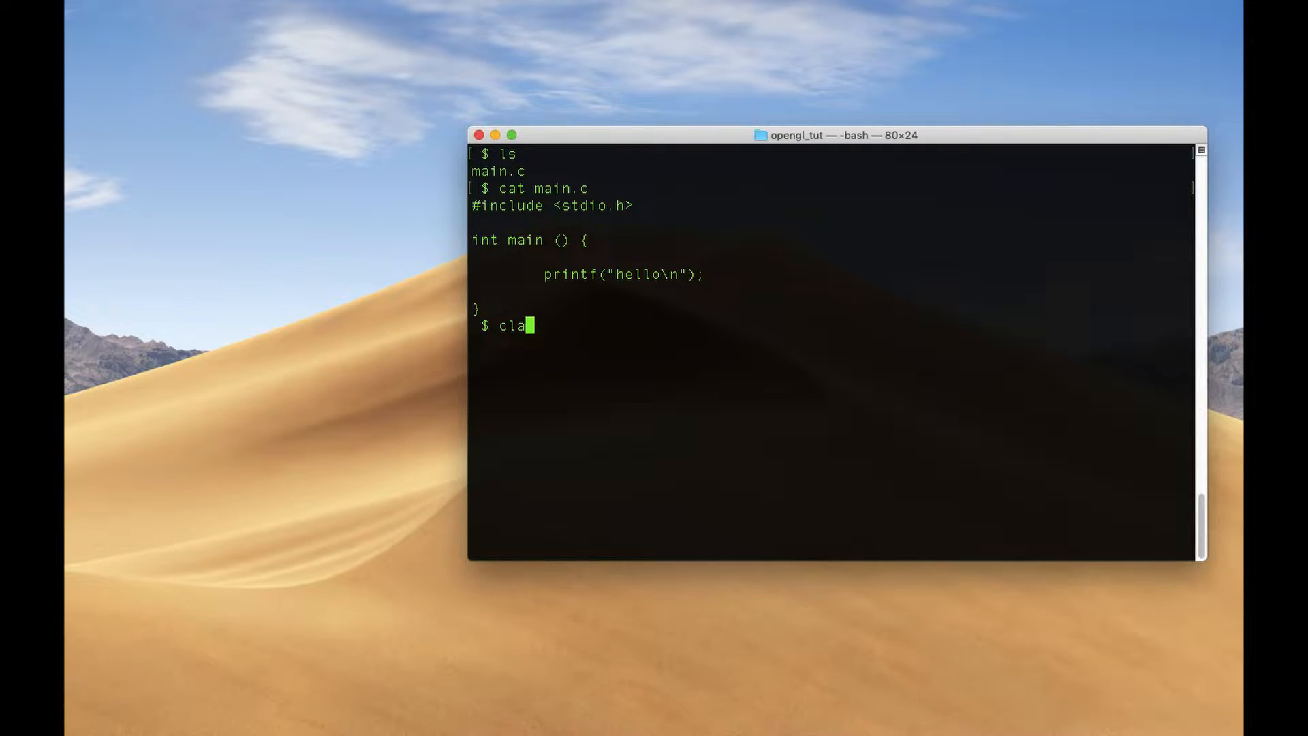
type("ng main.c")
type("ls")
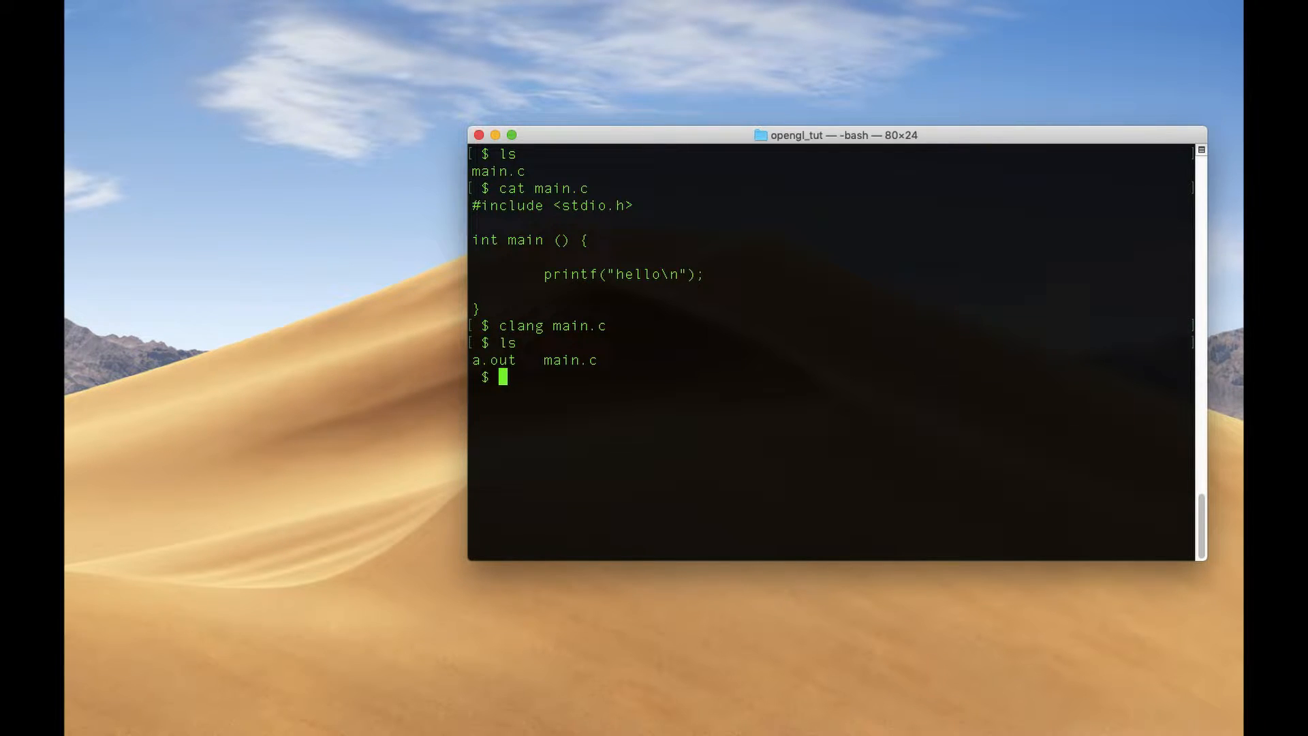
type("./a.out")
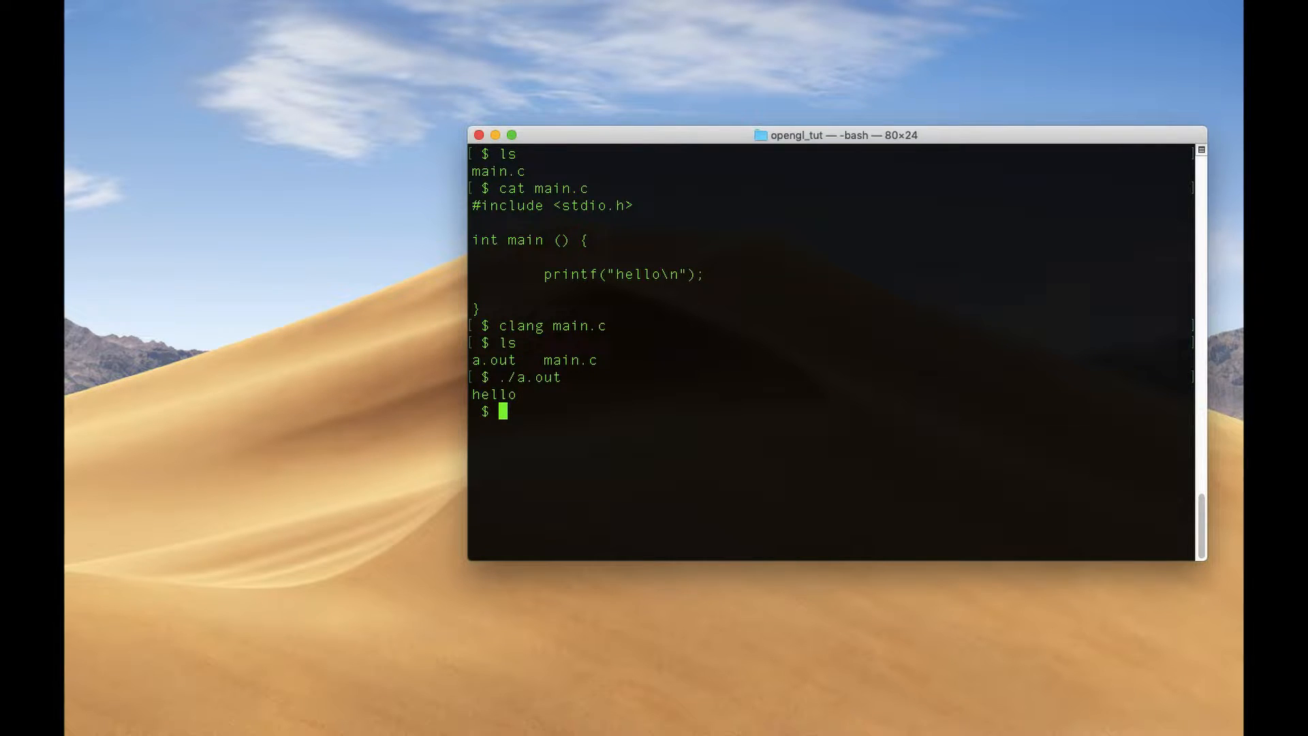
mouse_move(684, 353)
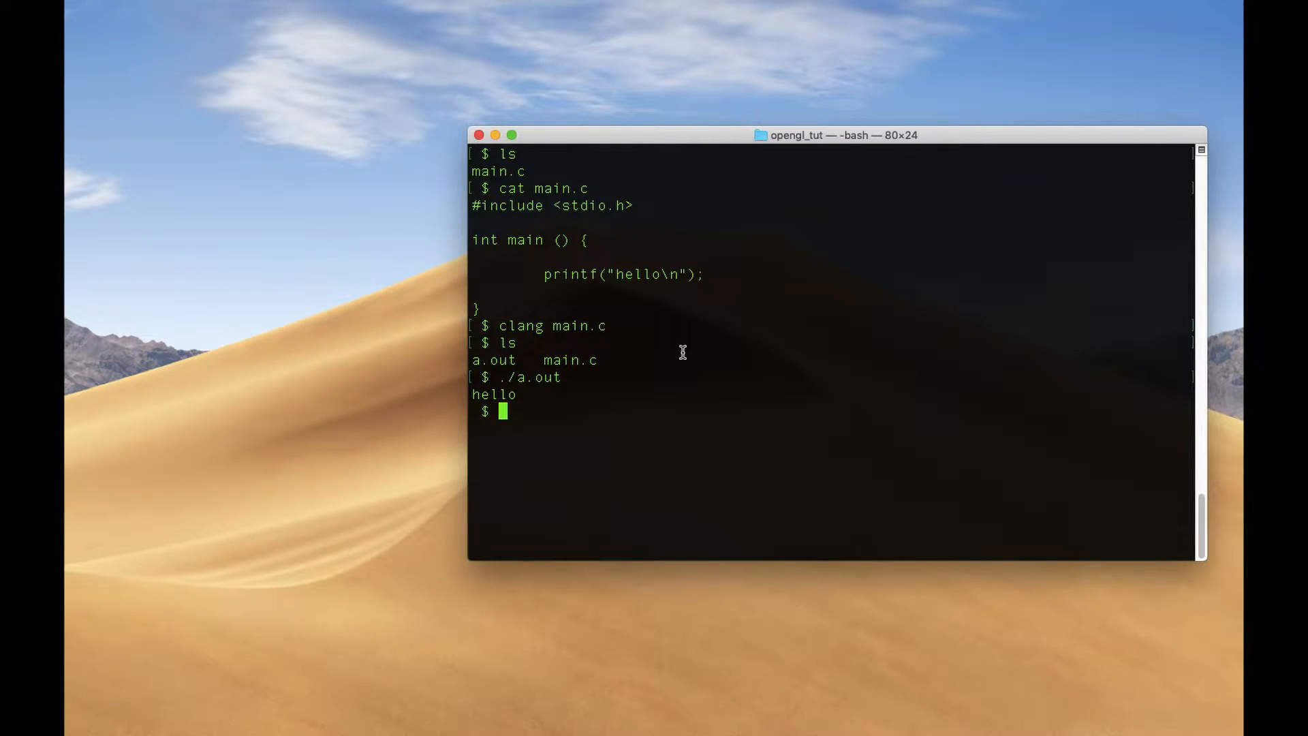
type("clea")
type("brew")
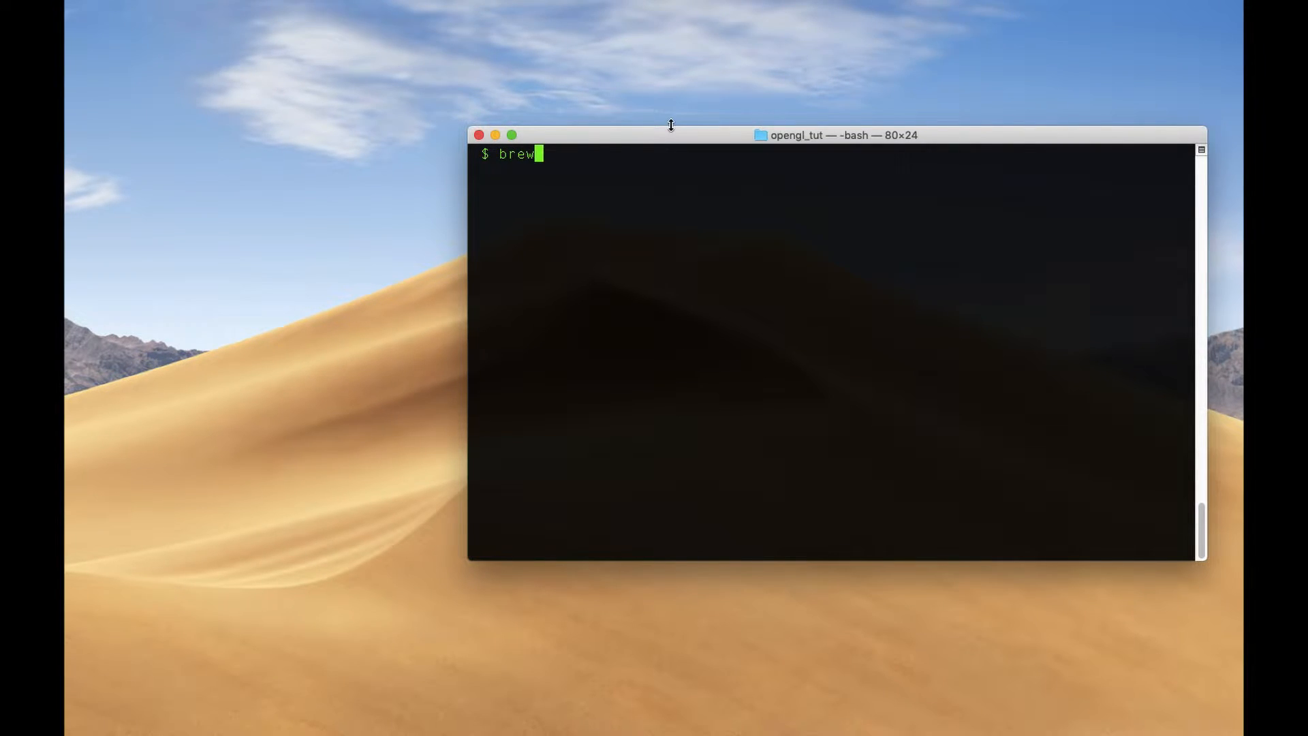
Fix and then discard the partly typed command with Ctrl+U.
left_click_drag(670, 135, 667, 131)
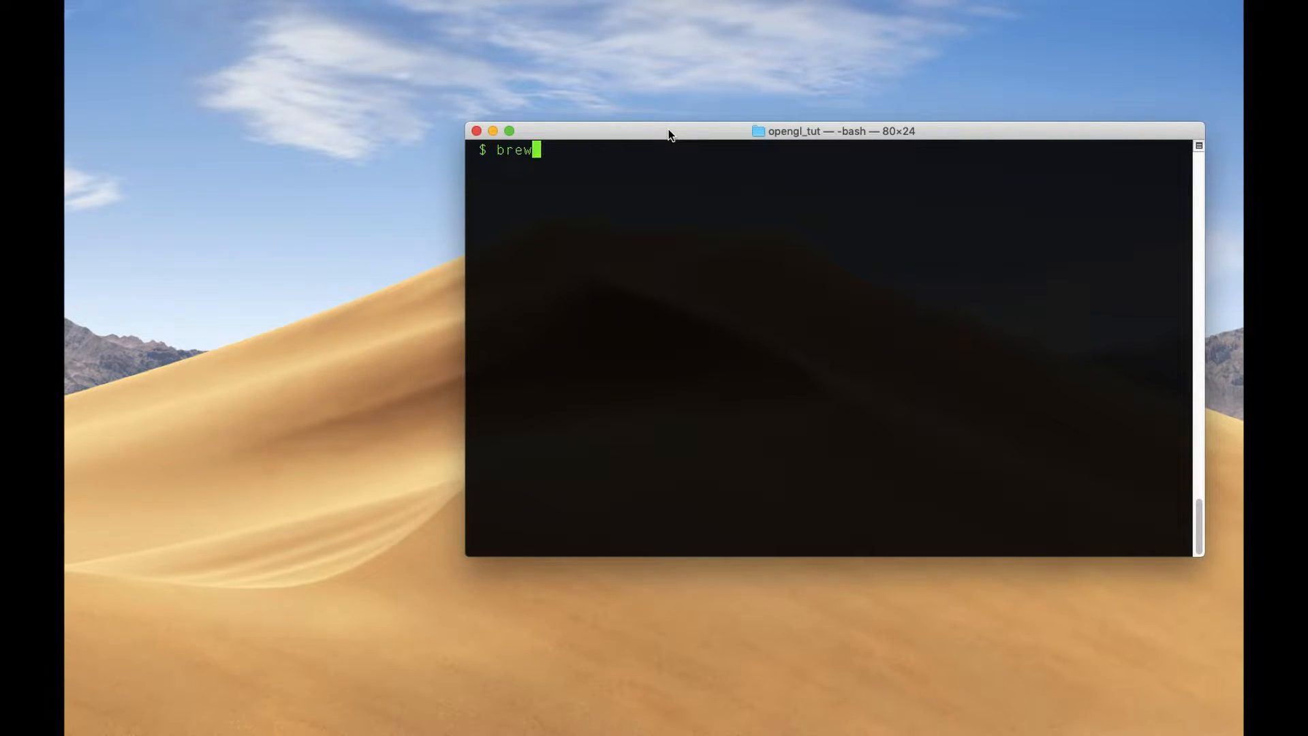
key("Backspace")
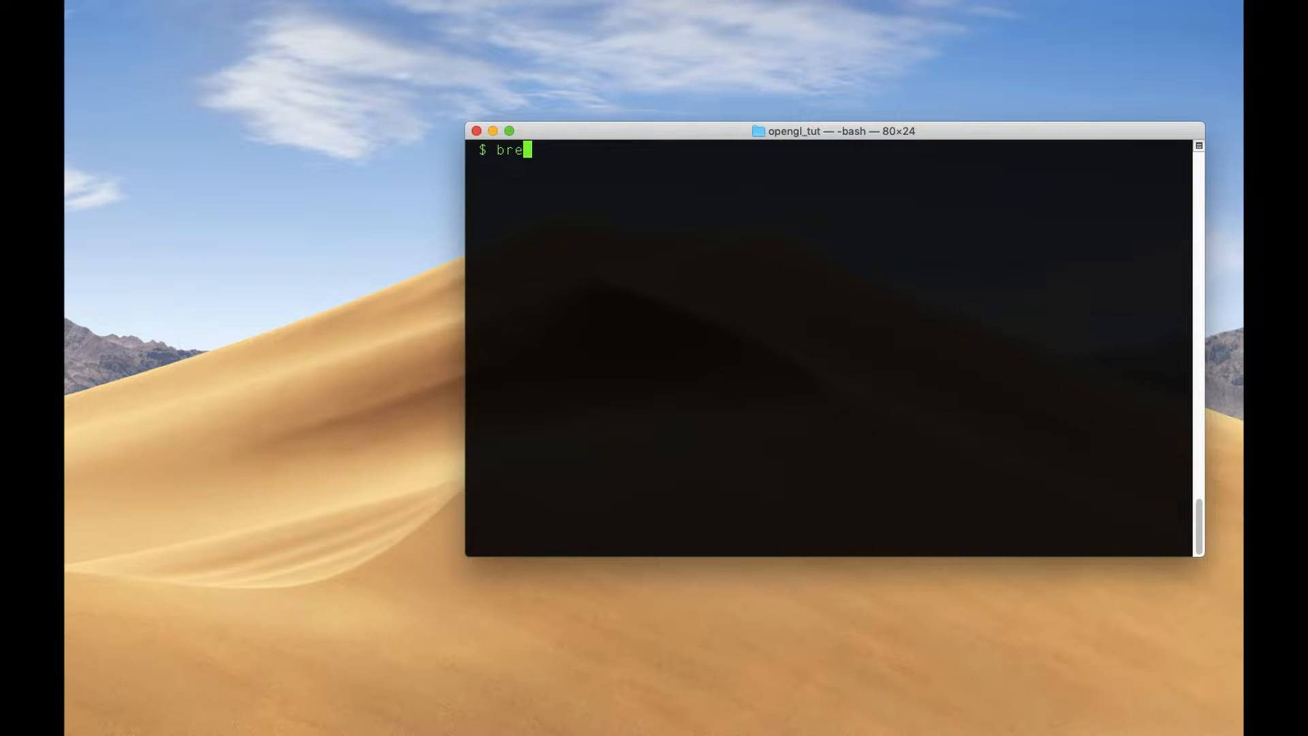
type("w")
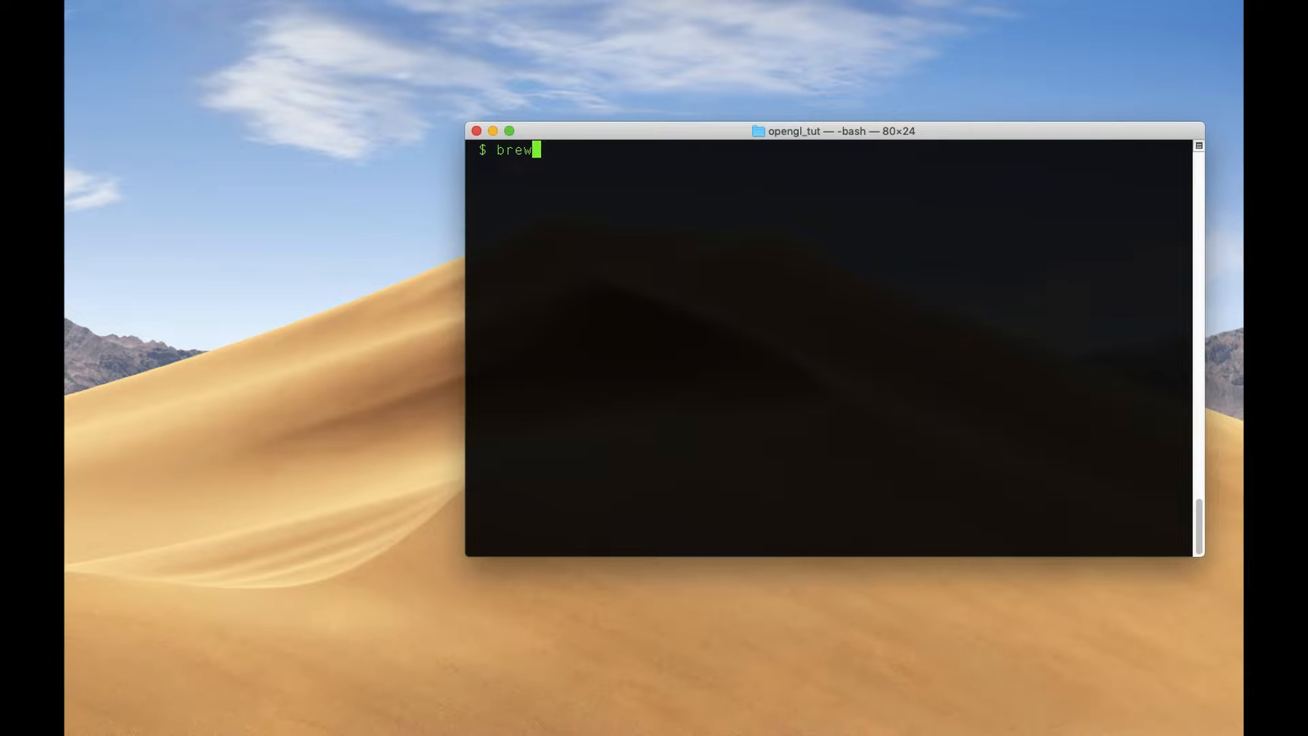
key("Backspace")
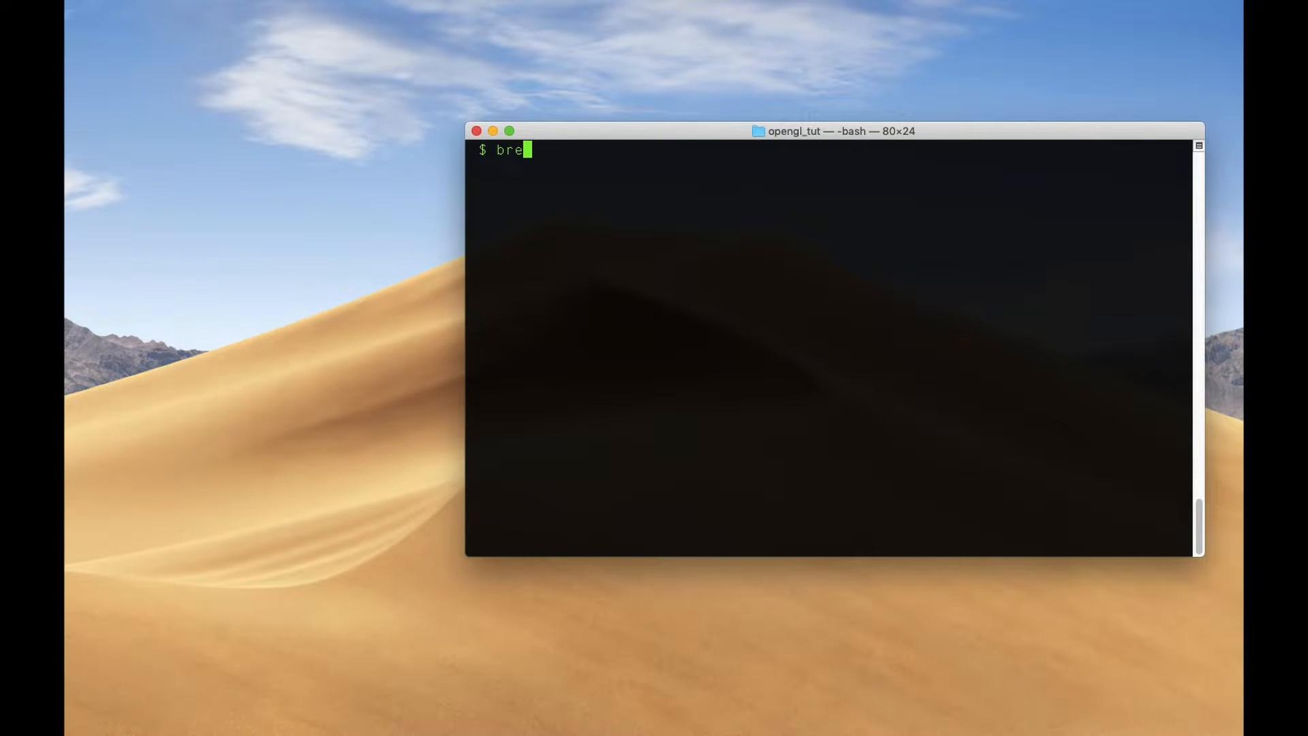
key("Ctrl+U")
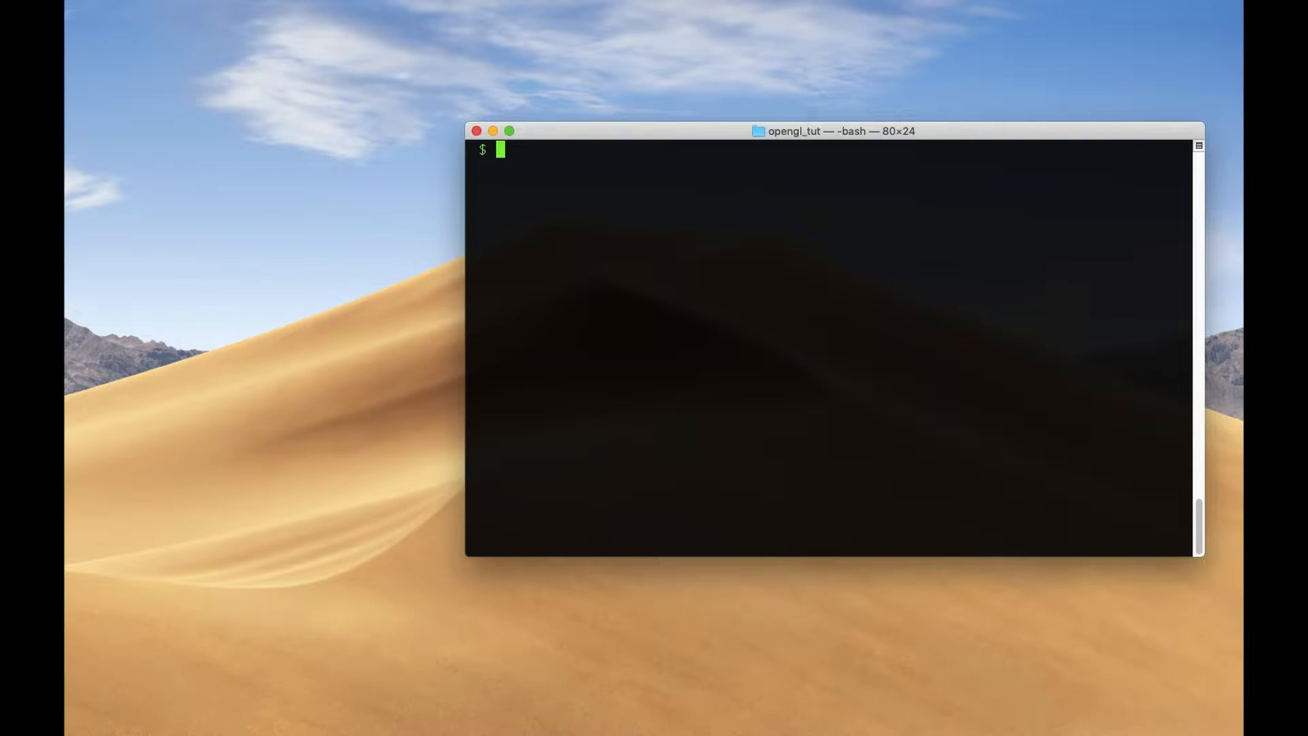
Run brew install glfw, correcting the mistaken package name homebrew to glfw.
type("brew install vim")
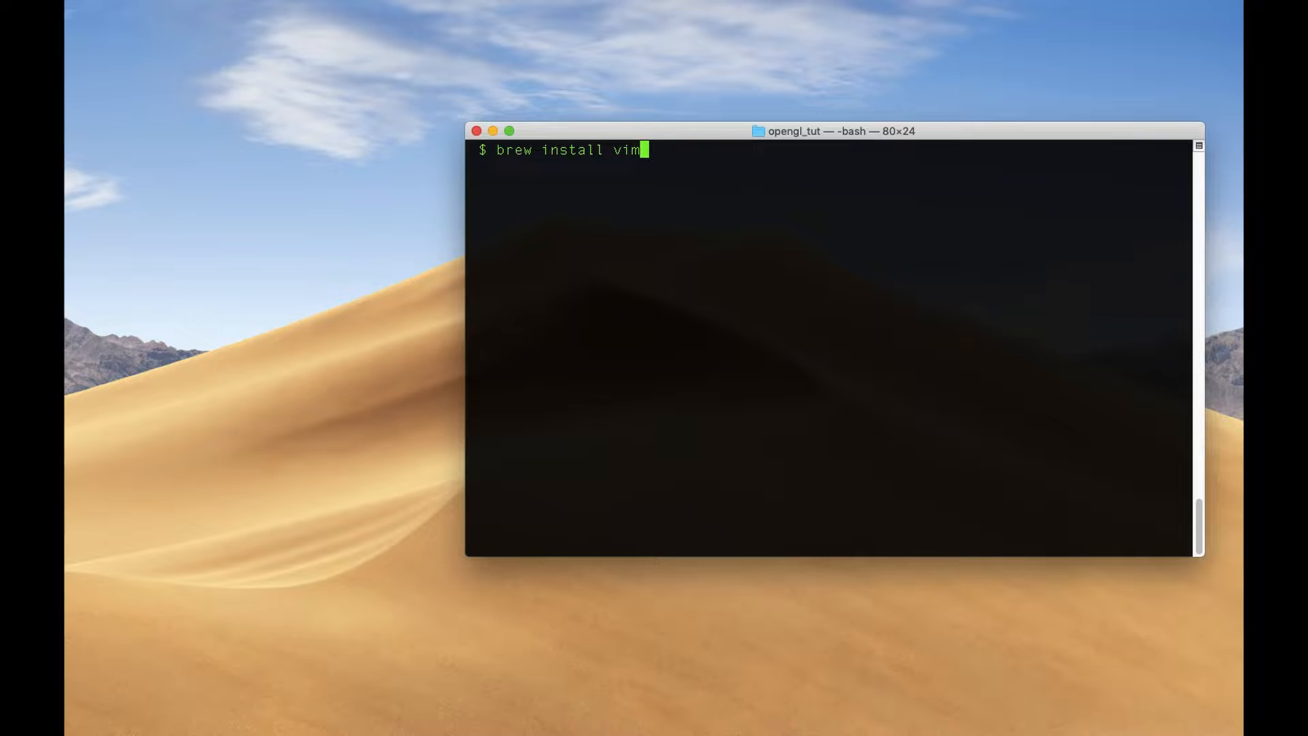
type("git")
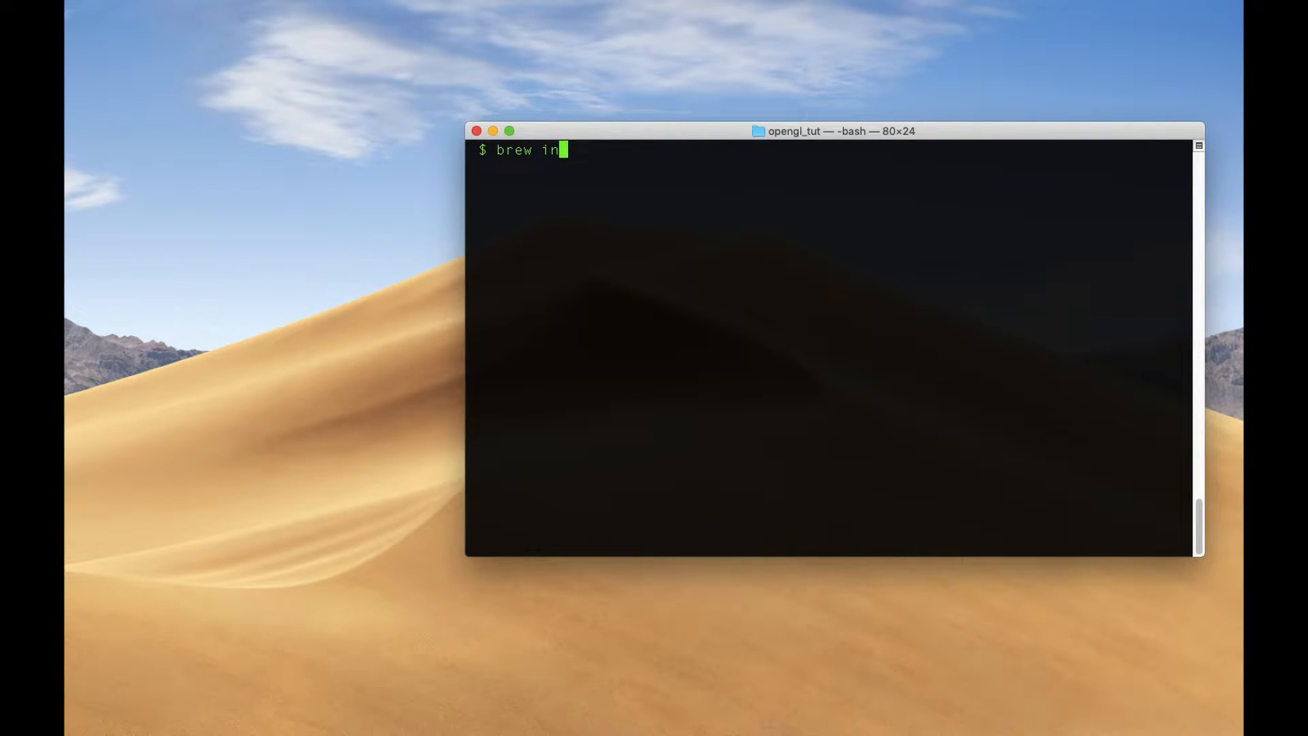
type("stall")
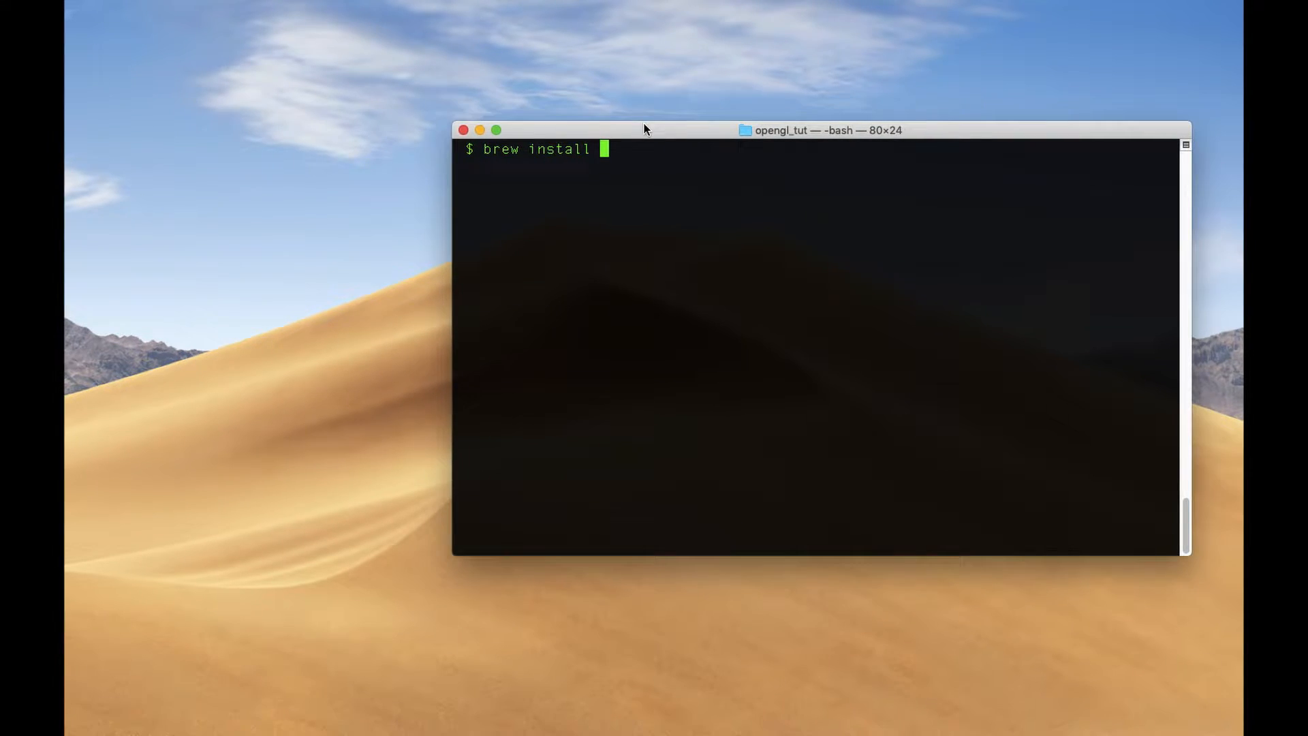
mouse_move(709, 227)
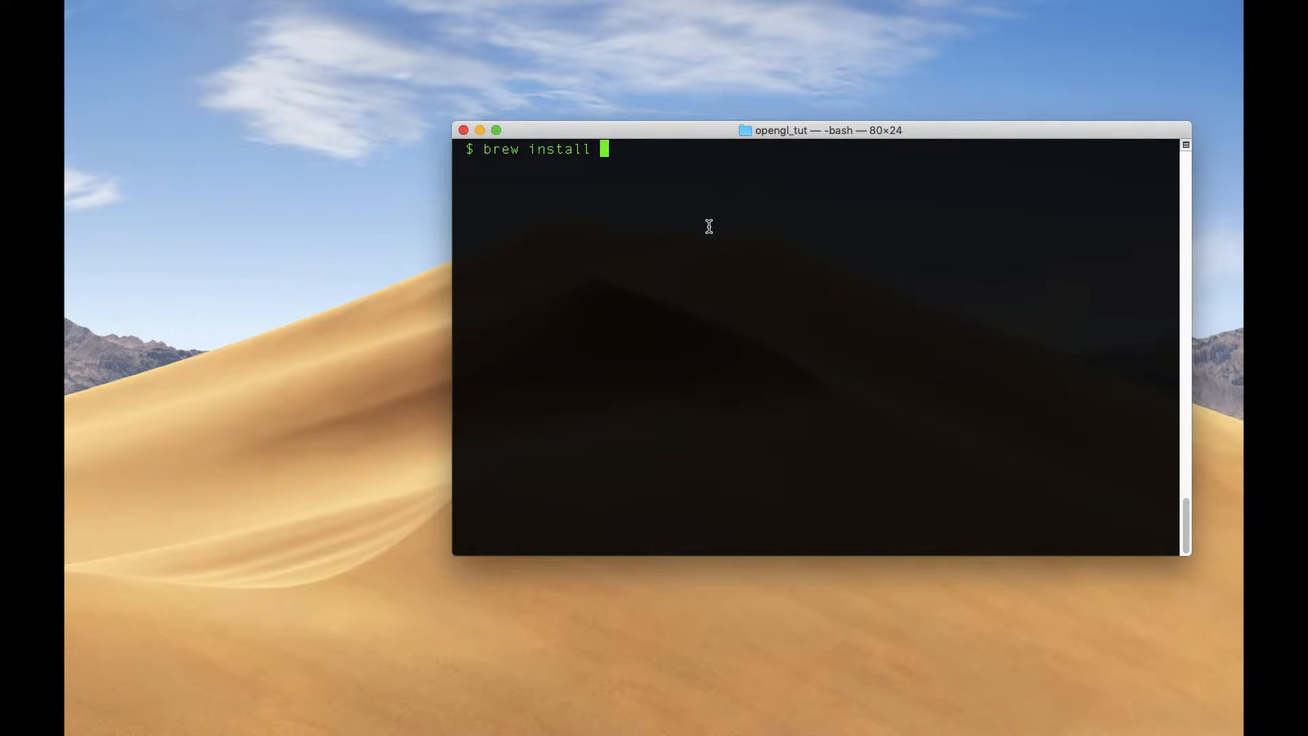
type("homebrew")
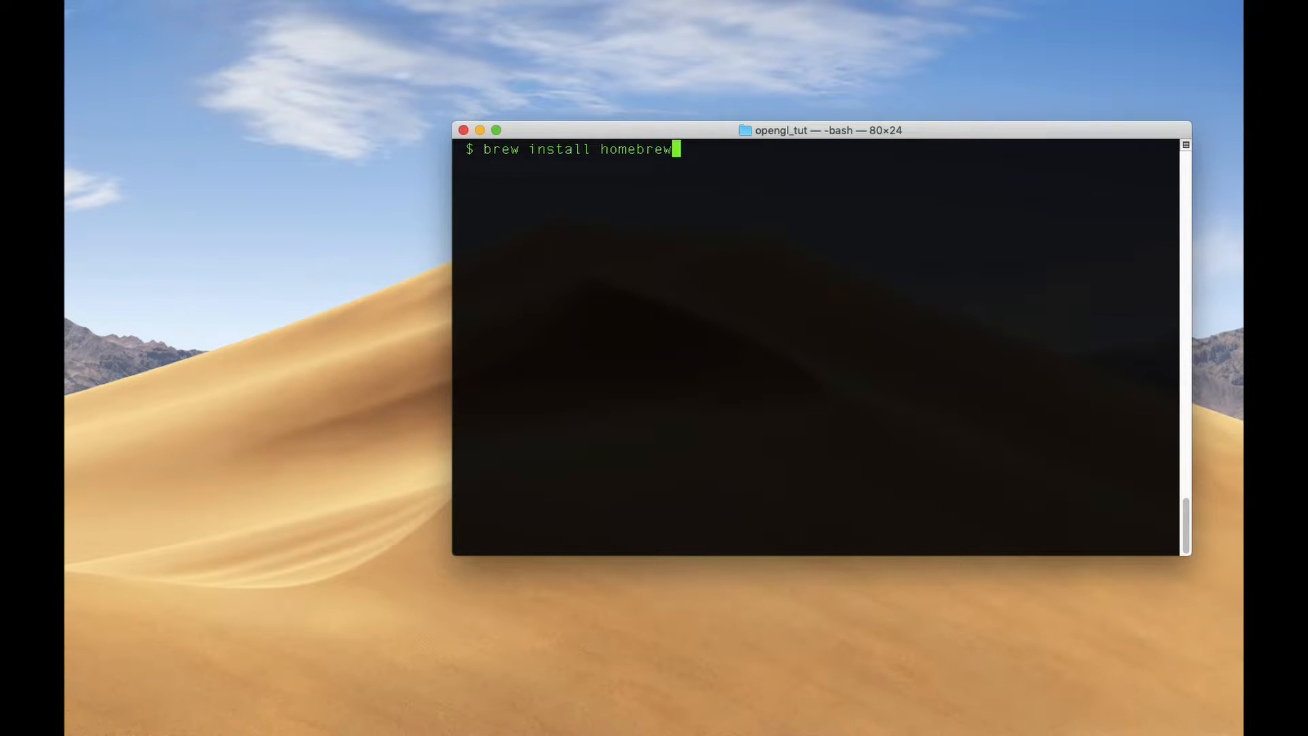
key("Backspace")
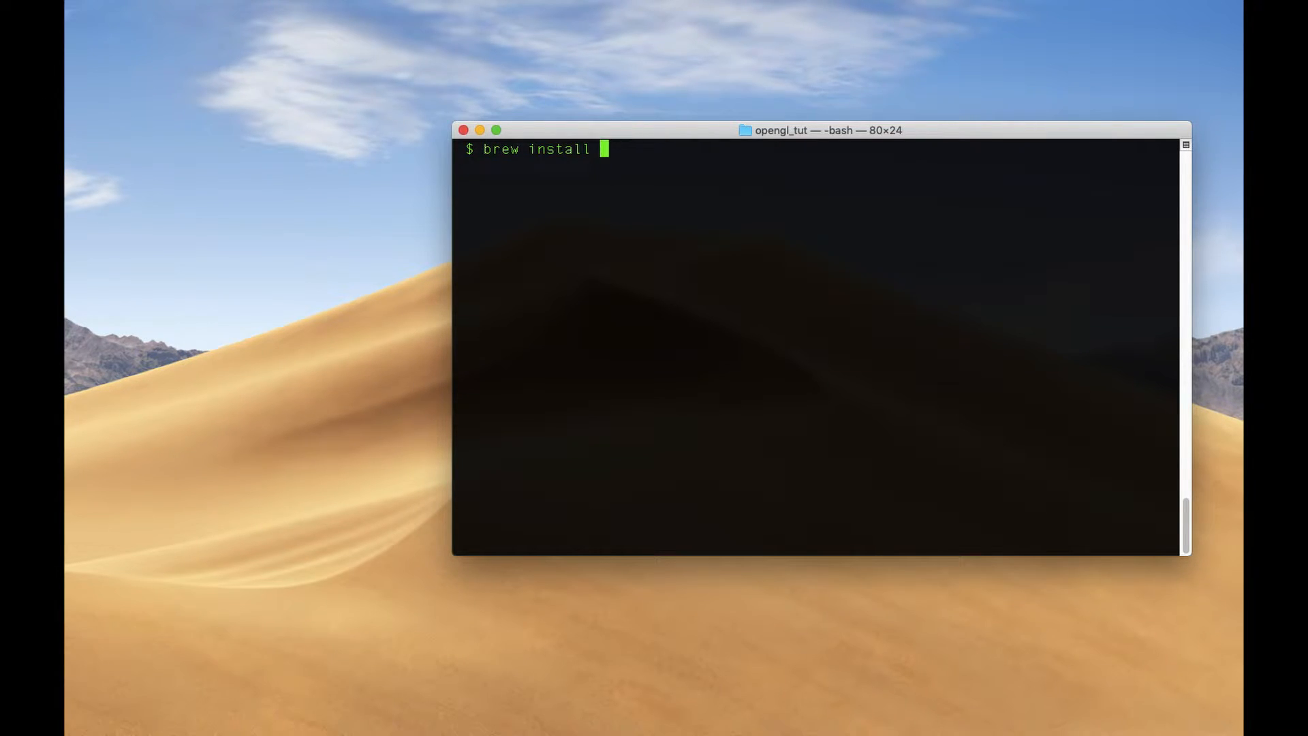
type("glfw")
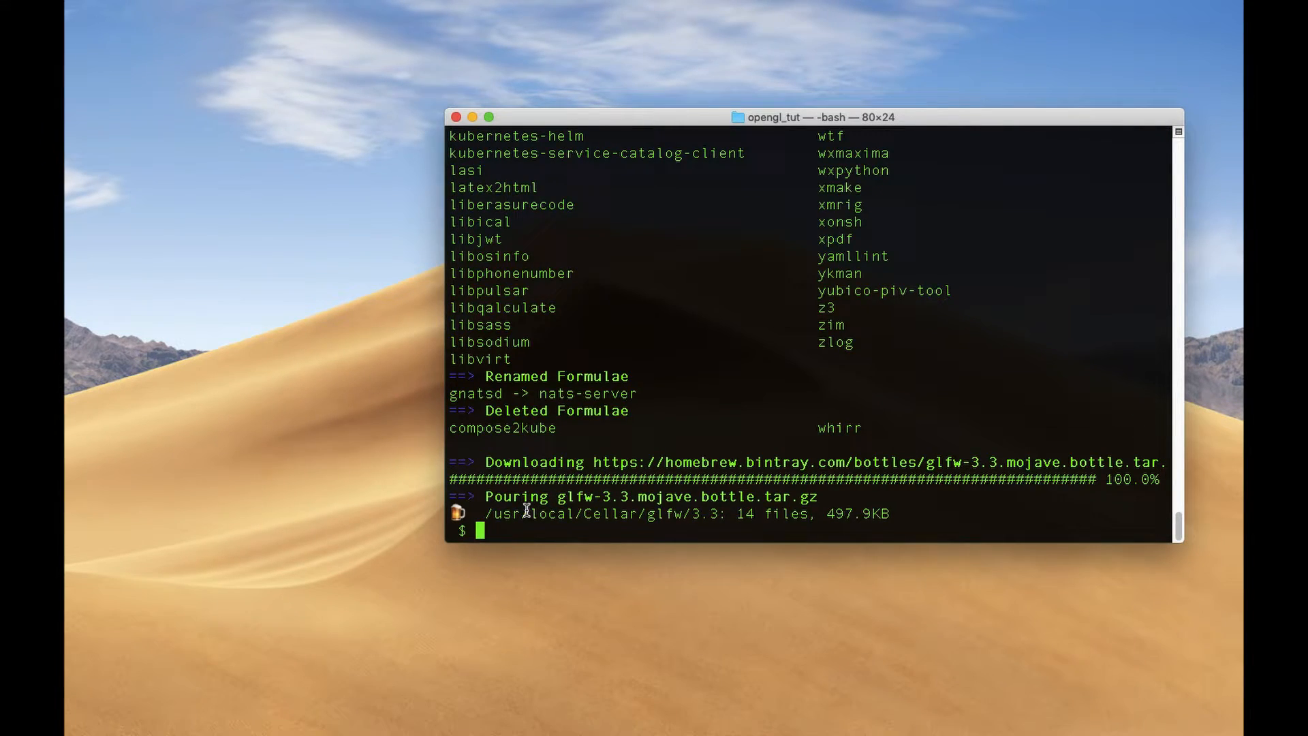
Select the /usr/local/Cellar/glfw/3.3 install path from the brew output to copy it.
left_click_drag(485, 513, 631, 514)
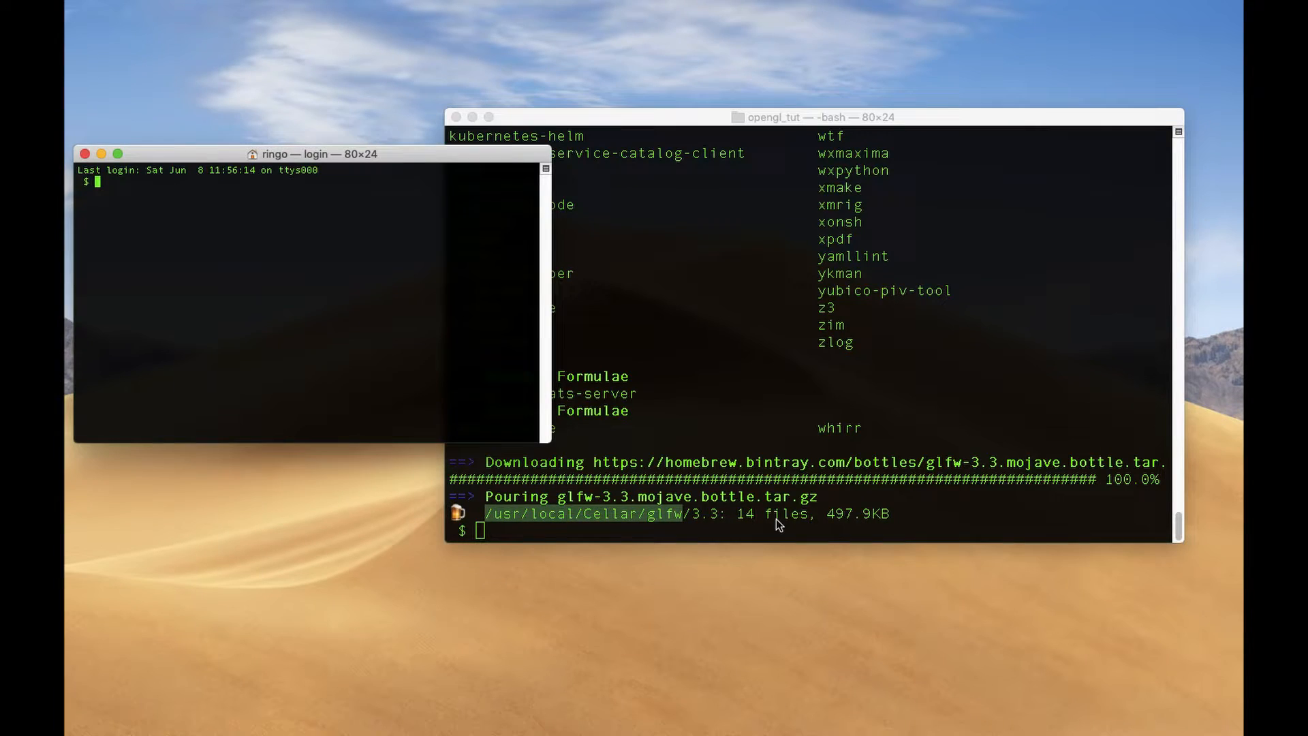
Enter /usr/local/Cellar/glfw, list include/ and reveal the GLFW headers folder in Finder.
type("cd")
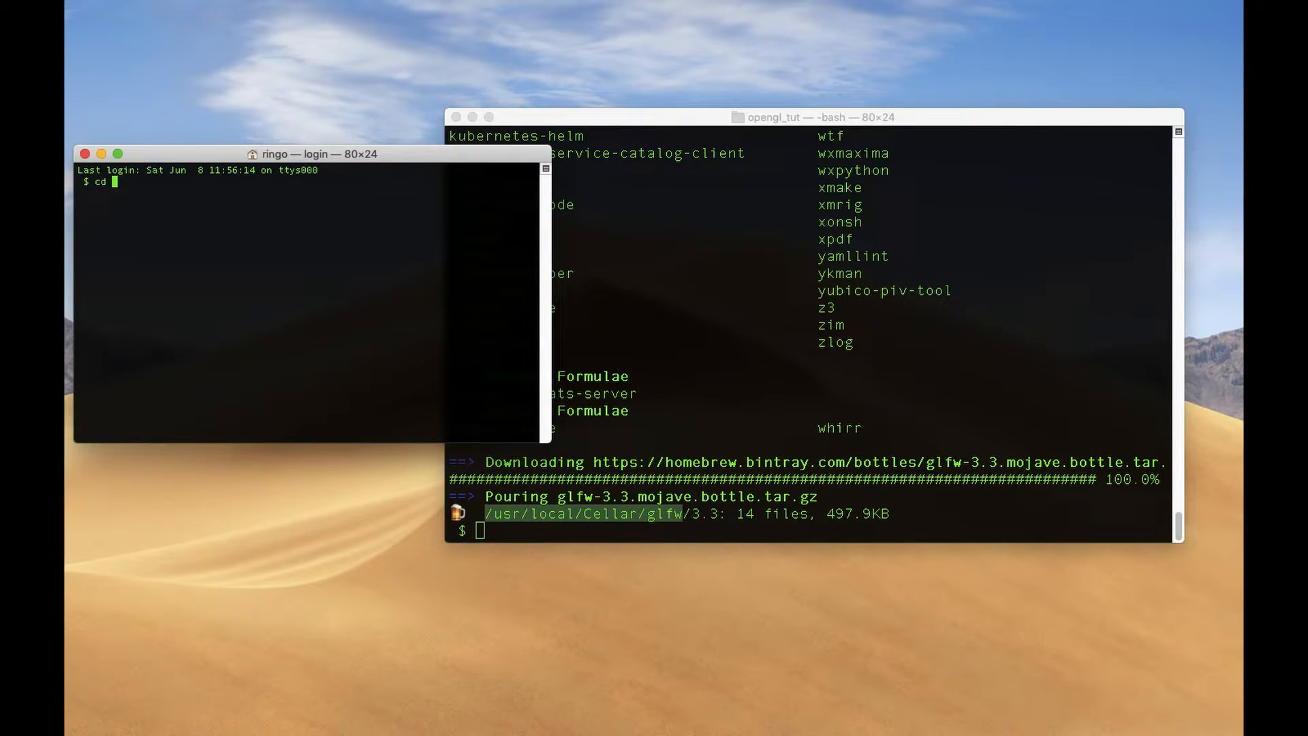
type("/usr/local/Cellar/glfw")
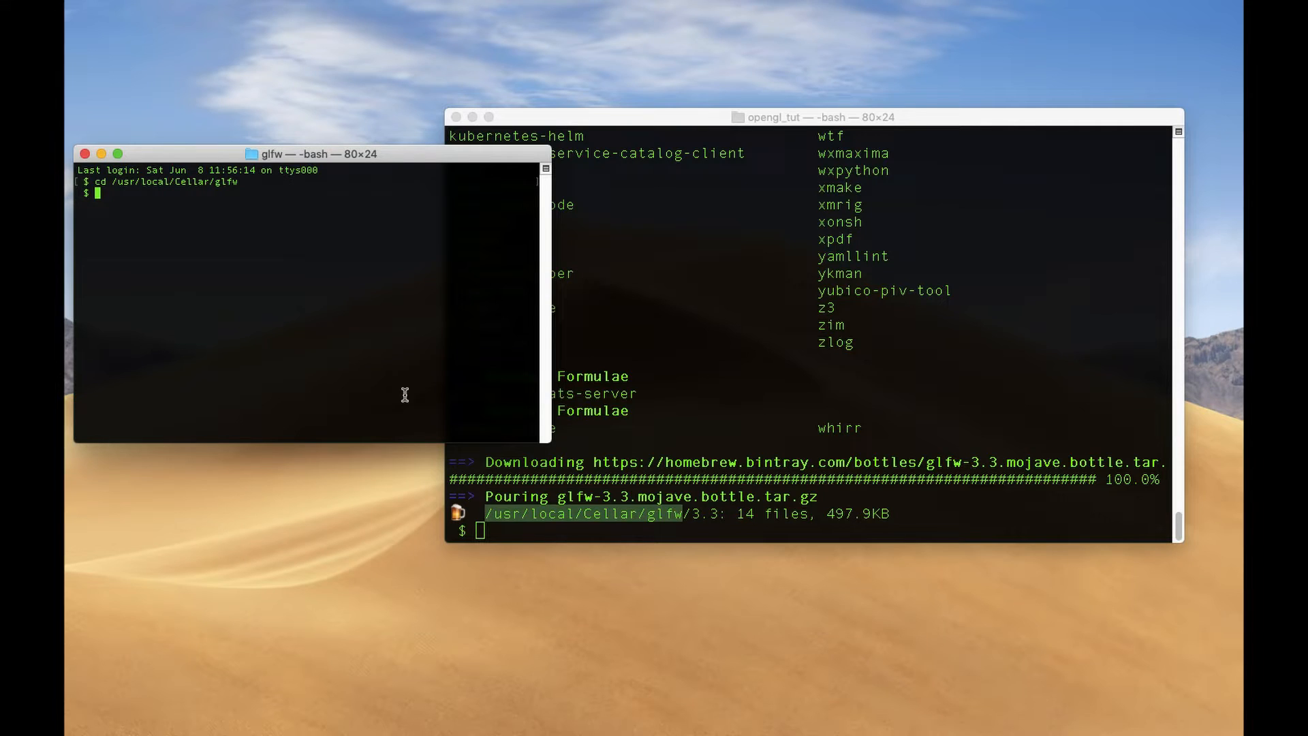
left_click_drag(549, 440, 745, 673)
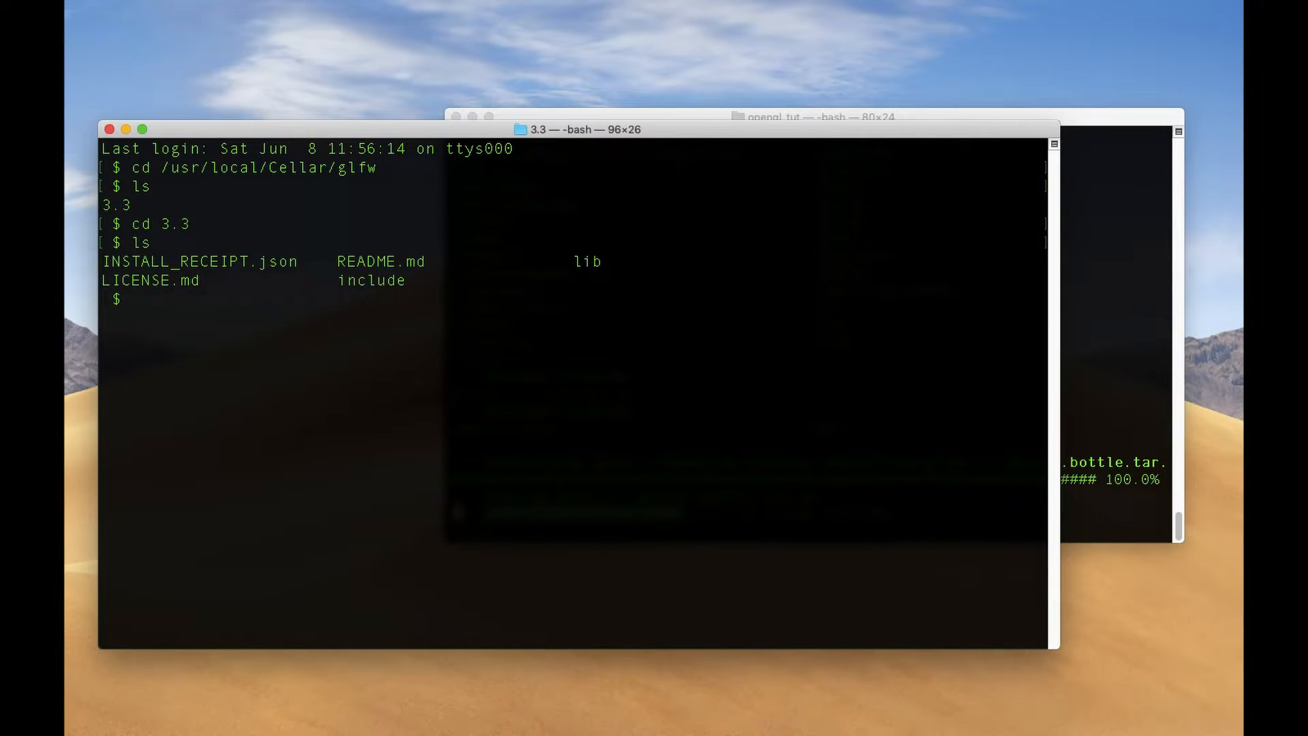
mouse_move(904, 77)
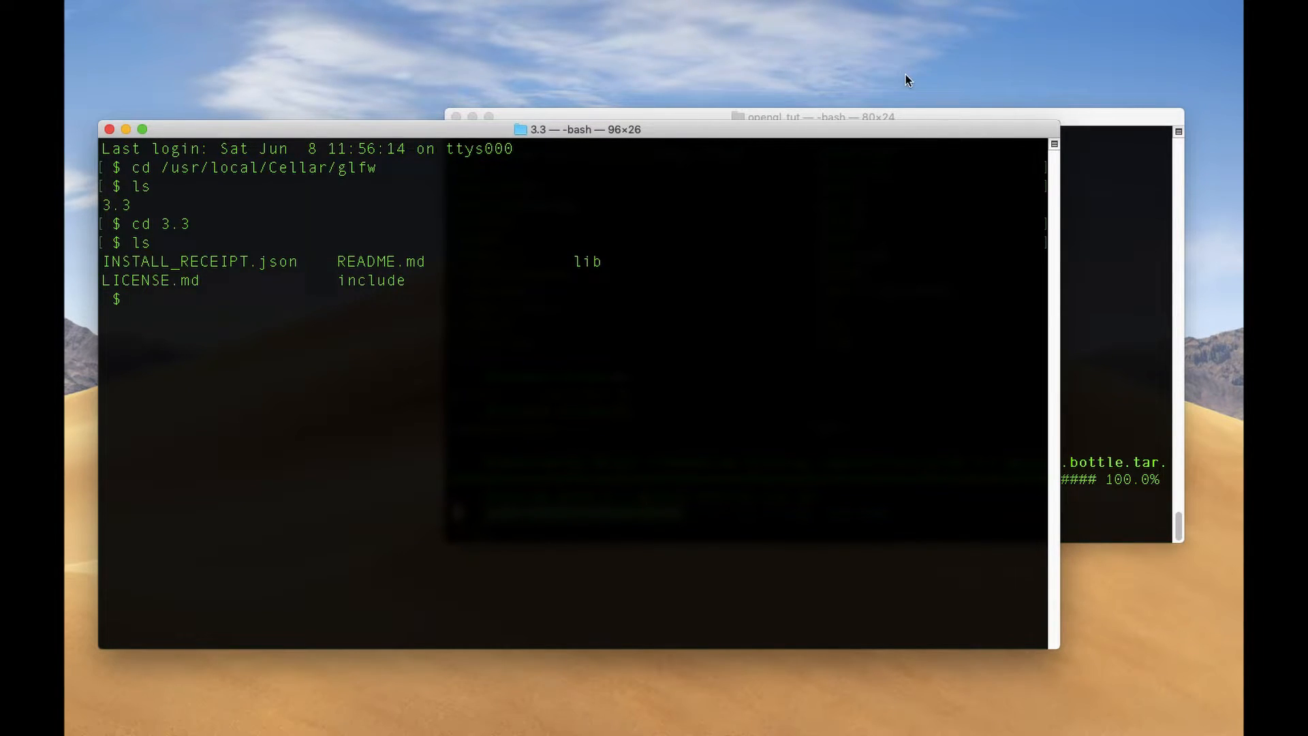
type("ls")
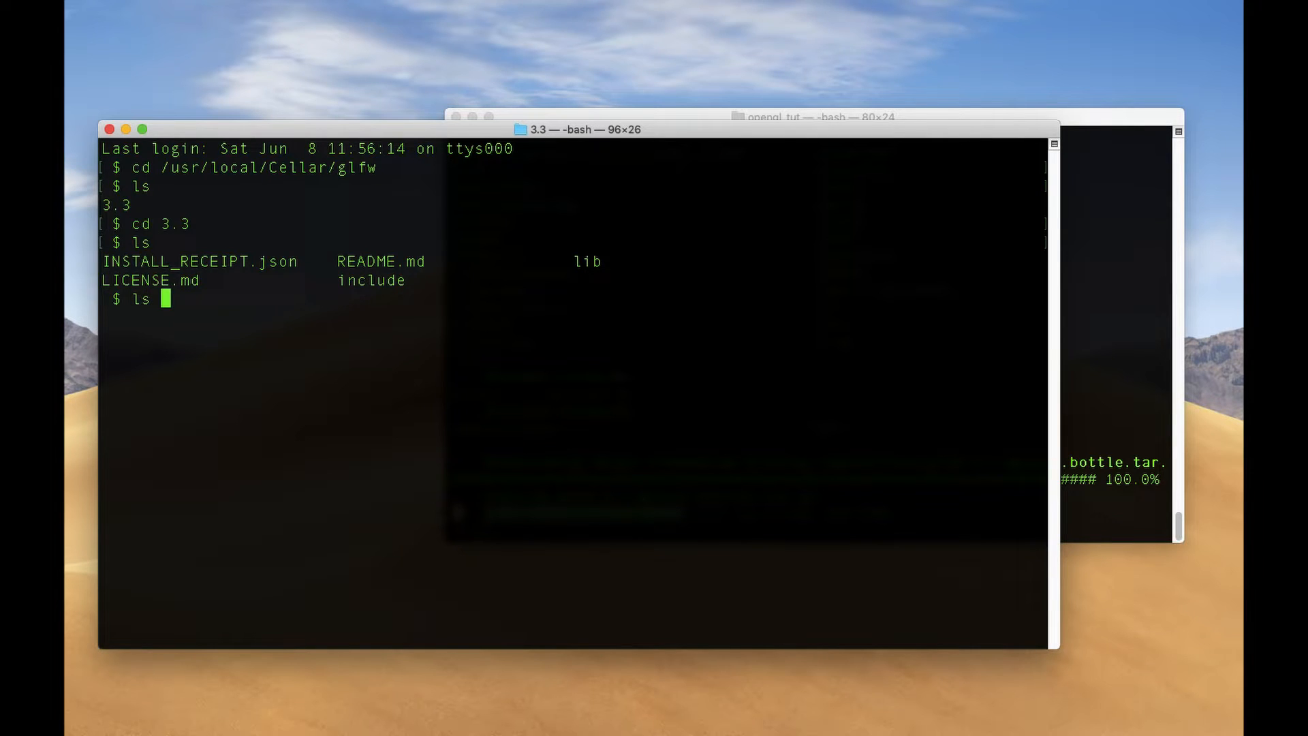
type("include/")
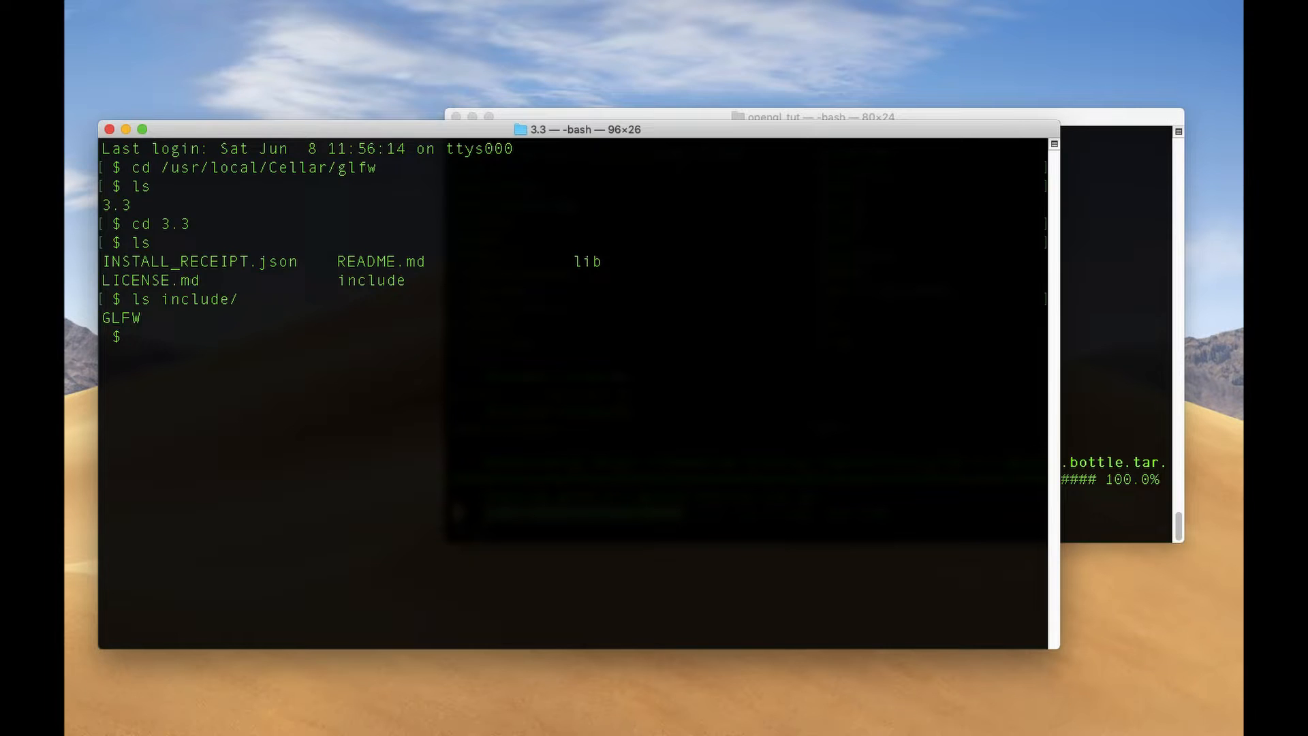
type("open .")
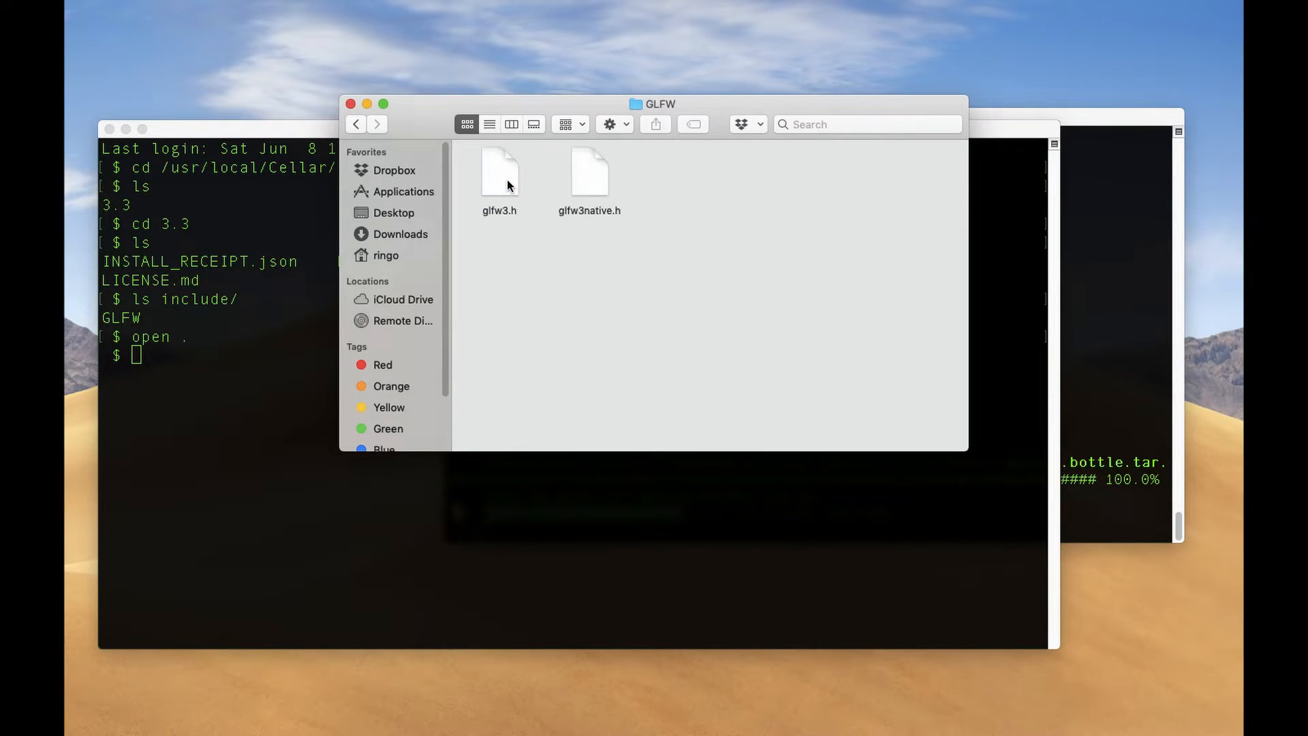
Select glfw3.h in Finder and return to the Terminal window.
left_click(499, 174)
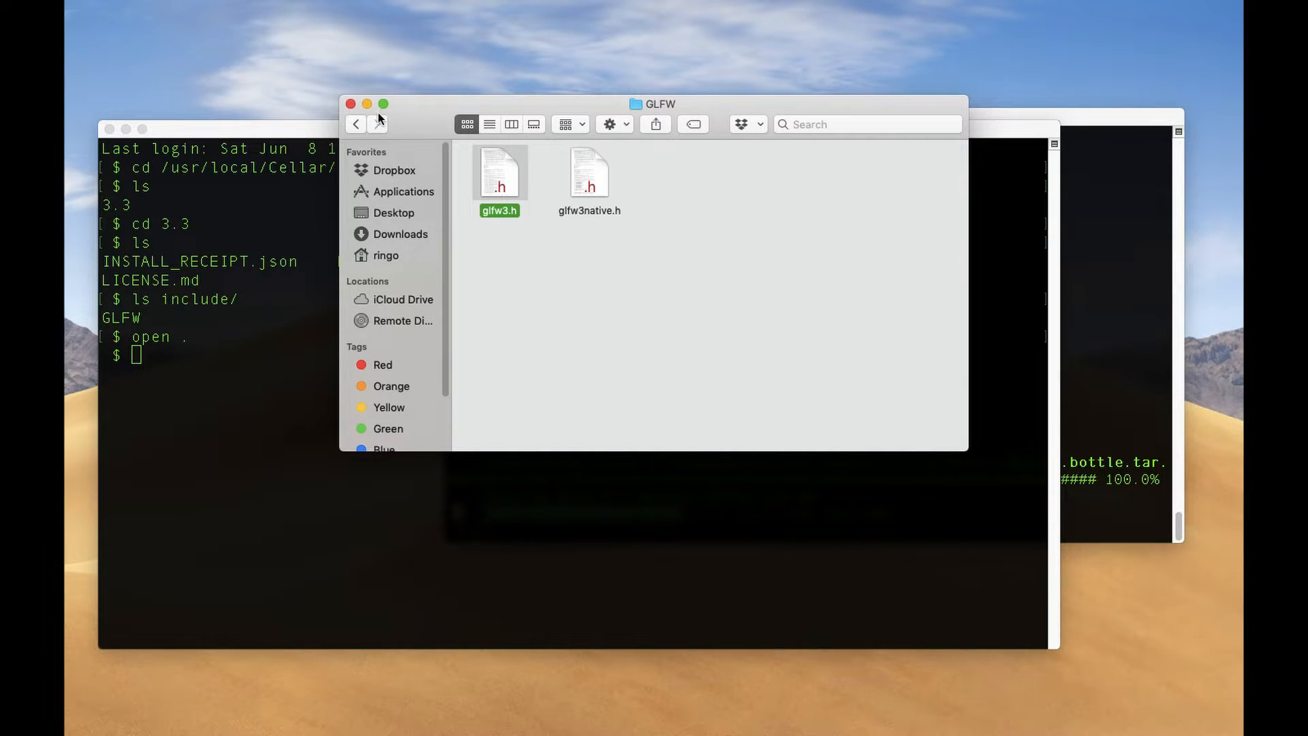
left_click(355, 123)
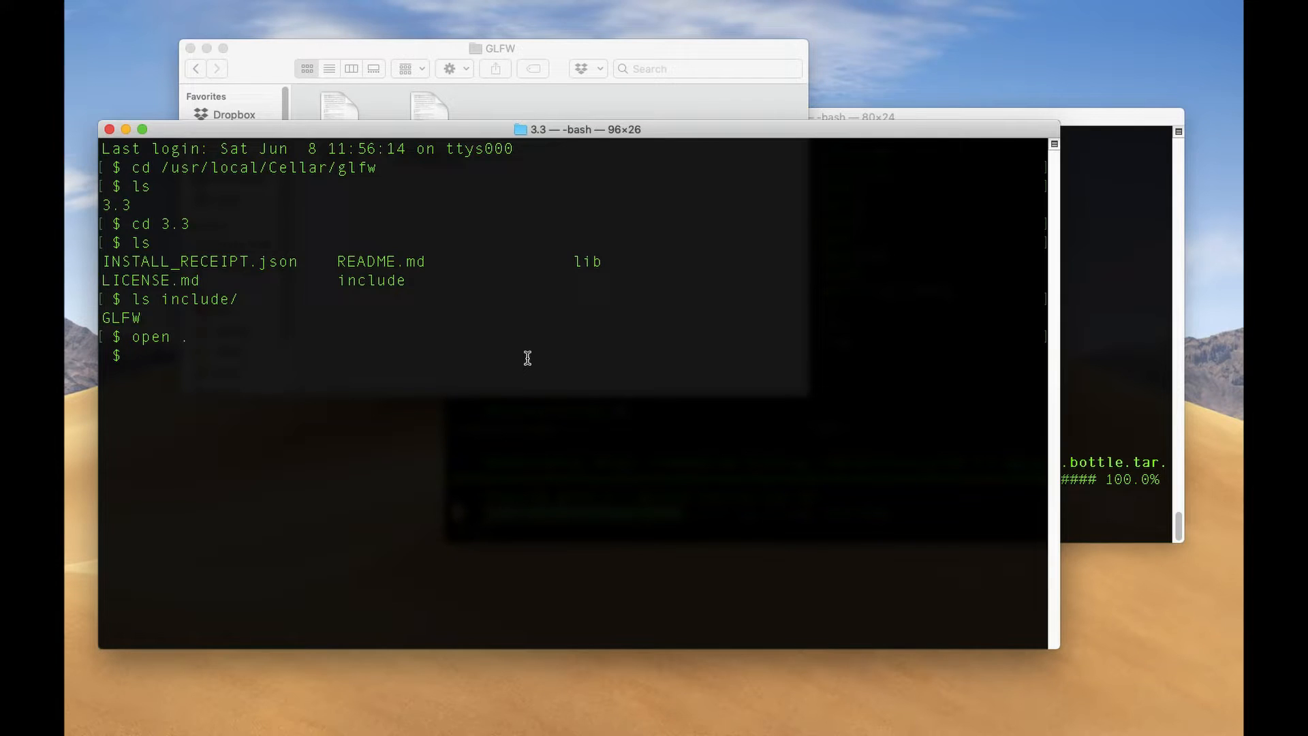
Move into the include folder and print its full path with pwd.
type("pwd")
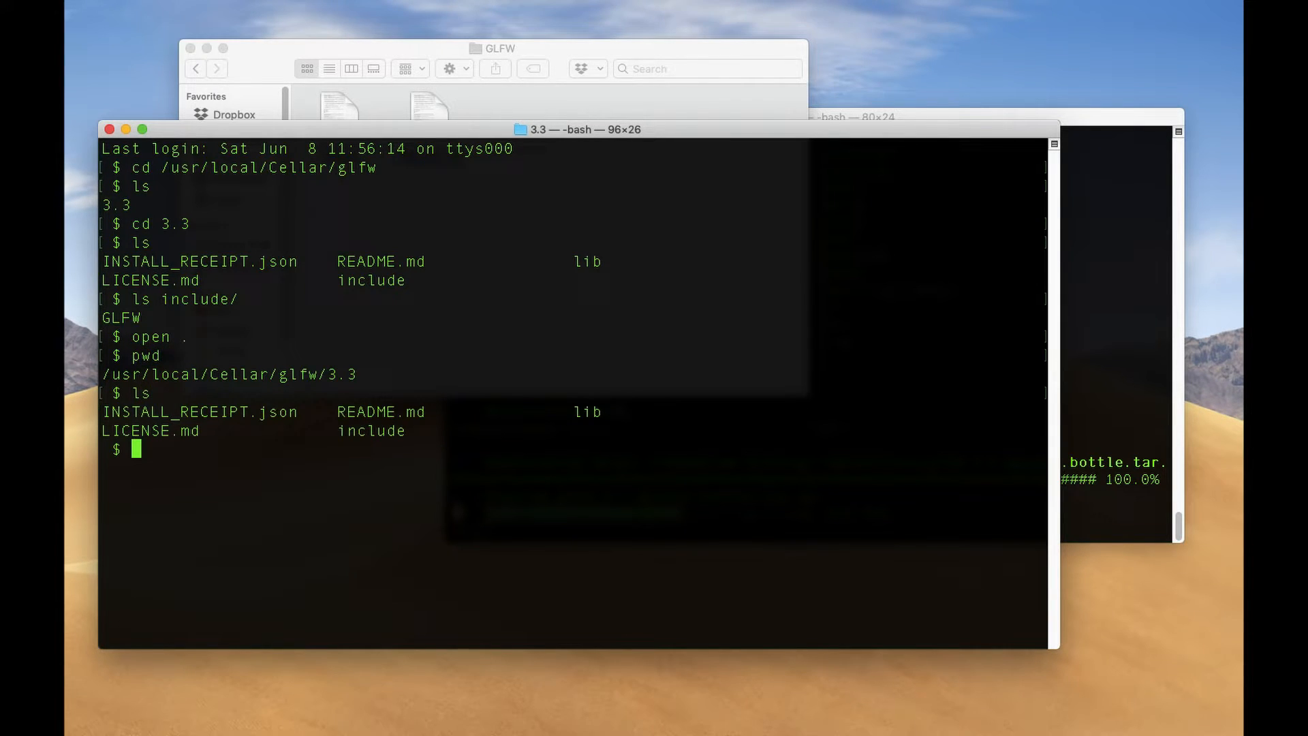
type("cd inclu")
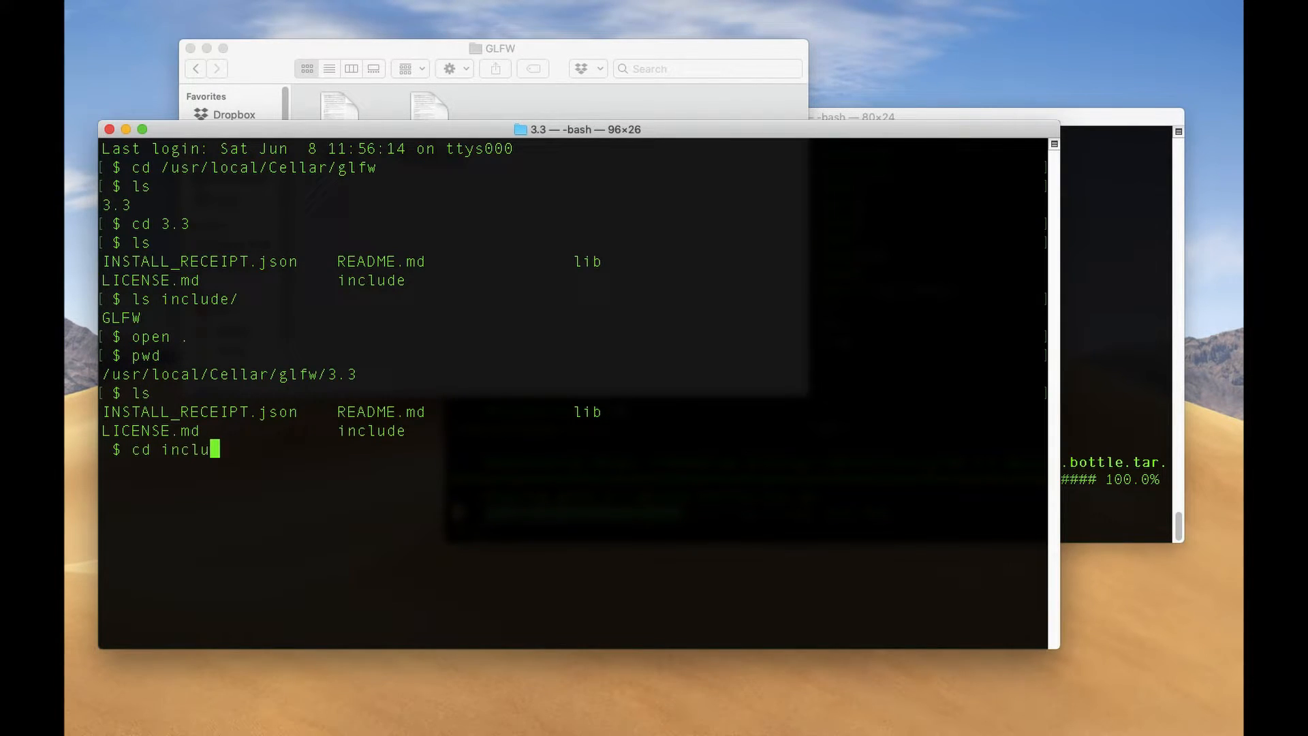
key("Return")
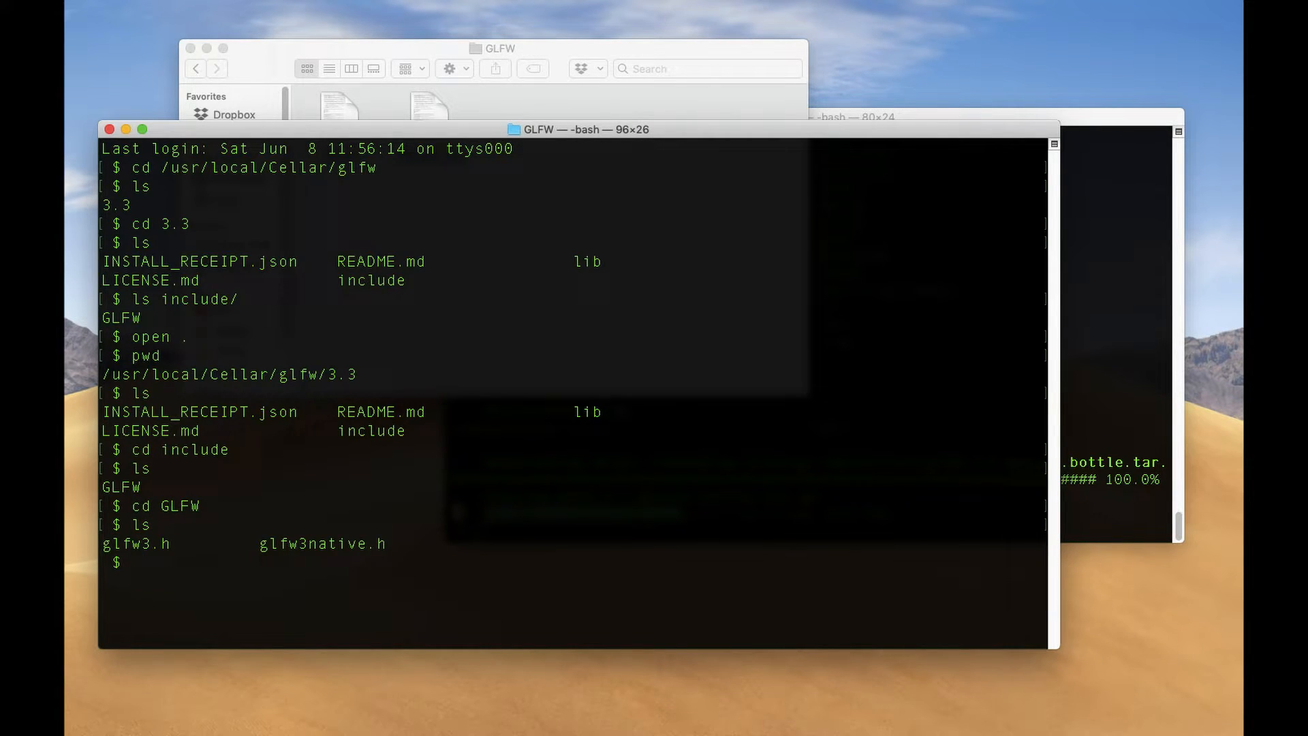
type("pwd")
left_click(810, 532)
type("ls")
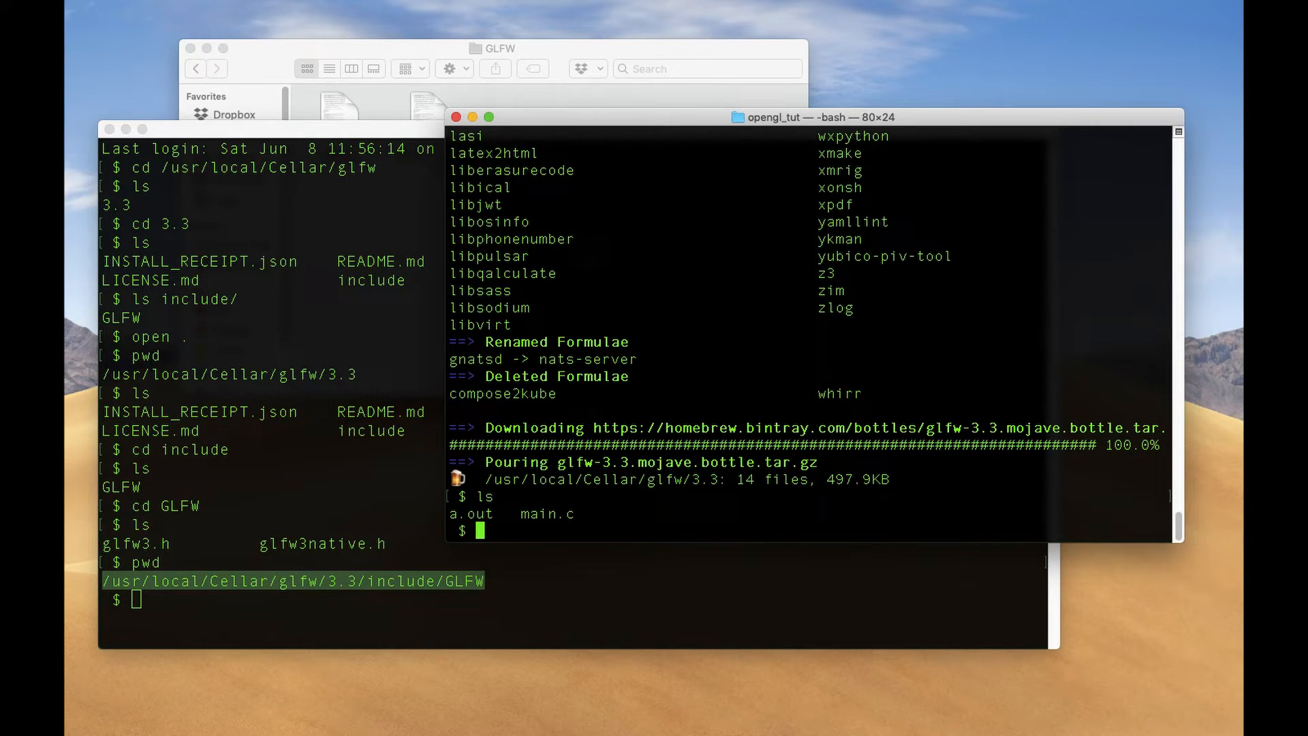
Edit main.c in vim, adding #include "/usr/local/Cellar/glfw/3.3/include/GLFW/glfw3.h".
type("vim")
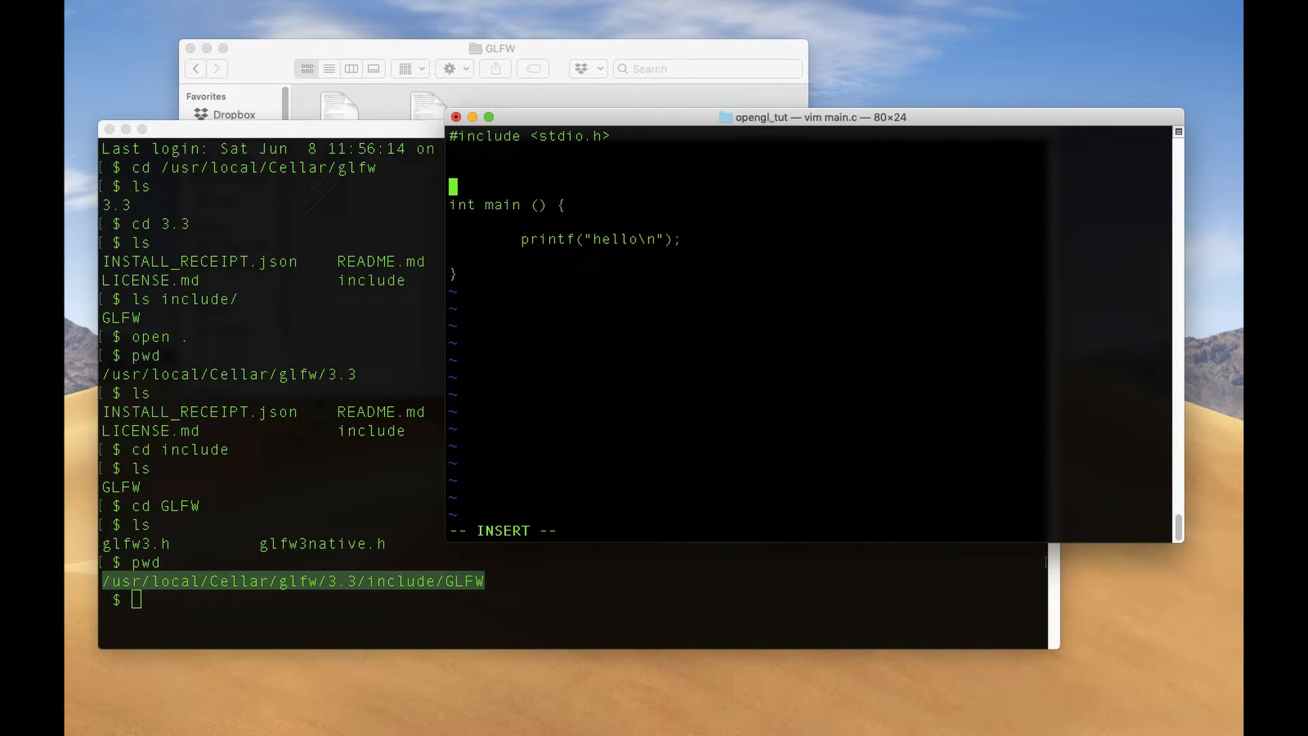
type("#in")
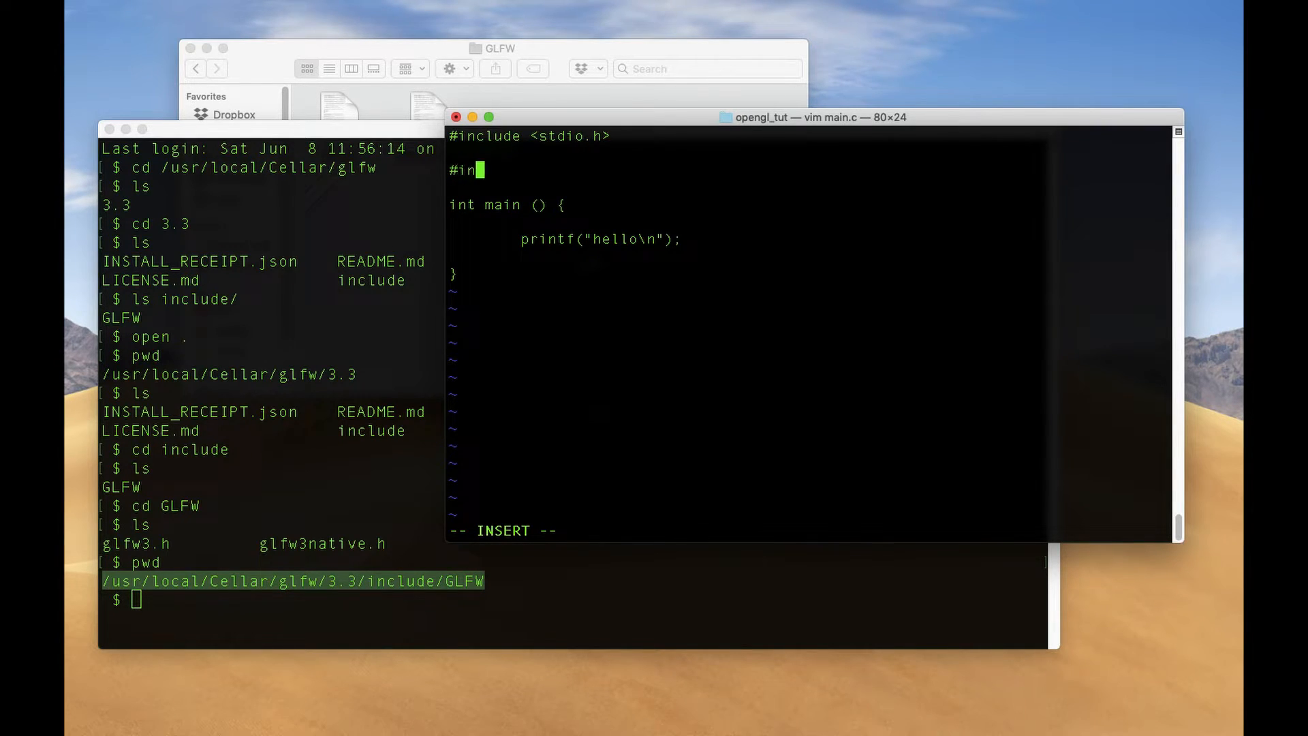
type("clude \"")
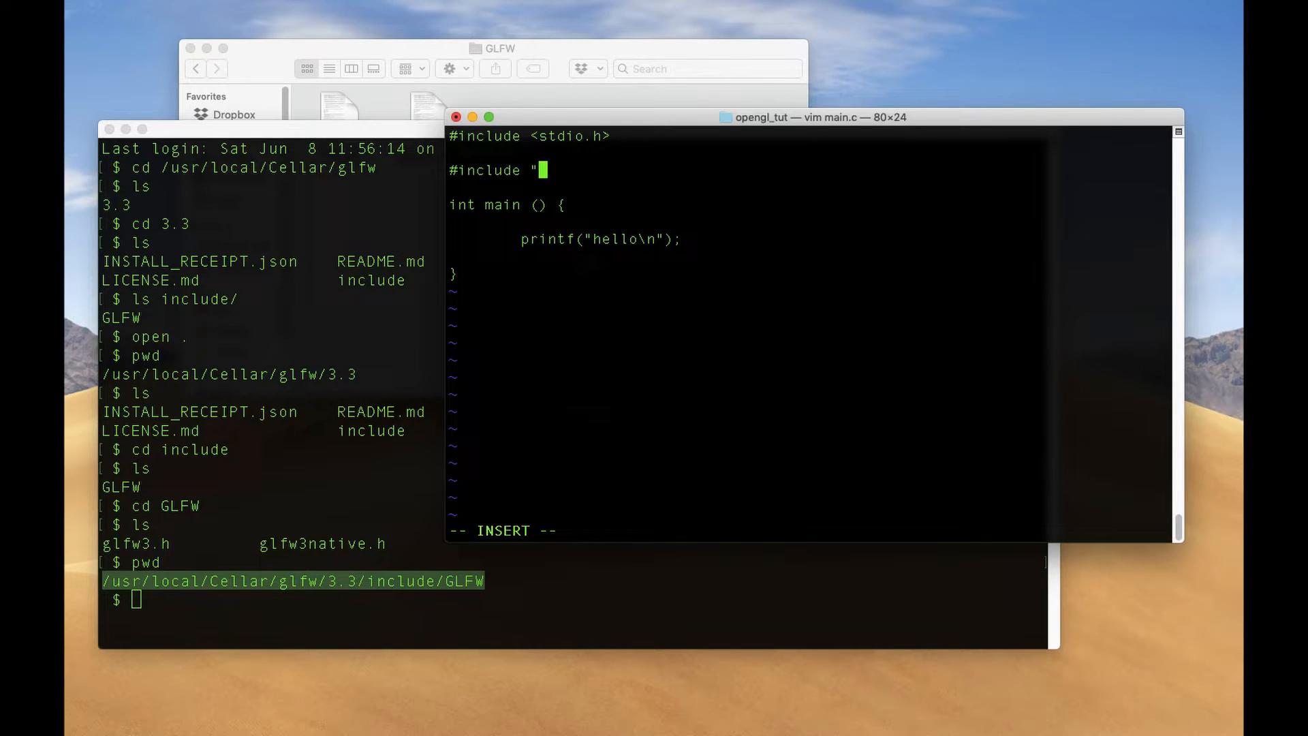
type("/usr/local/Cellar/glfw/3.3/include/GLFW")
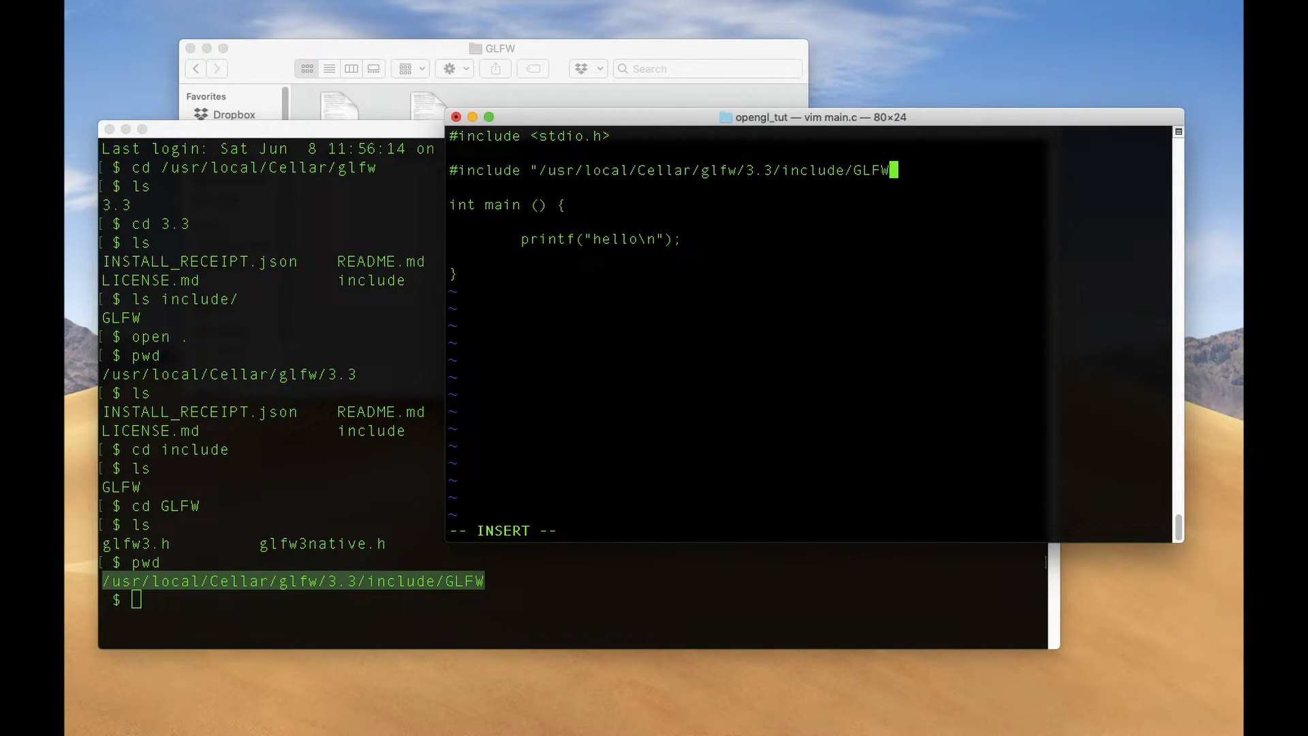
type("/glfw")
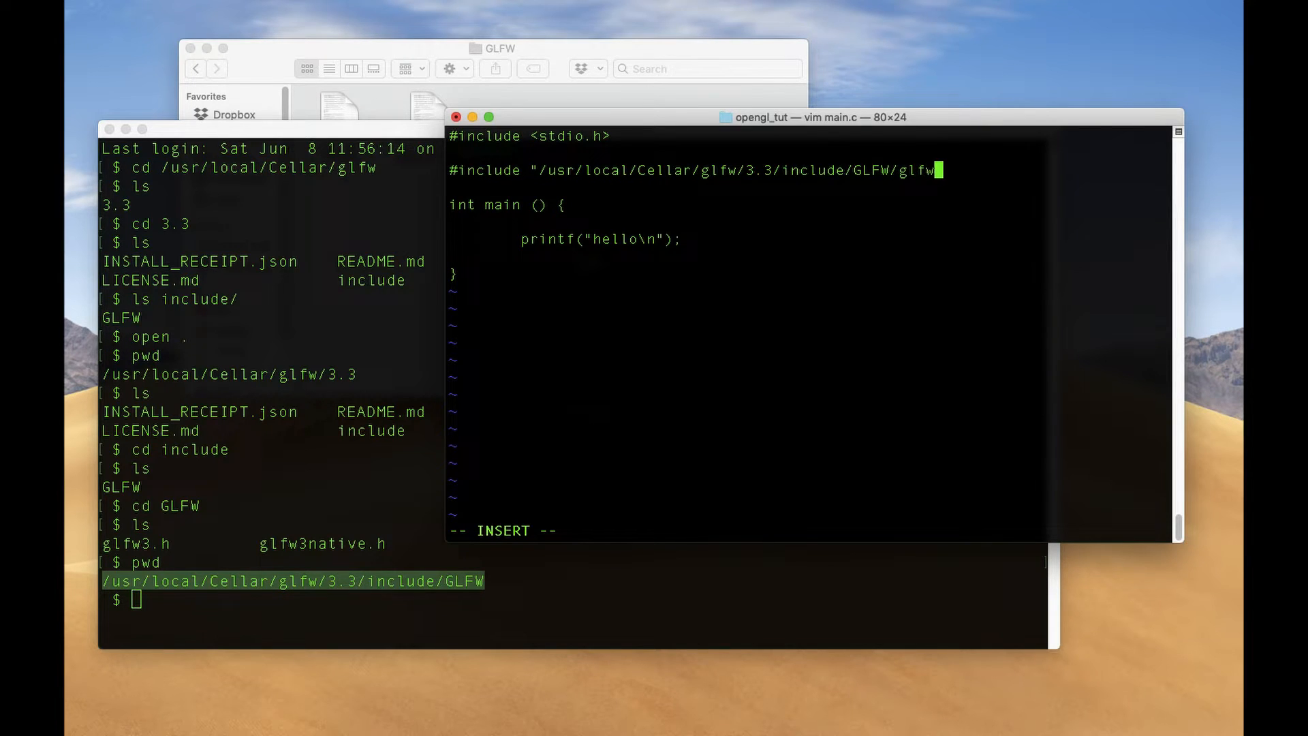
type("3.h\"")
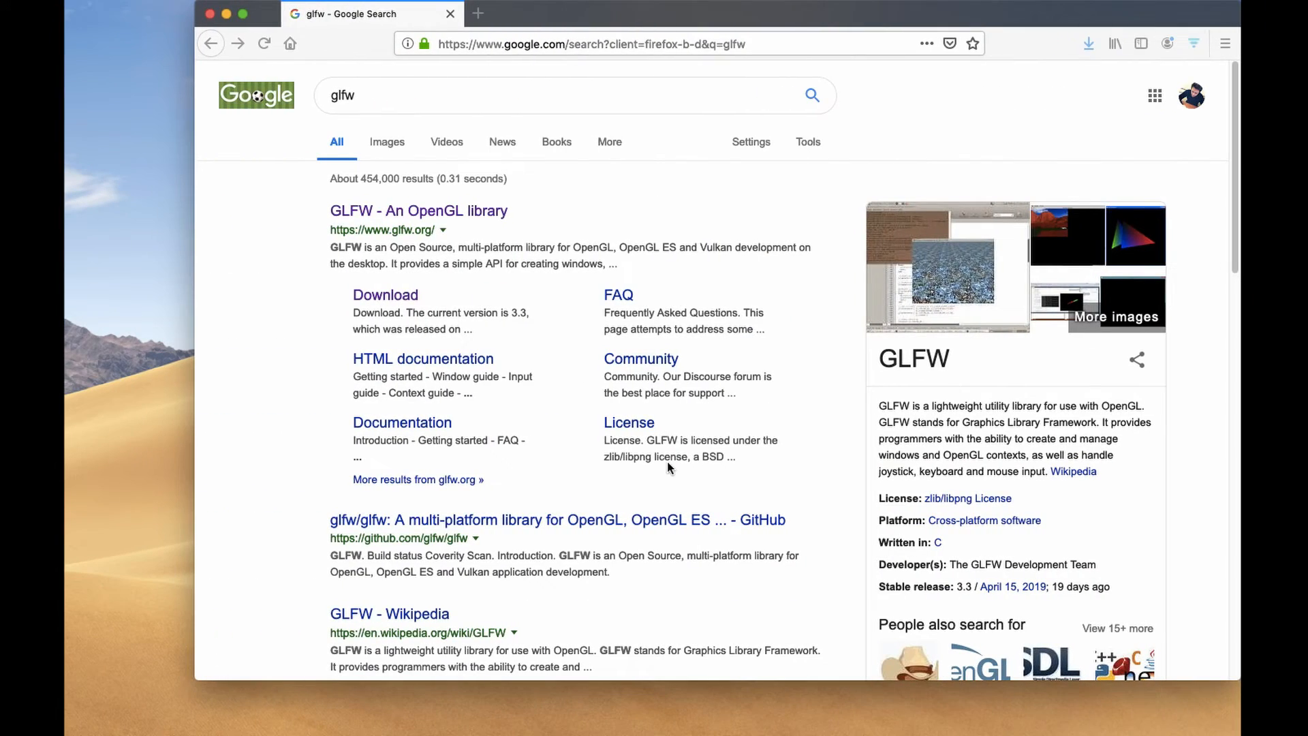
Go to glfw.org's Documentation page and scroll through the Hello World example code.
left_click(419, 209)
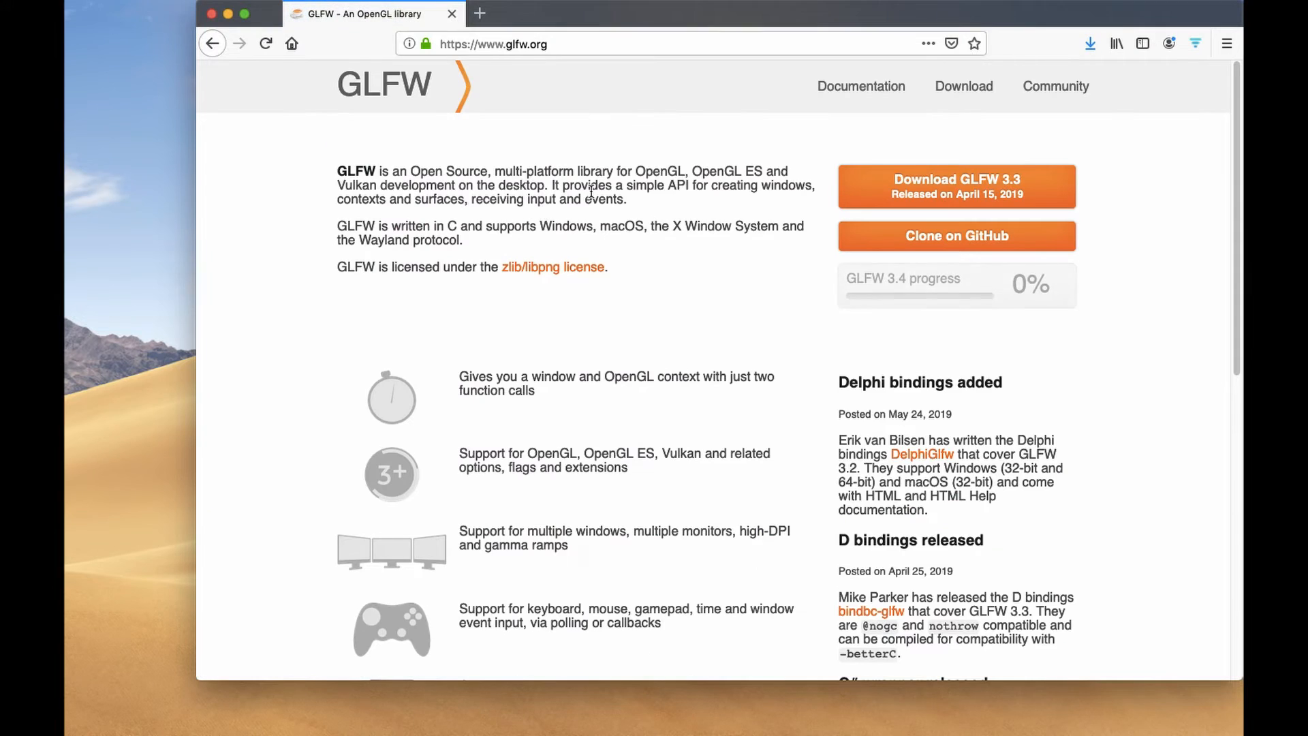
left_click(861, 87)
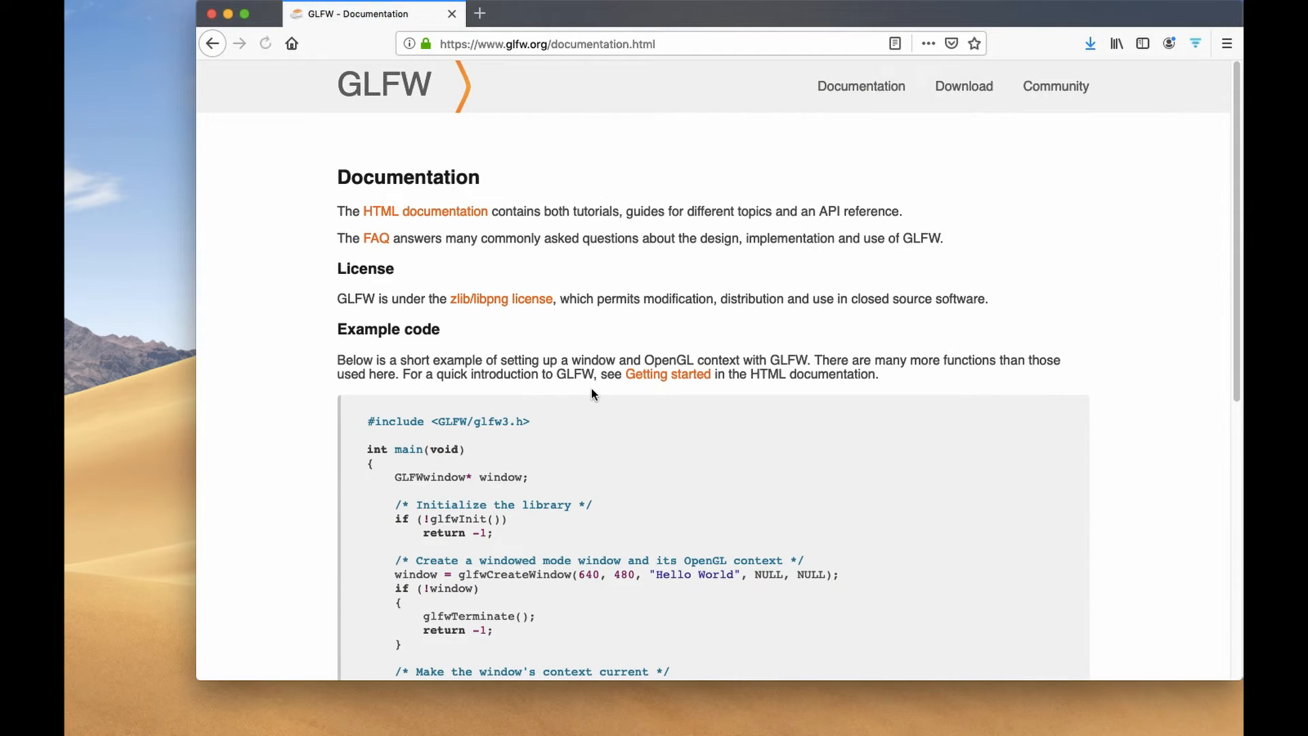
scroll("down", 3)
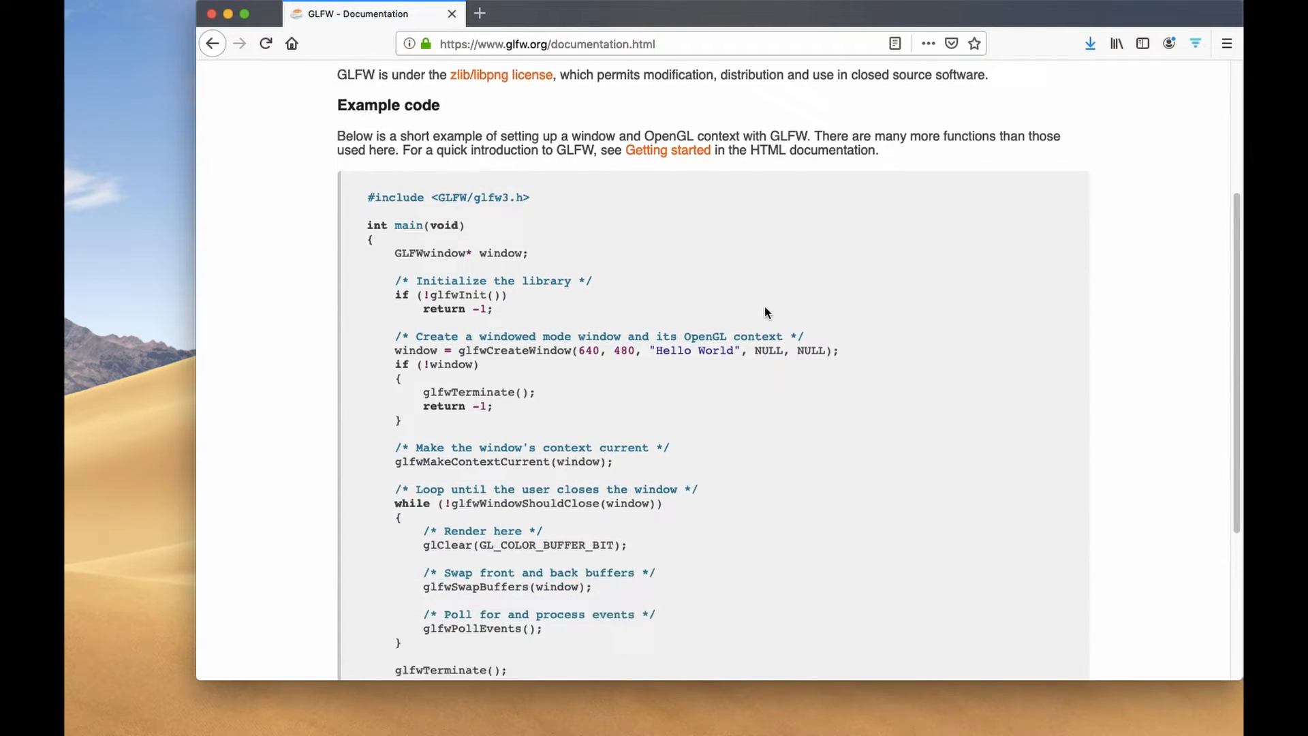
scroll("down", 3)
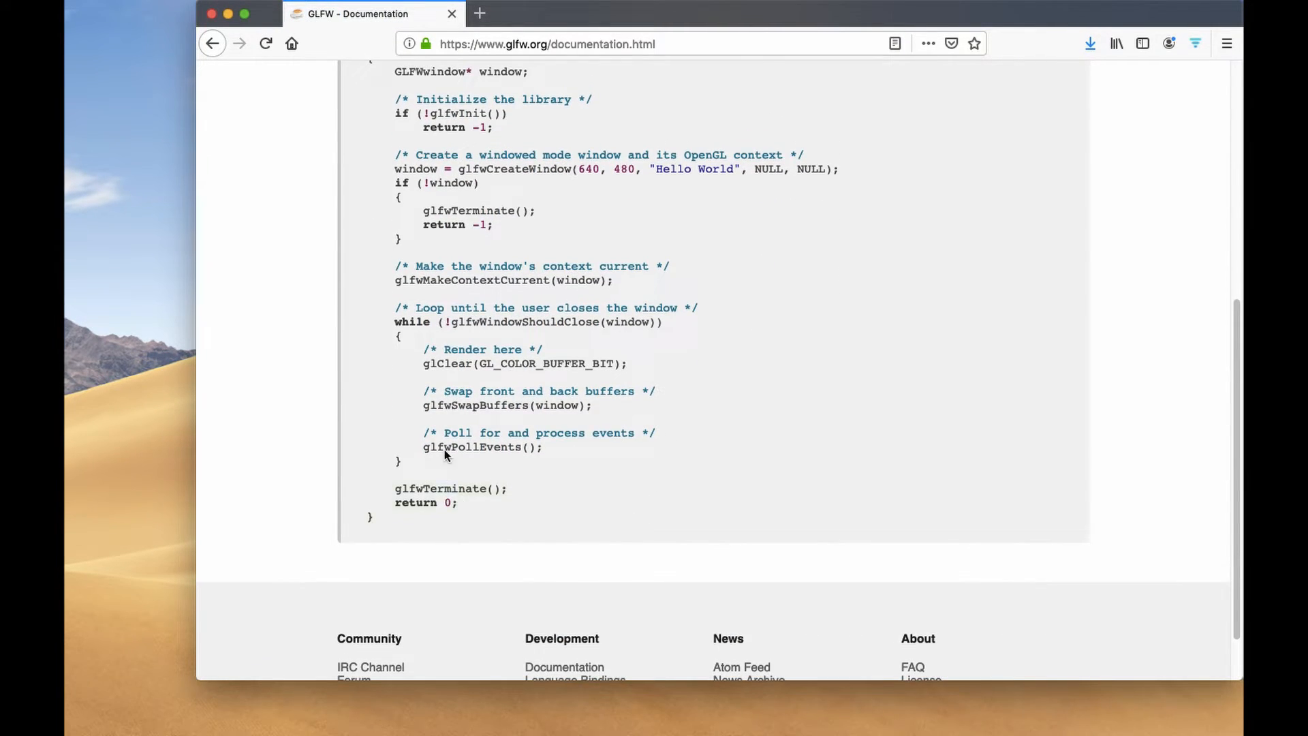
scroll("up", 3)
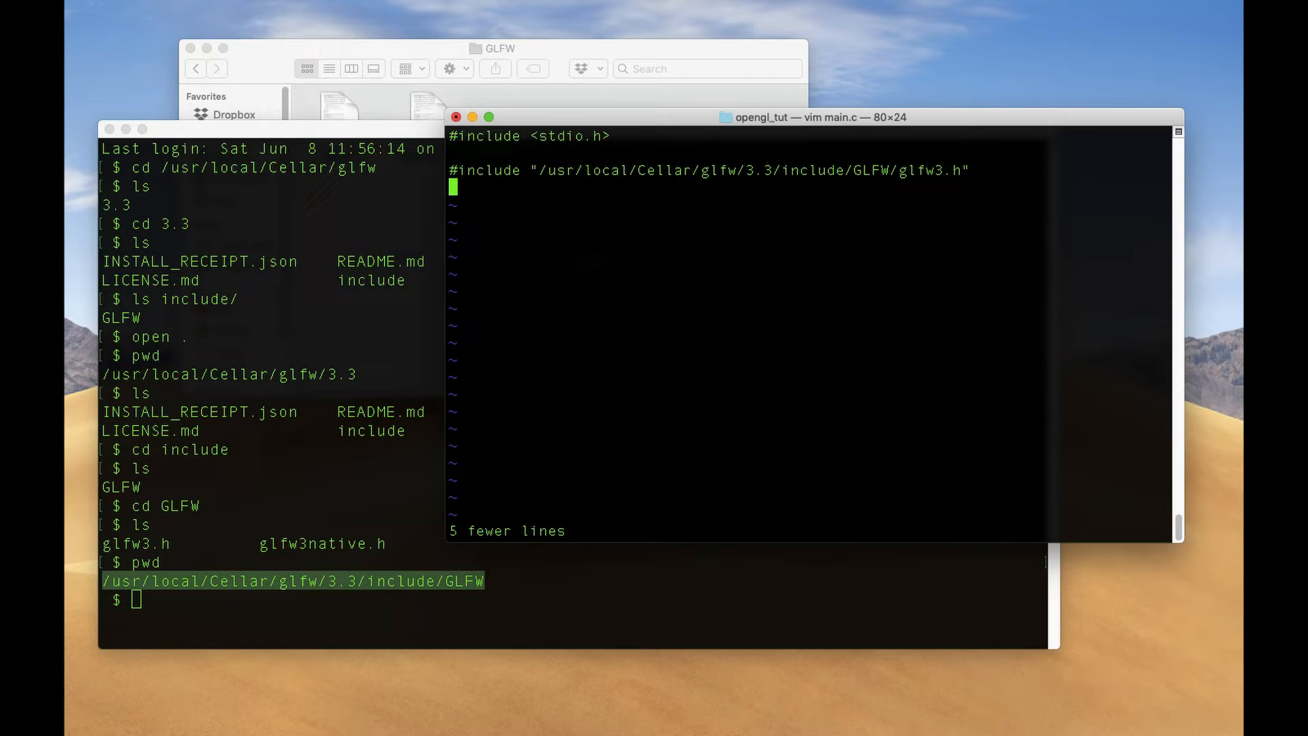
Paste the GLFW example main into main.c, then save and quit with :wq.
key("i")
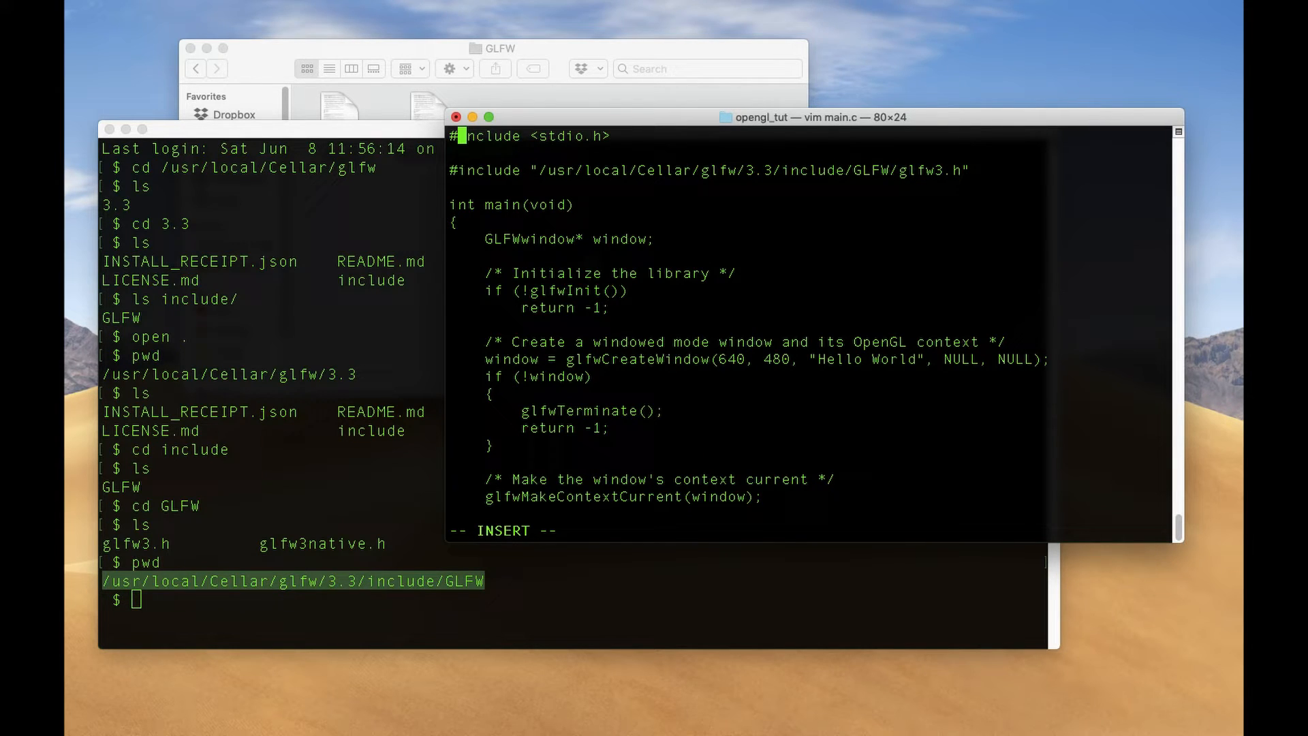
key("Escape")
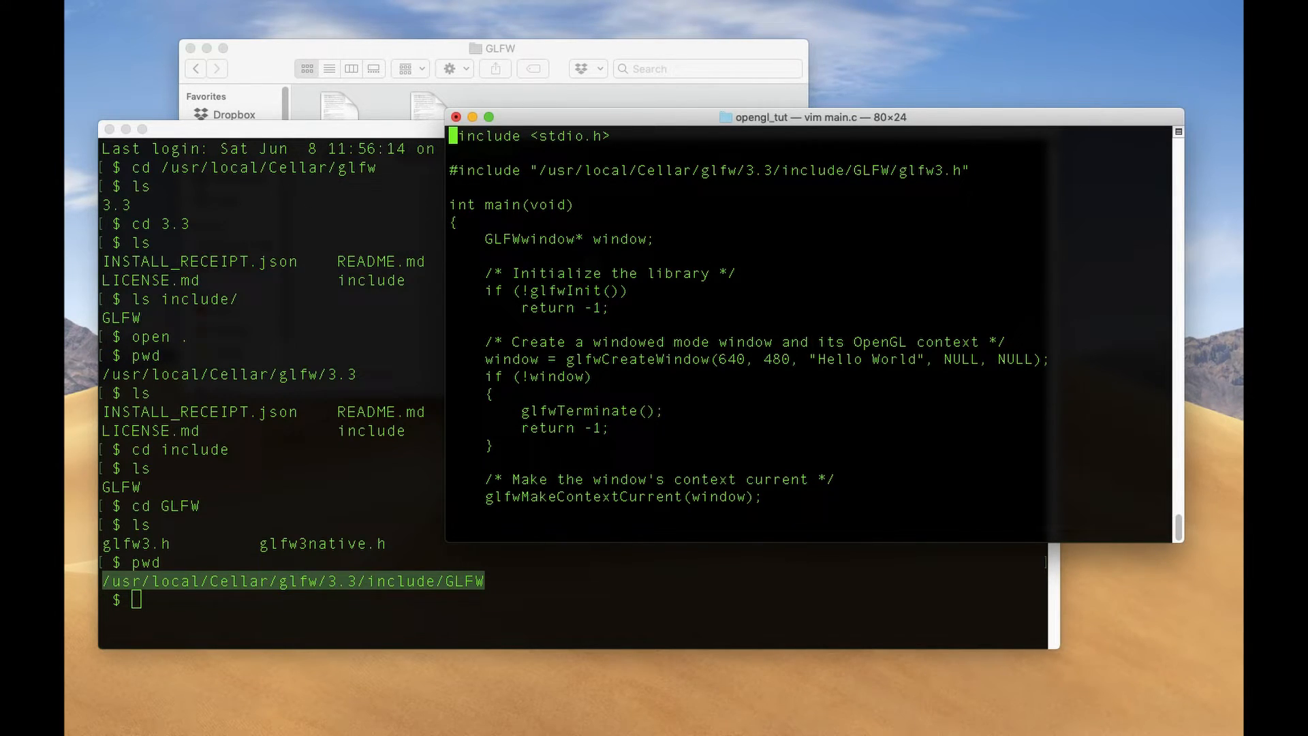
scroll("down", 3)
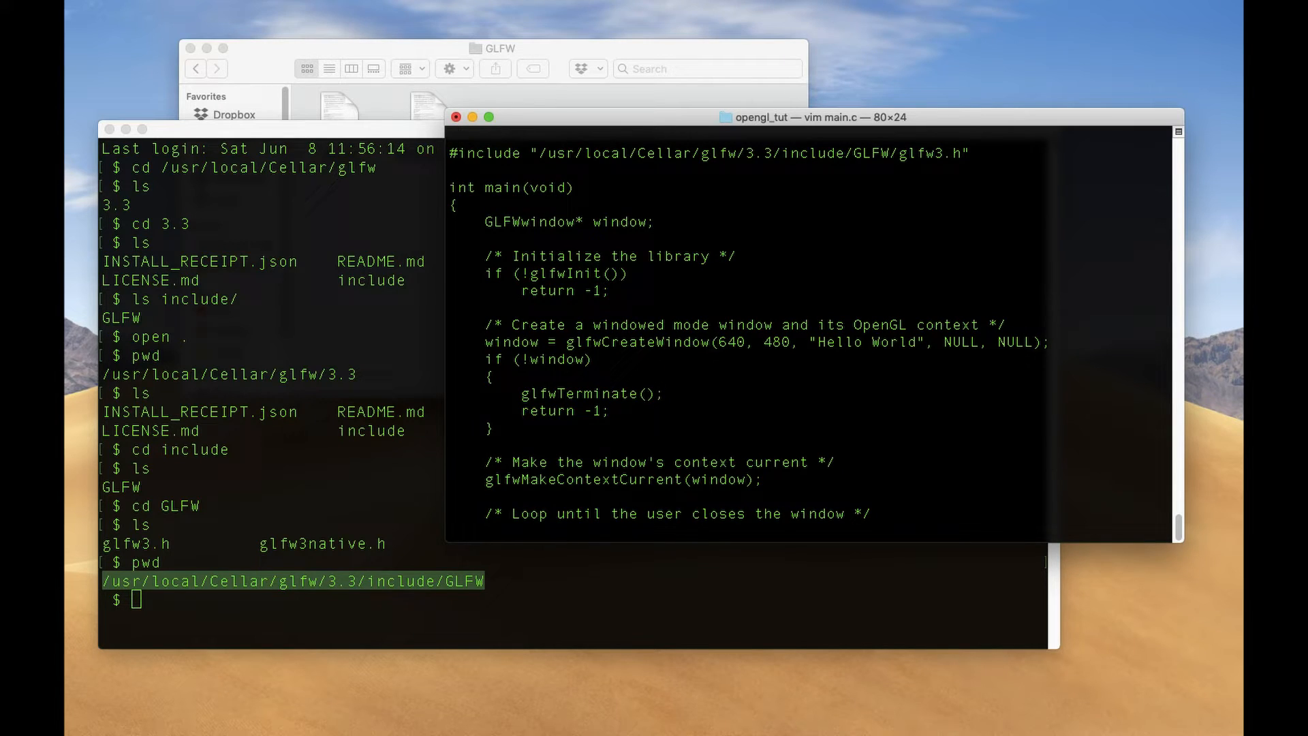
type(":wq")
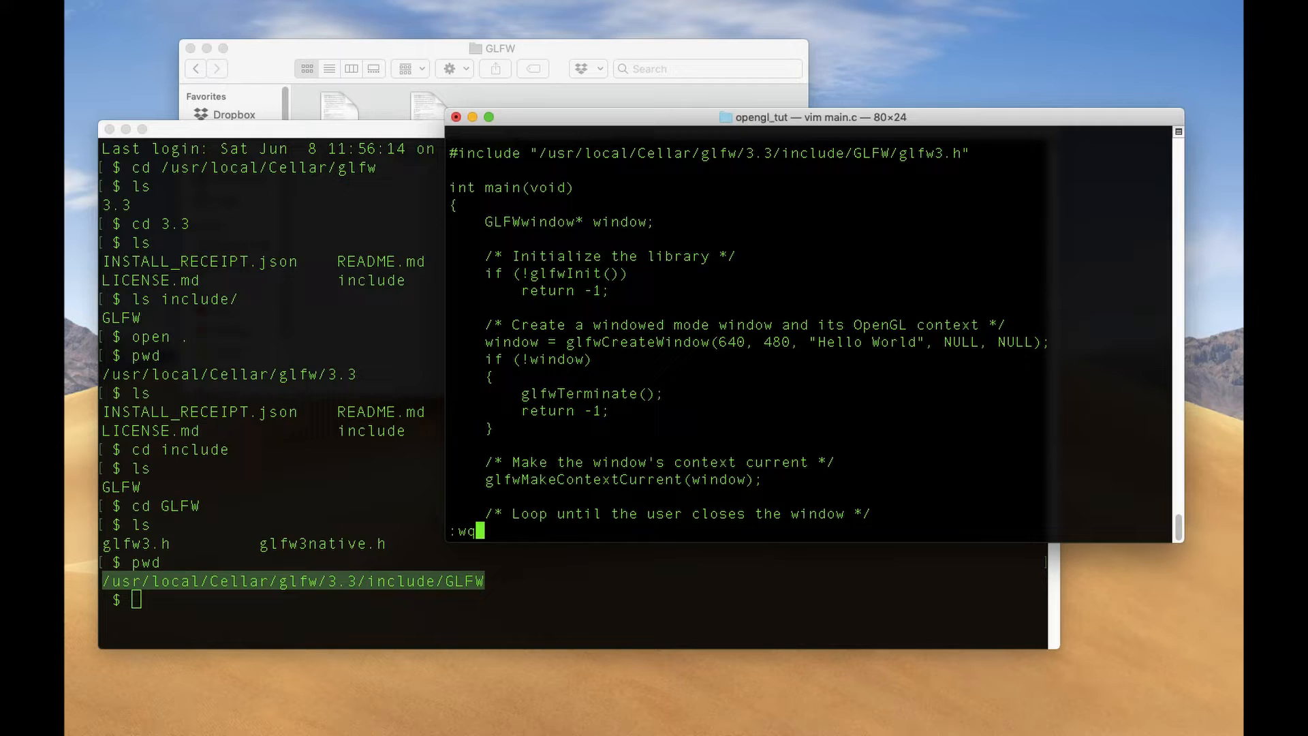
key("Return")
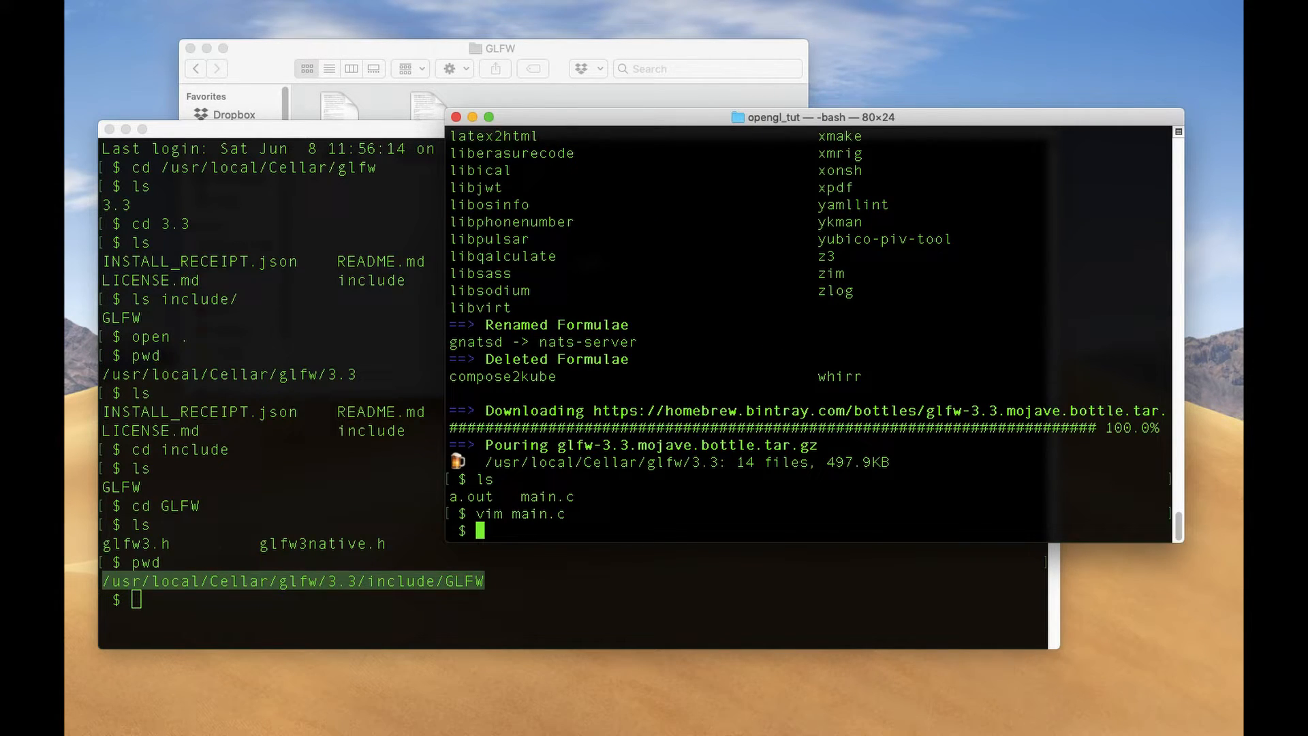
mouse_move(587, 202)
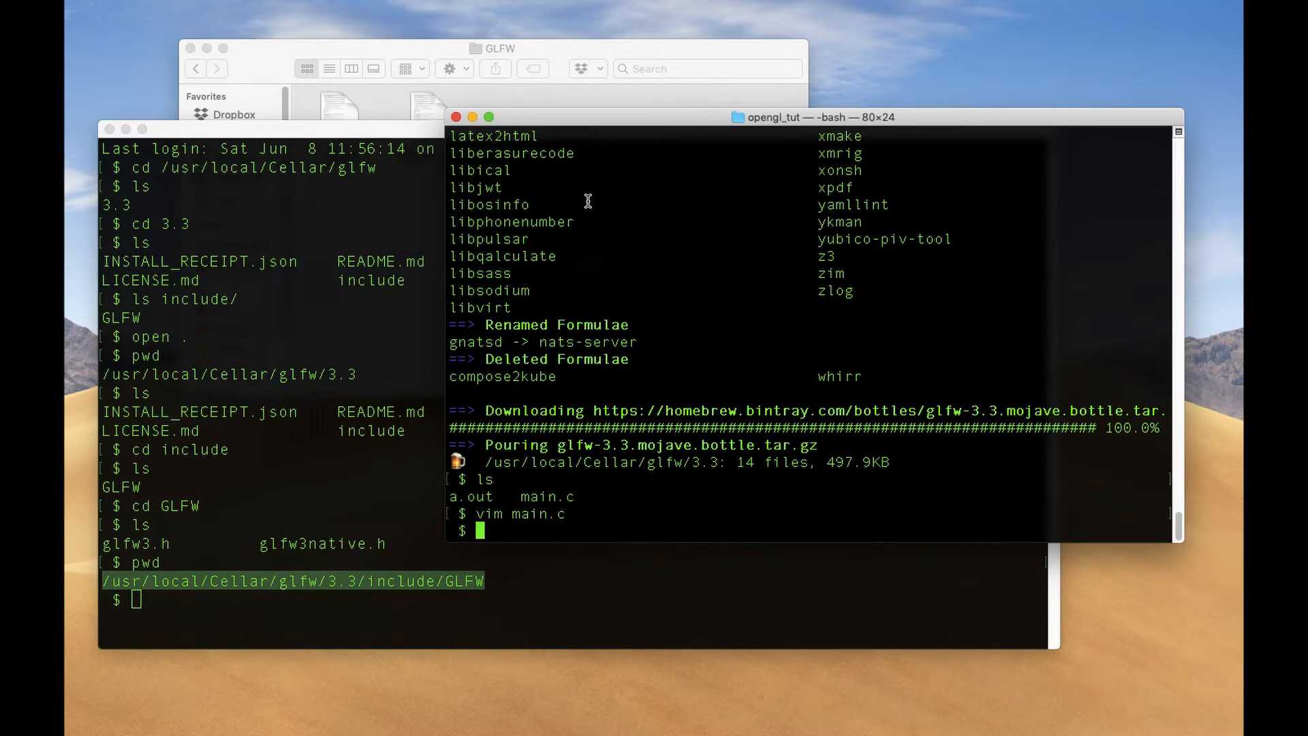
Clear the terminal and select the /usr/local/Cellar/glfw/3.3/lib path for the clang command.
type("clang")
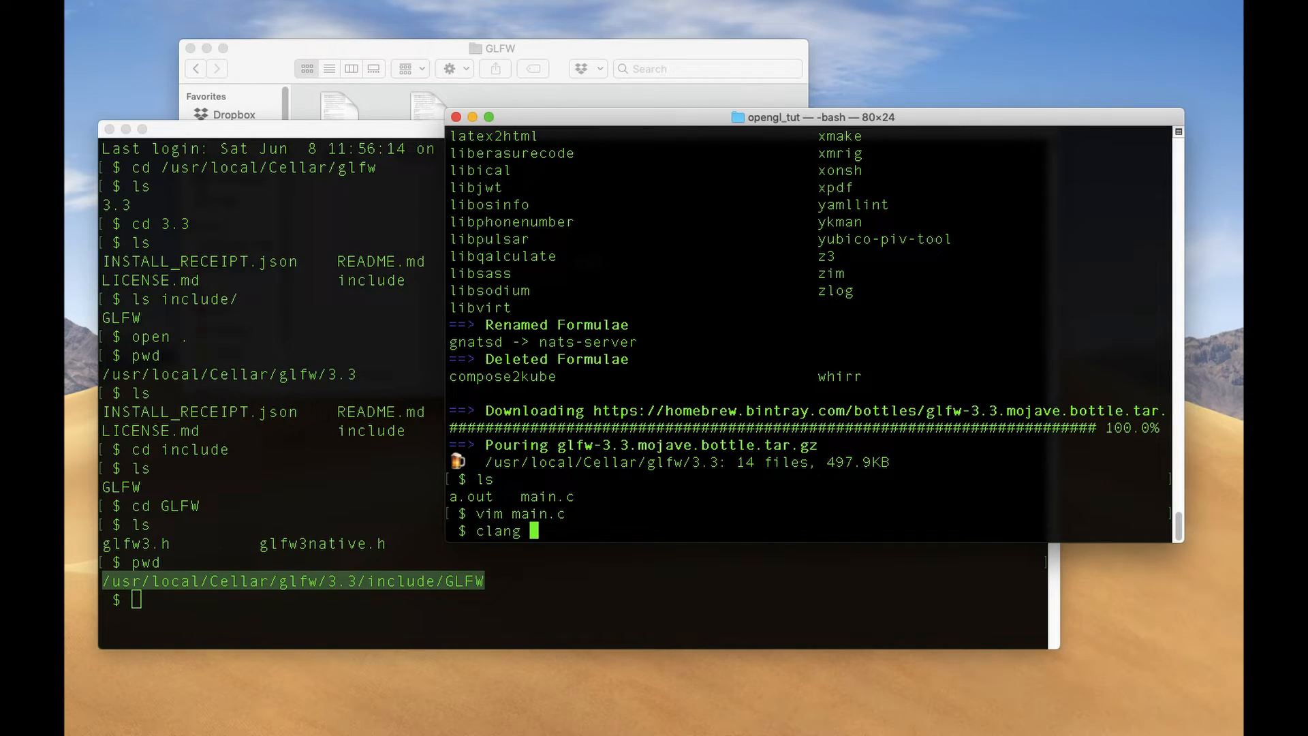
type("clear")
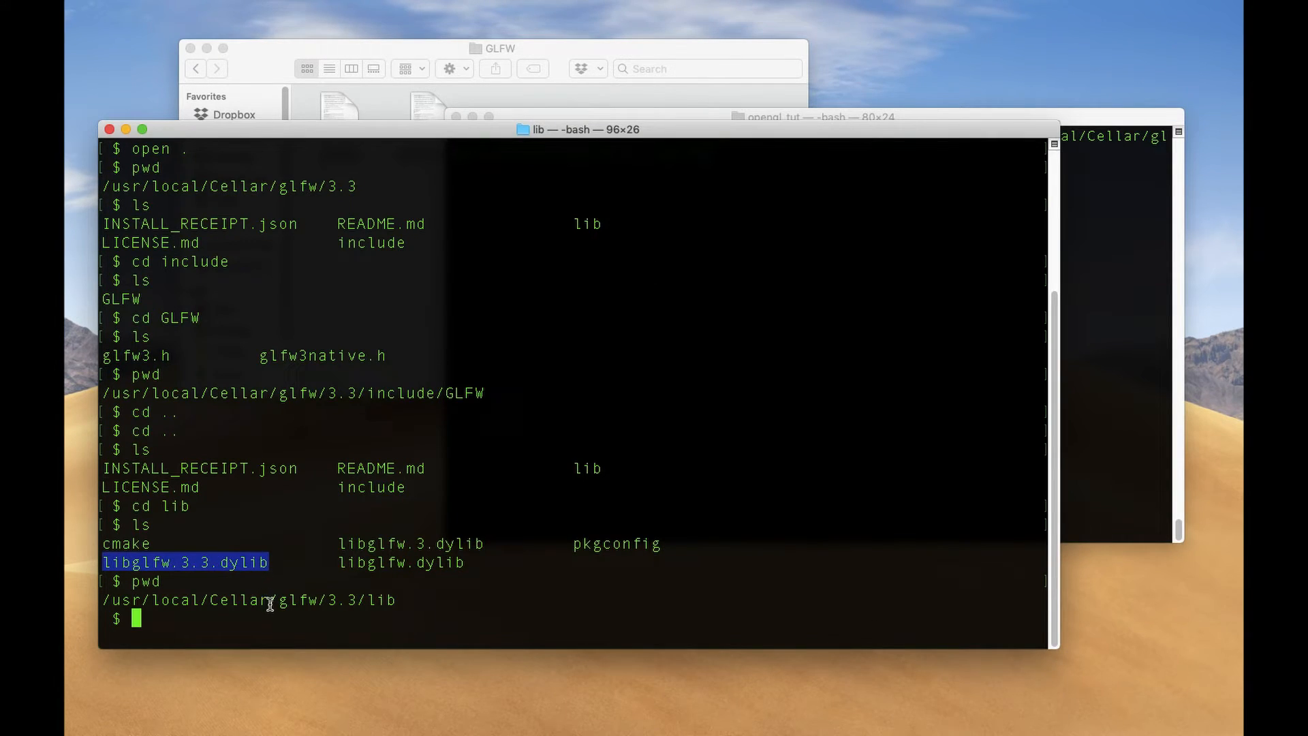
left_click(143, 603)
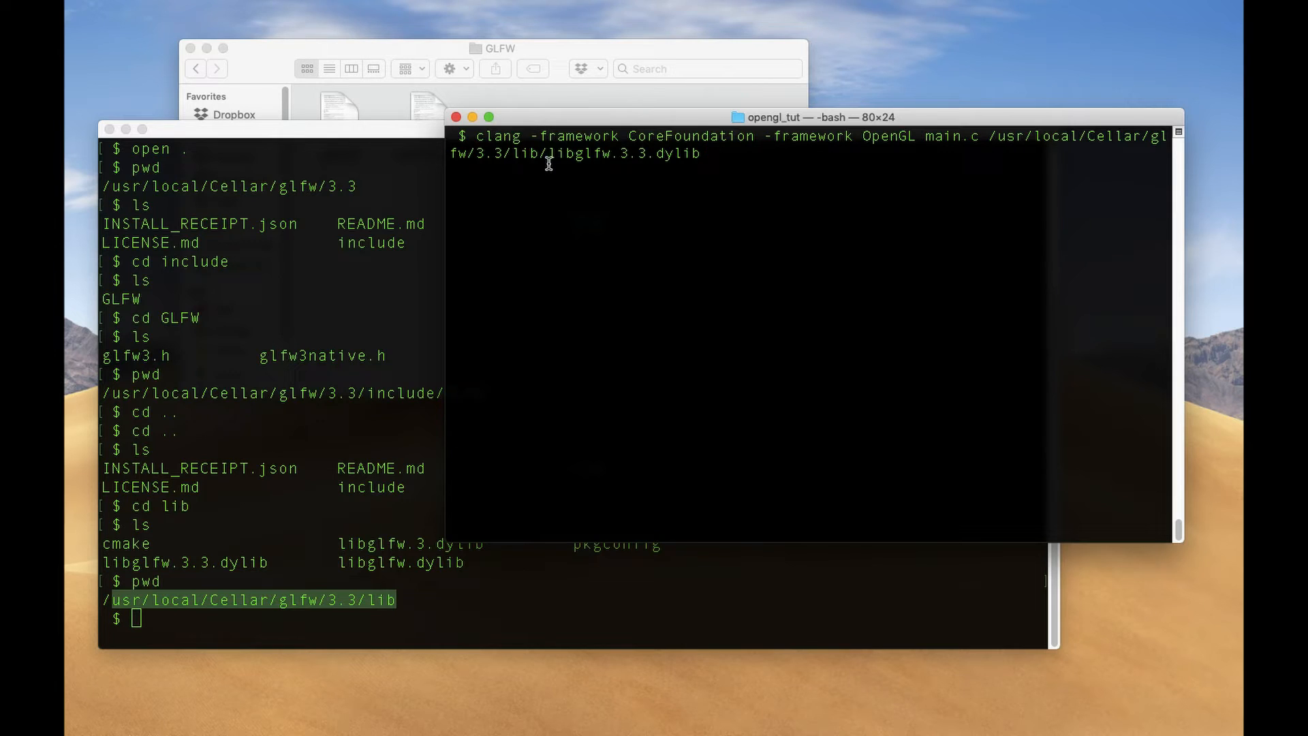
mouse_move(824, 210)
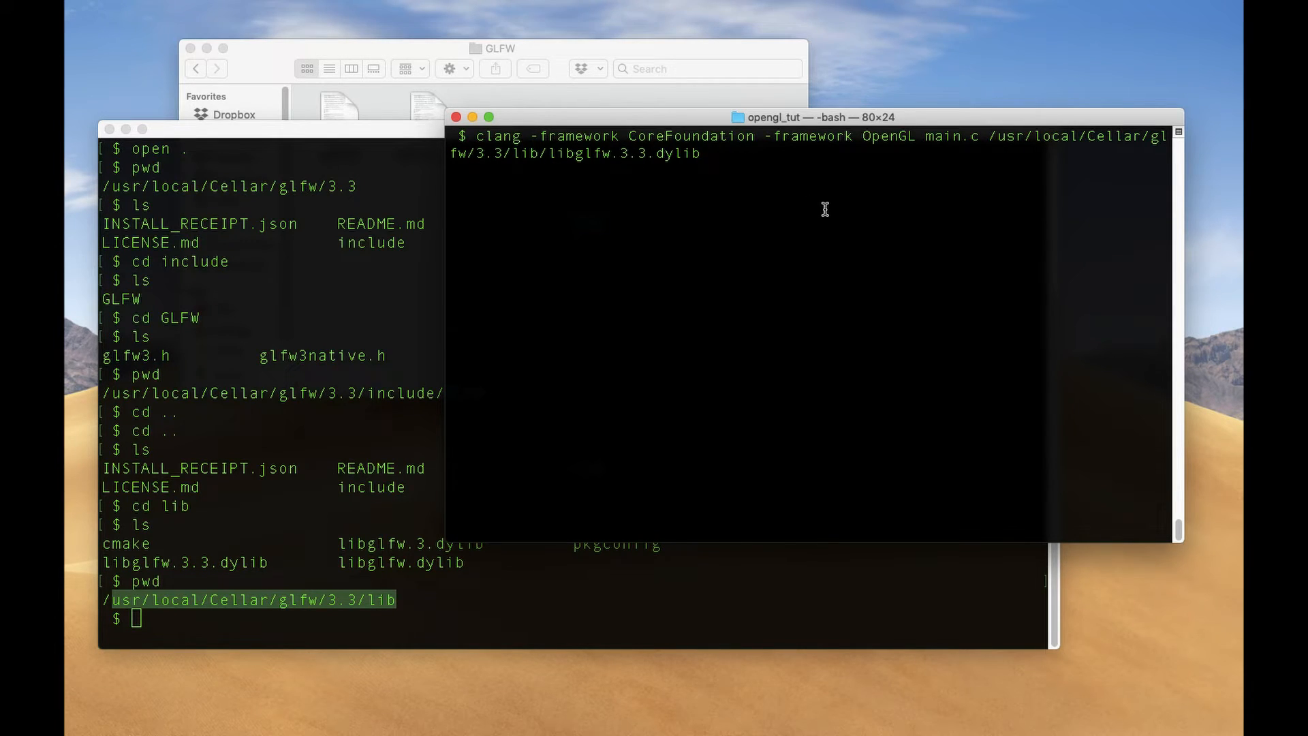
mouse_move(382, 115)
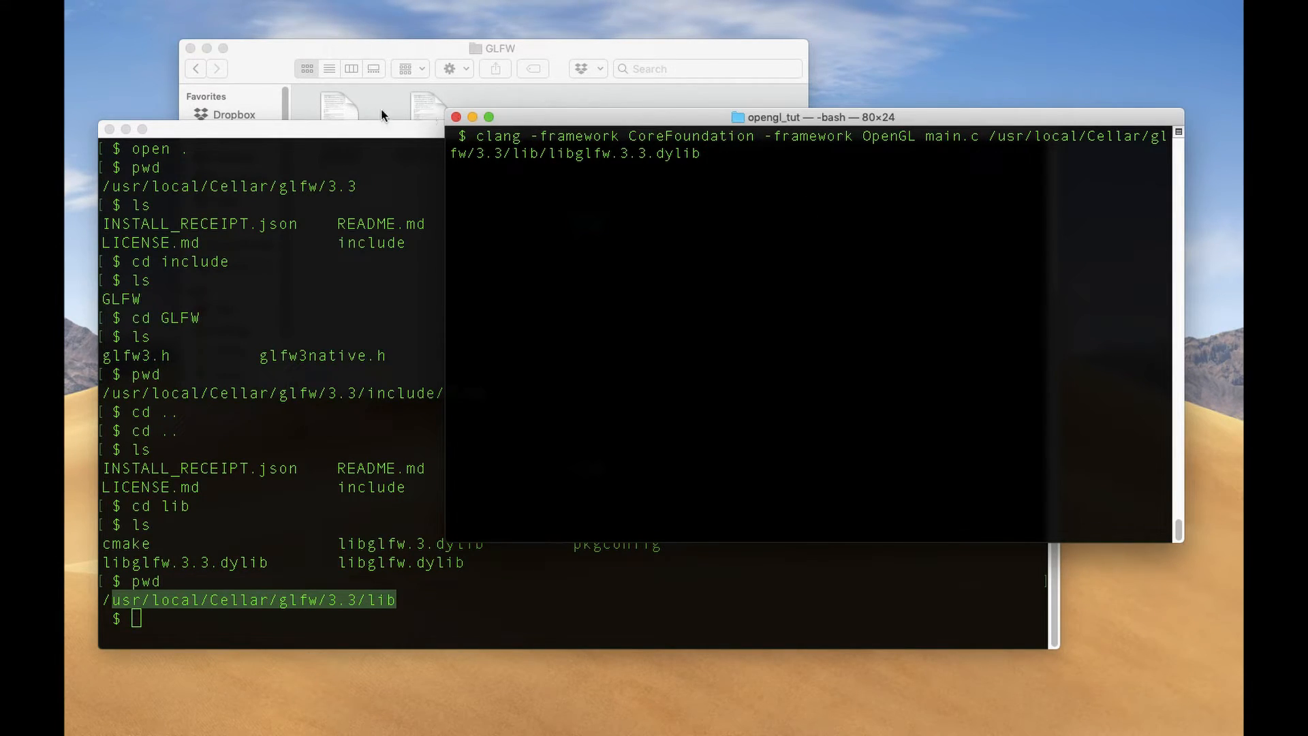
mouse_move(684, 151)
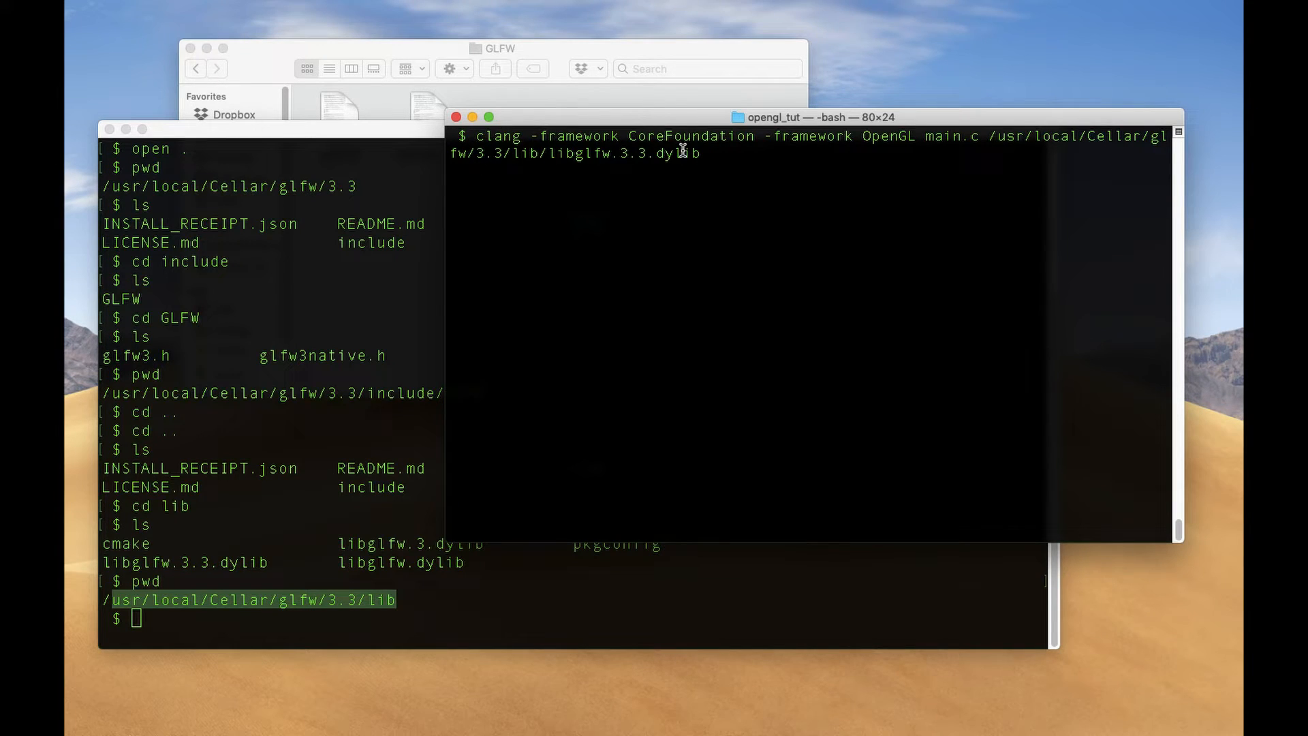
Highlight CoreFoundation in the clang command linking OpenGL and libglfw.3.3.dylib with main.c.
double_click(573, 136)
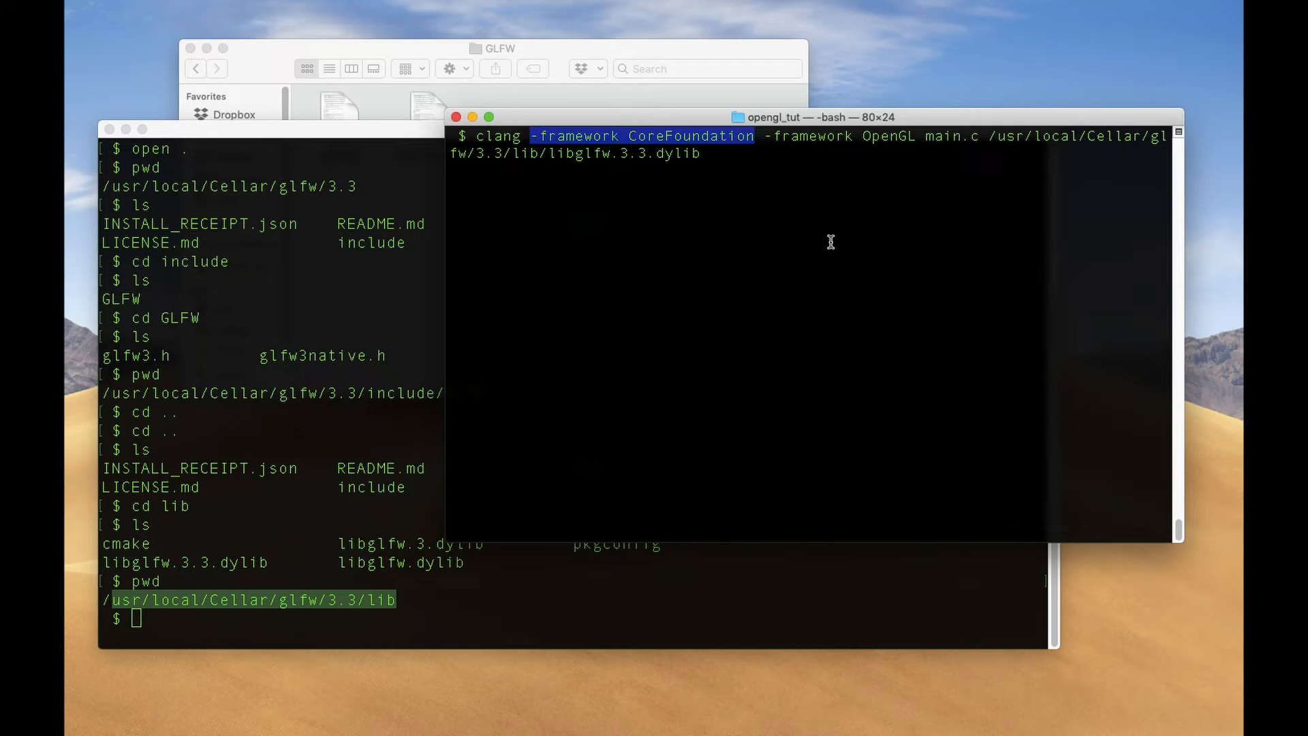
mouse_move(981, 153)
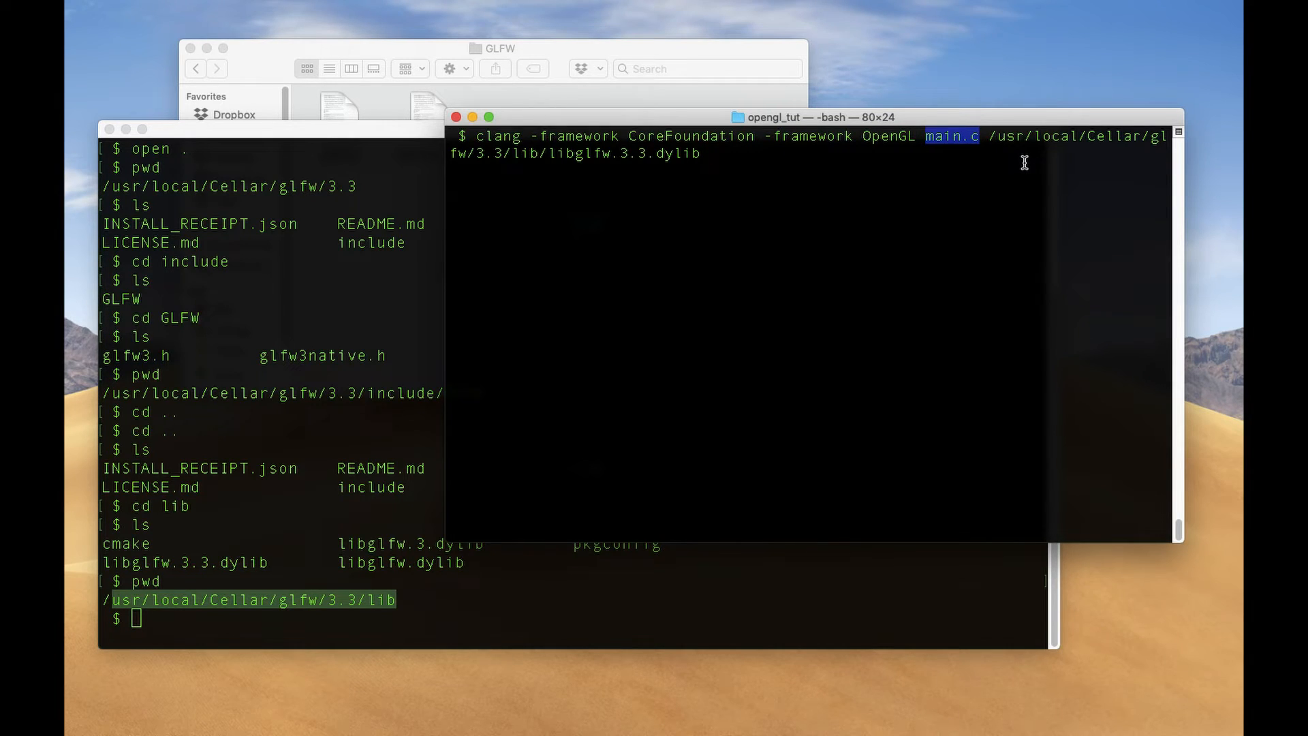
mouse_move(847, 165)
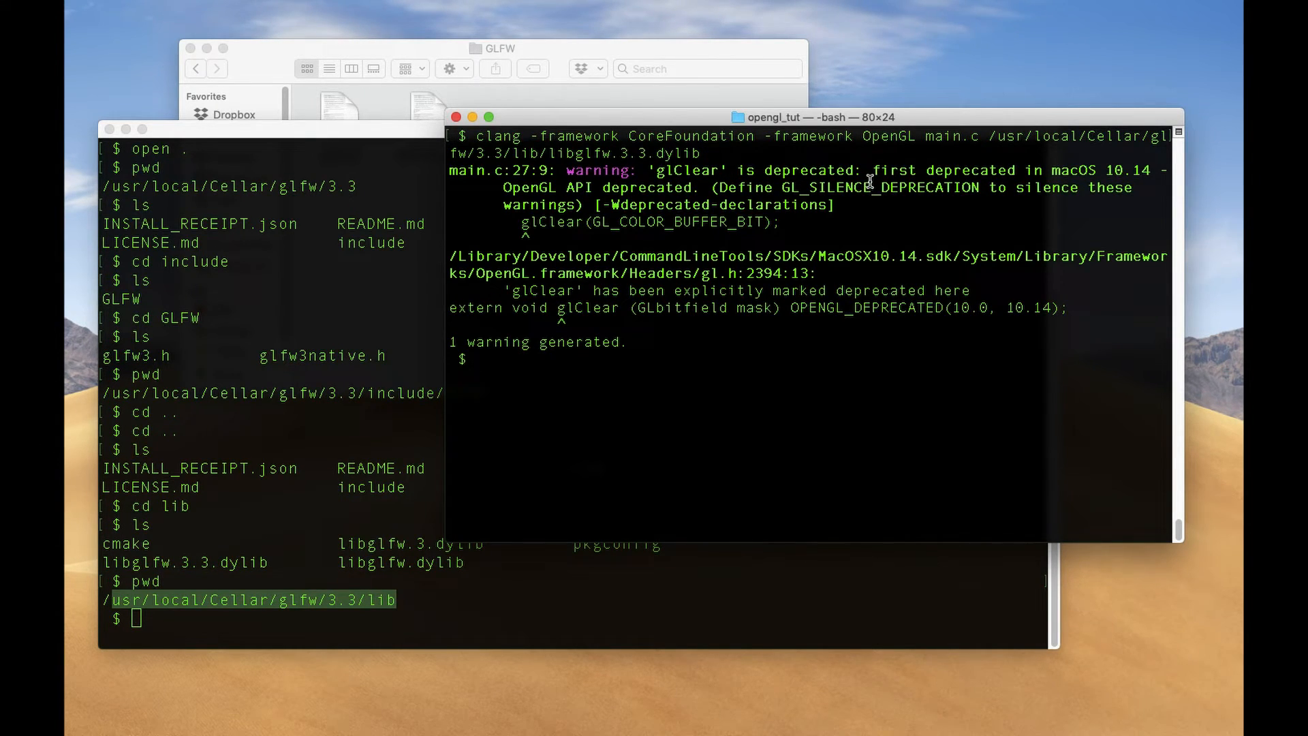
mouse_move(643, 411)
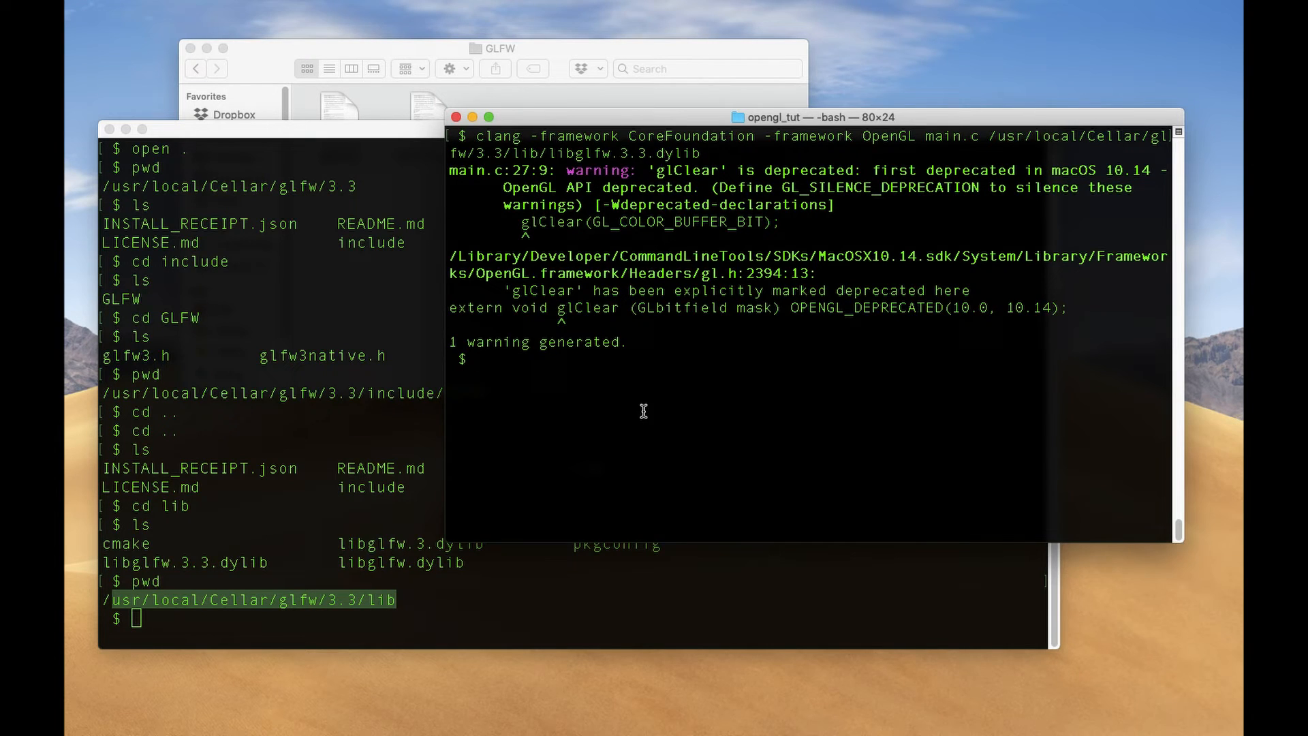
mouse_move(644, 403)
type("ls")
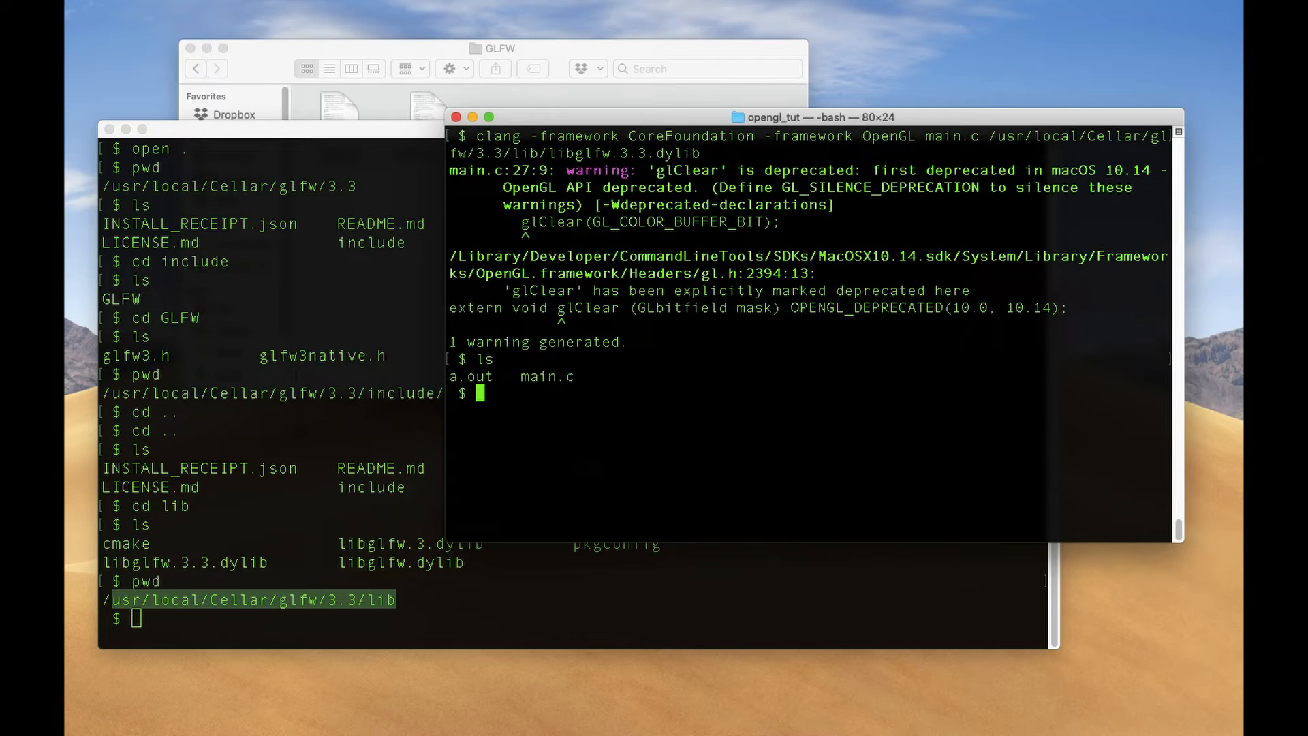
Run the built ./a.out and list the folder contents.
type("./a.out")
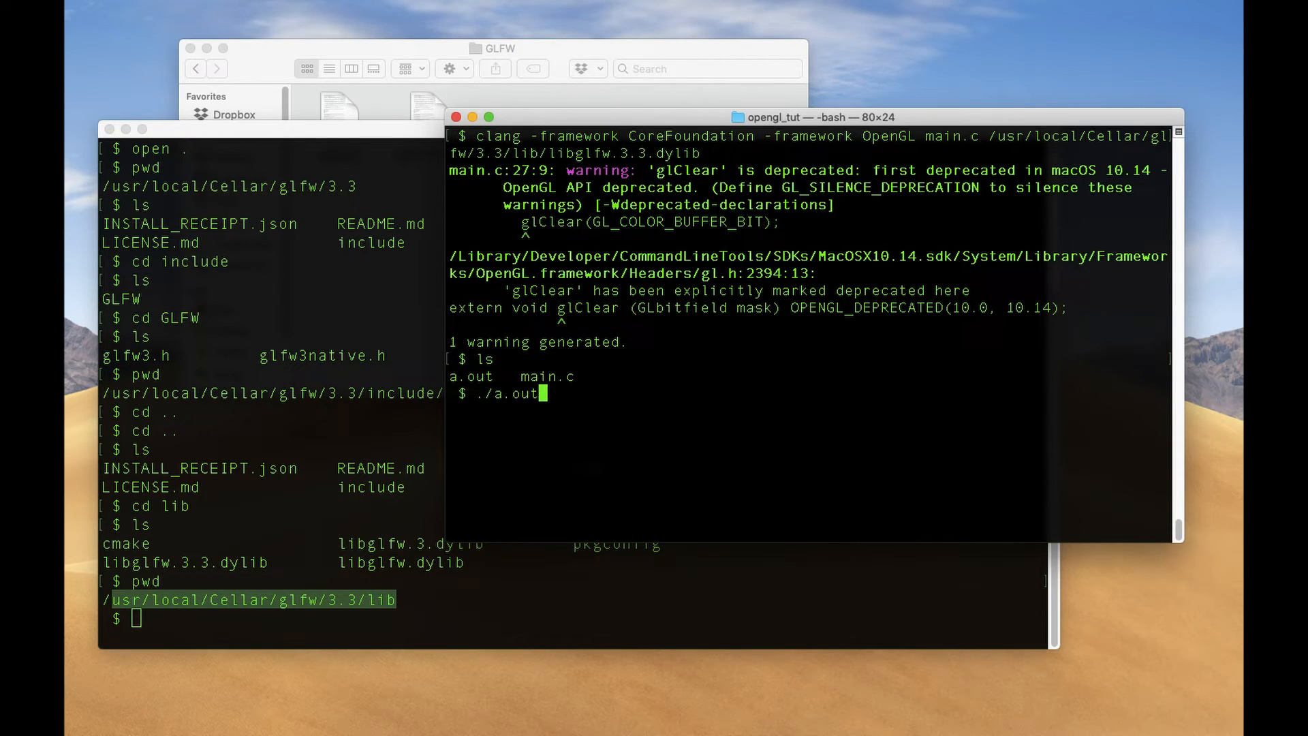
key("Return")
type("clang -framework CoreFoundation -framework OpenGL main.c /usr/local/Cellar/glfw/3.3/lib/libglfw.3.3.dylib")
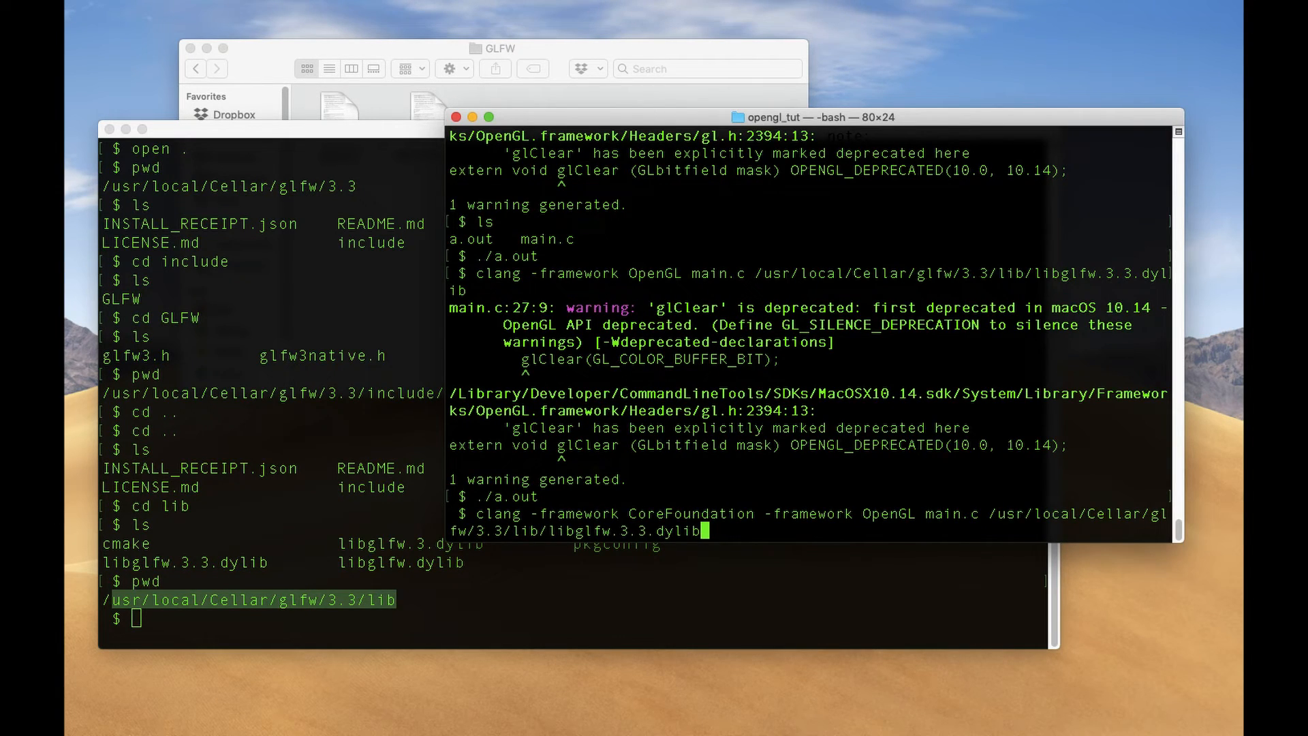
type("ls")
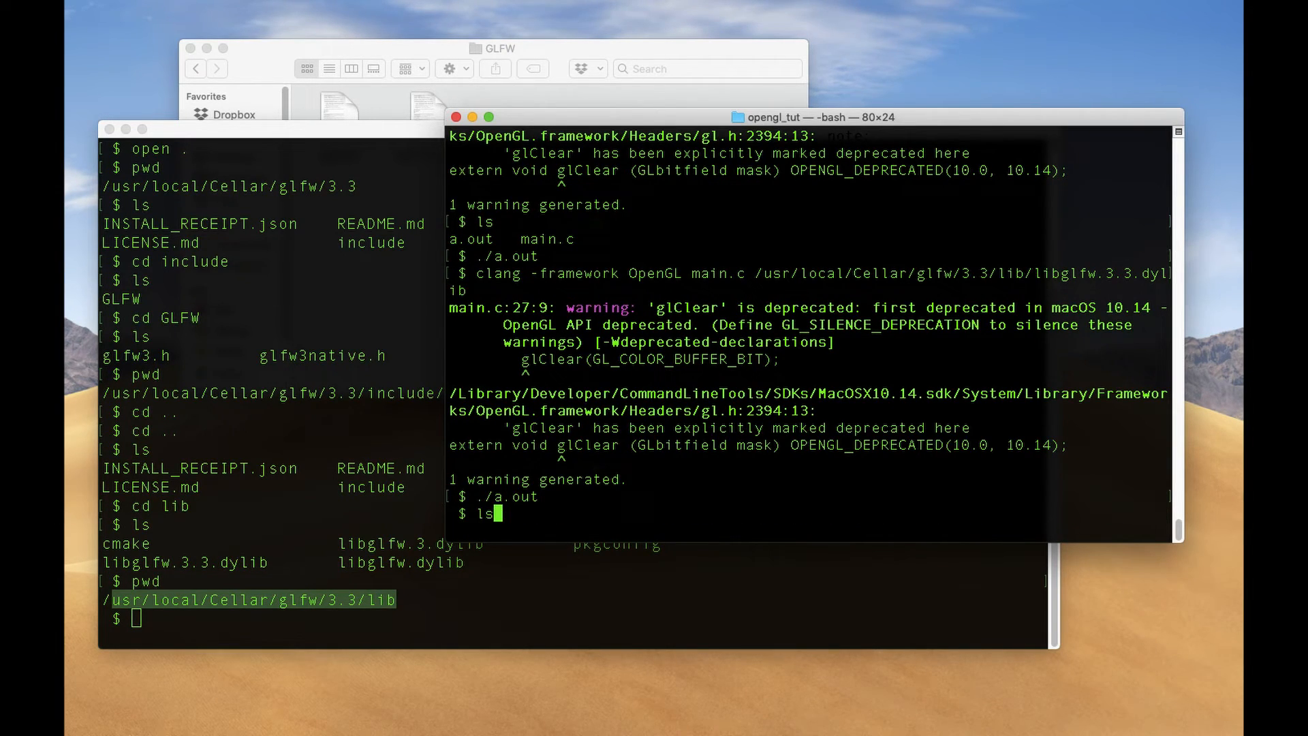
type("./a.out")
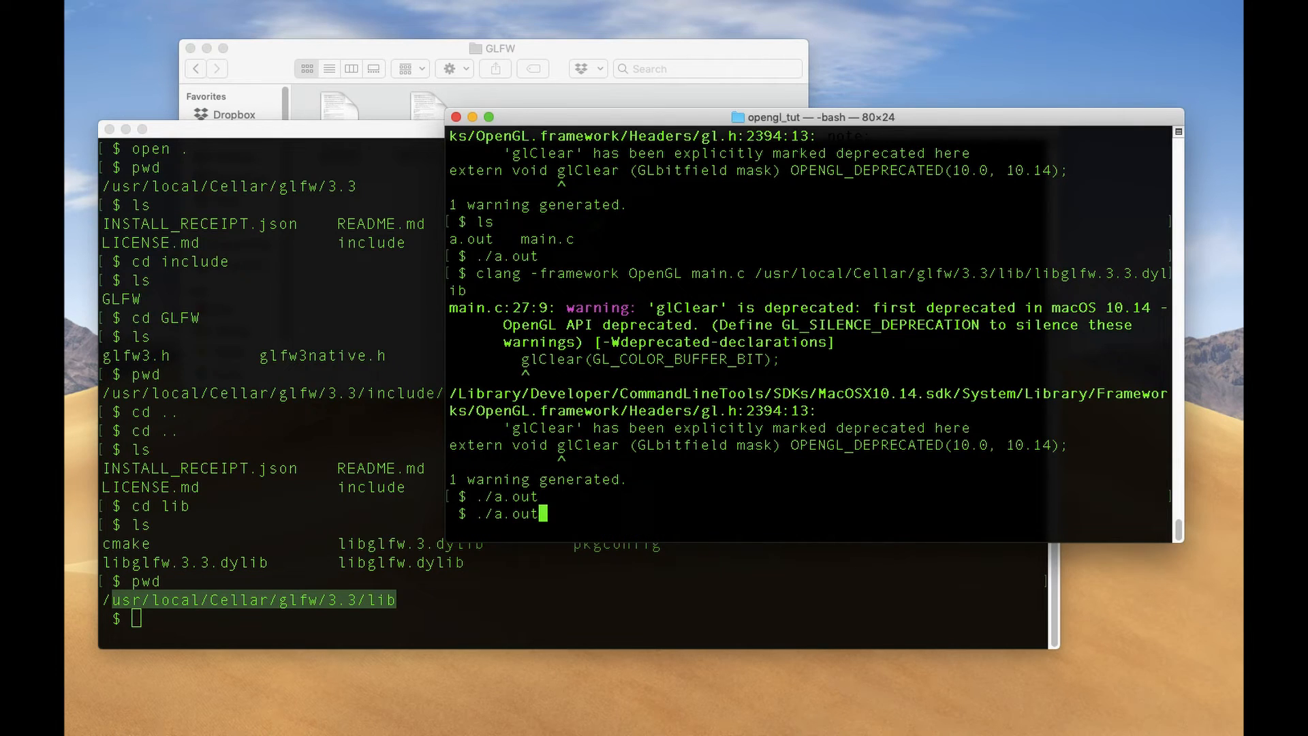
Recall the clang command linking only -framework OpenGL and the GLFW 3.3 dylib, starting to add -Wall.
type("clang -framework OpenGL main.c /usr/local/Cellar/glfw/3.3/lib/libglfw.3.3.dylib")
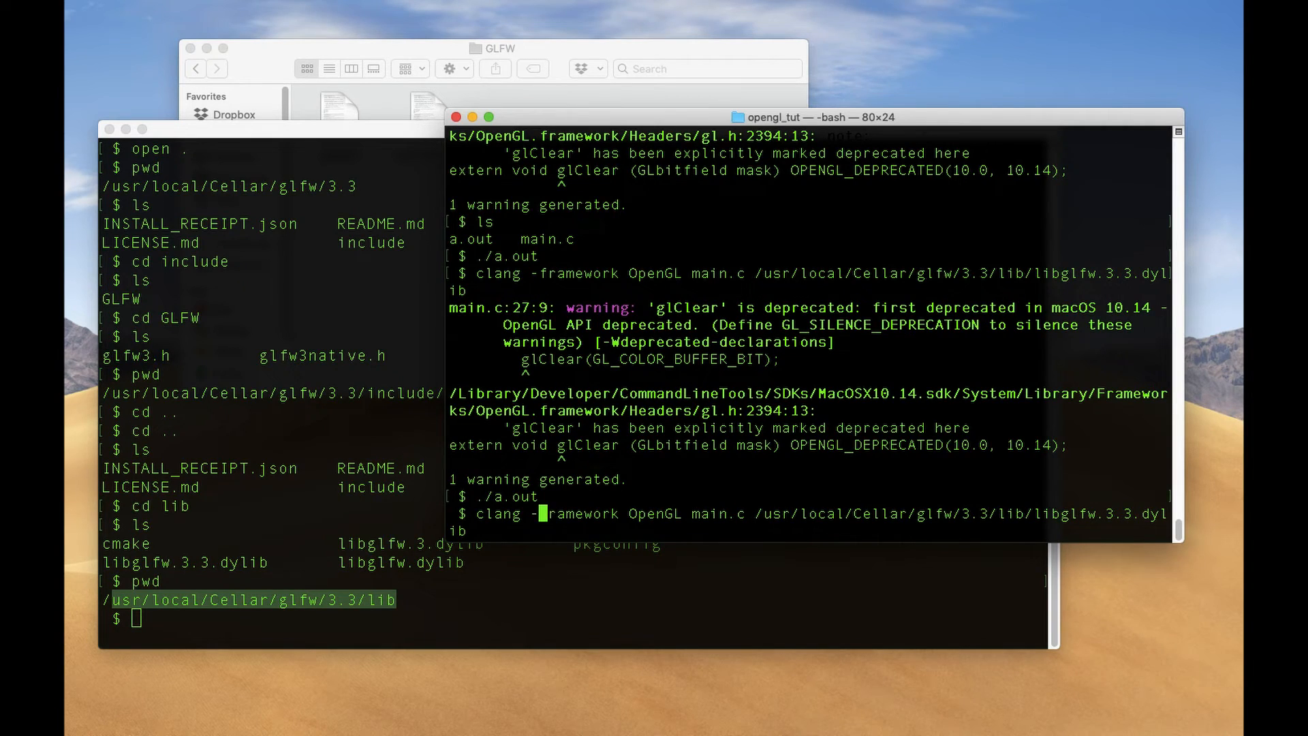
type("wall")
type("./")
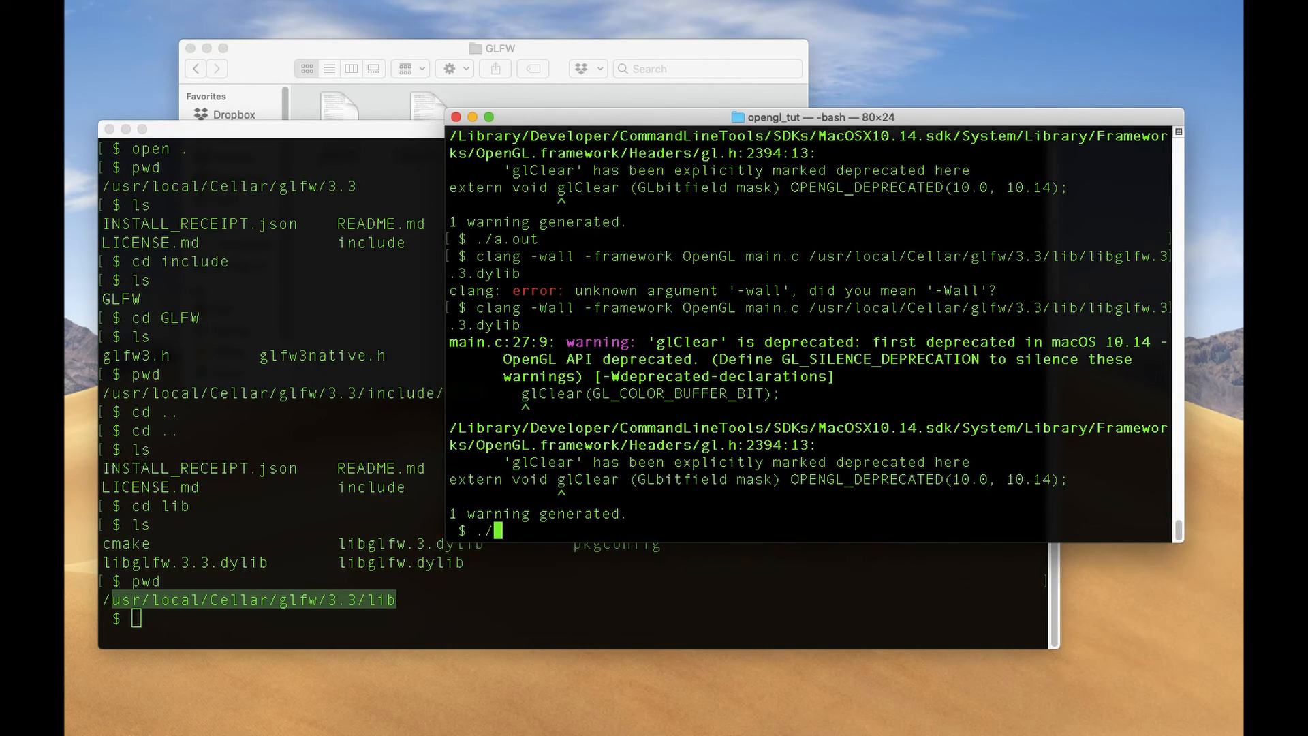
Rebuild main.c with -Wall and run a.out, showing the black Hello World window.
type("a.out")
key("Return")
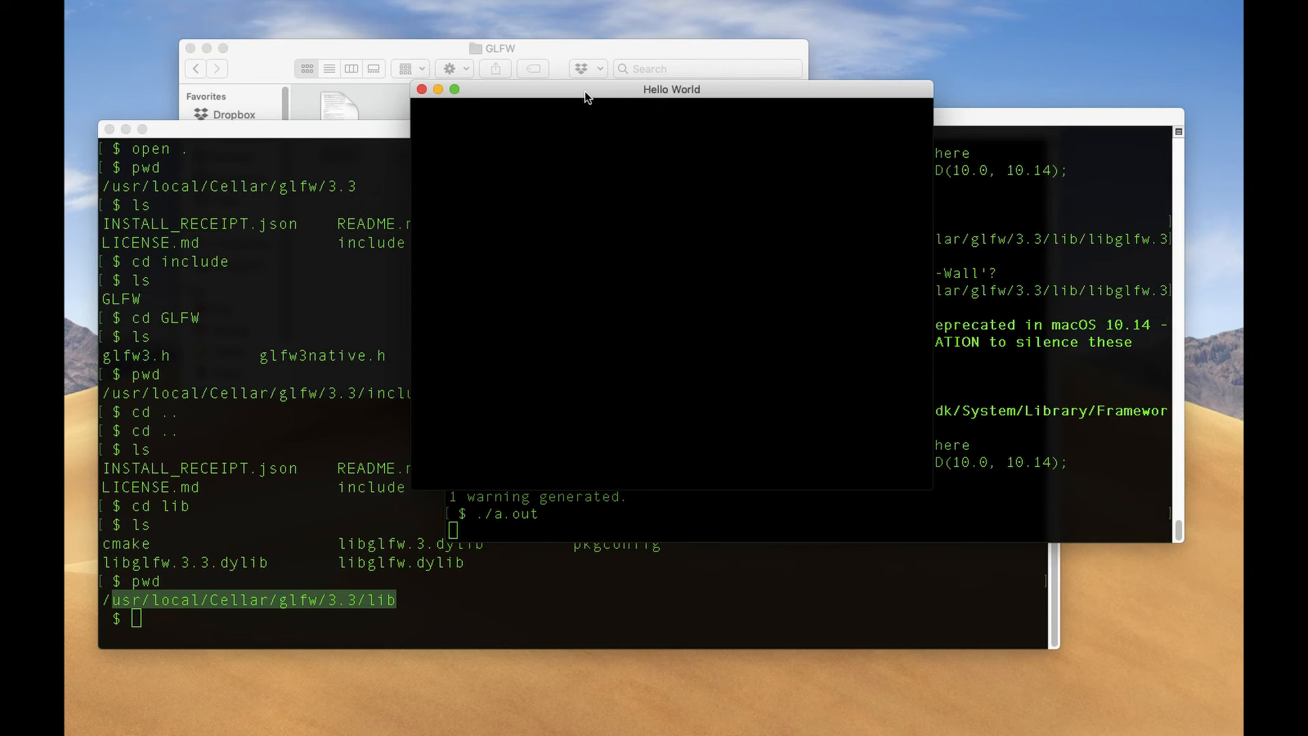
mouse_move(487, 77)
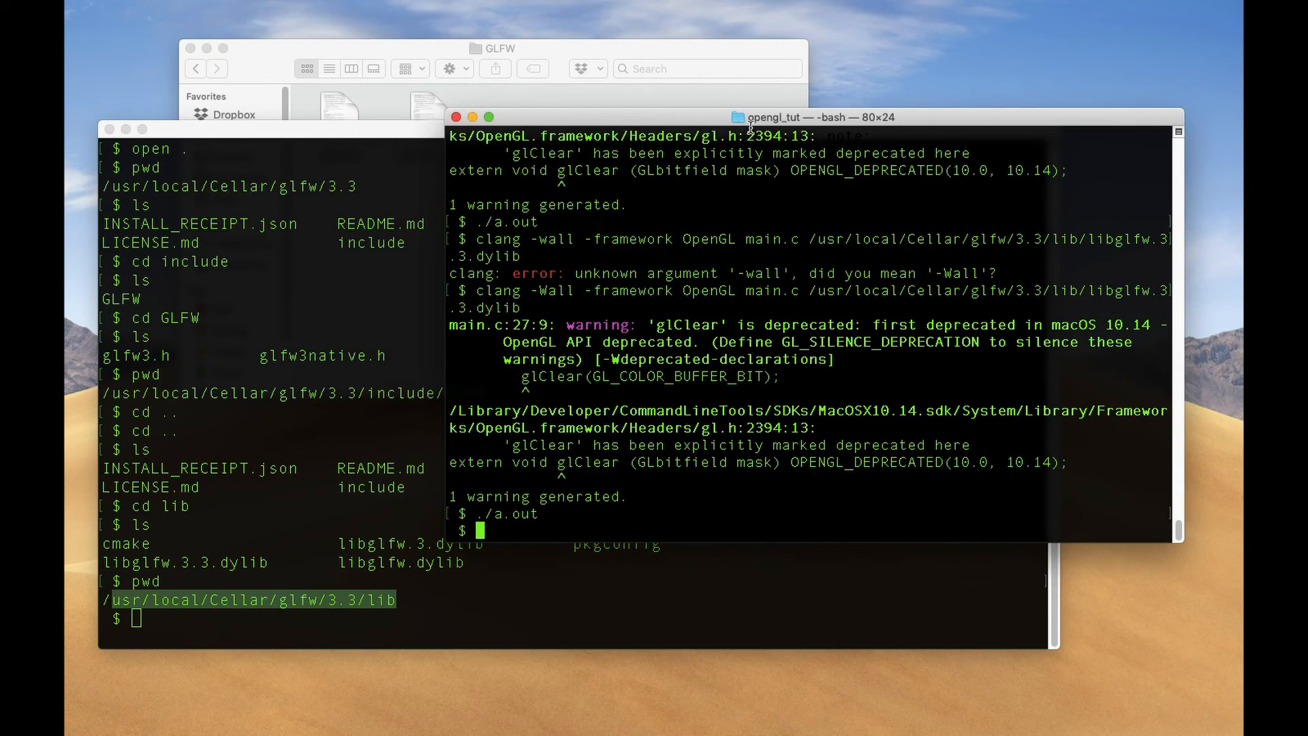
mouse_move(701, 359)
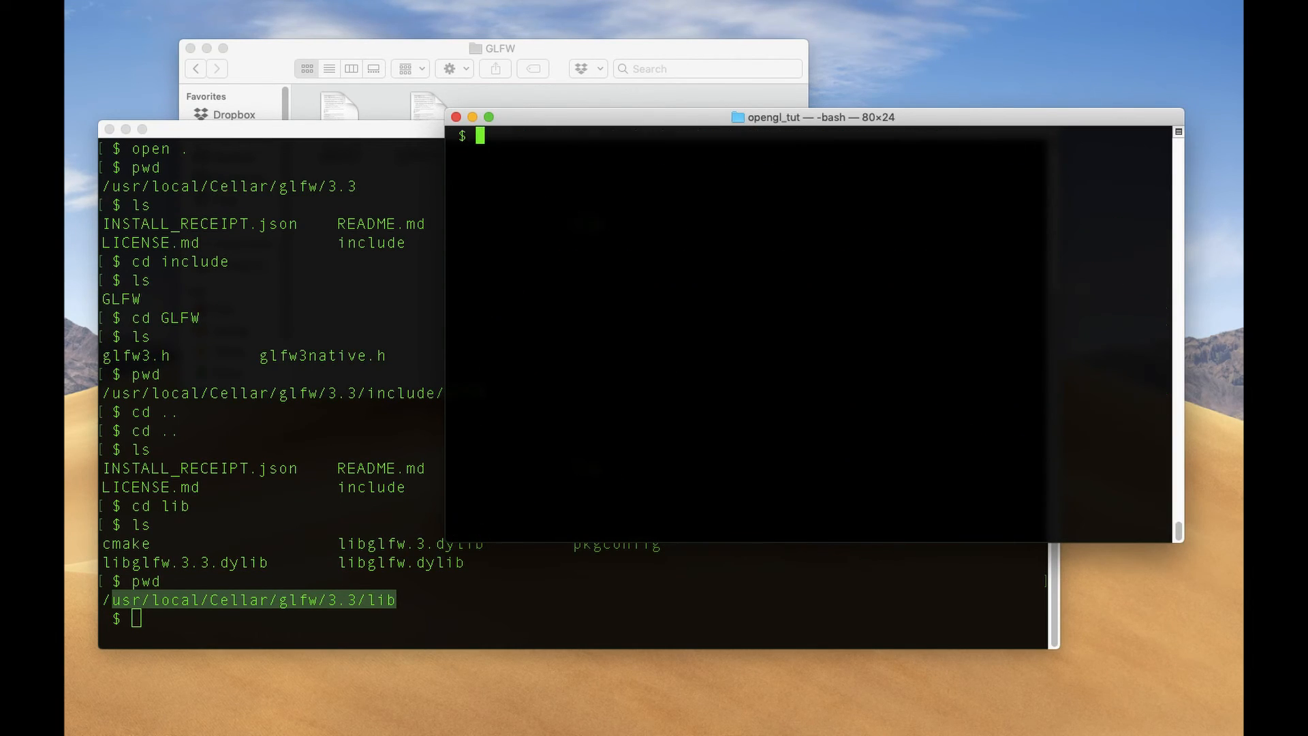
List the project folder, showing only a.out and main.c.
type("ls")
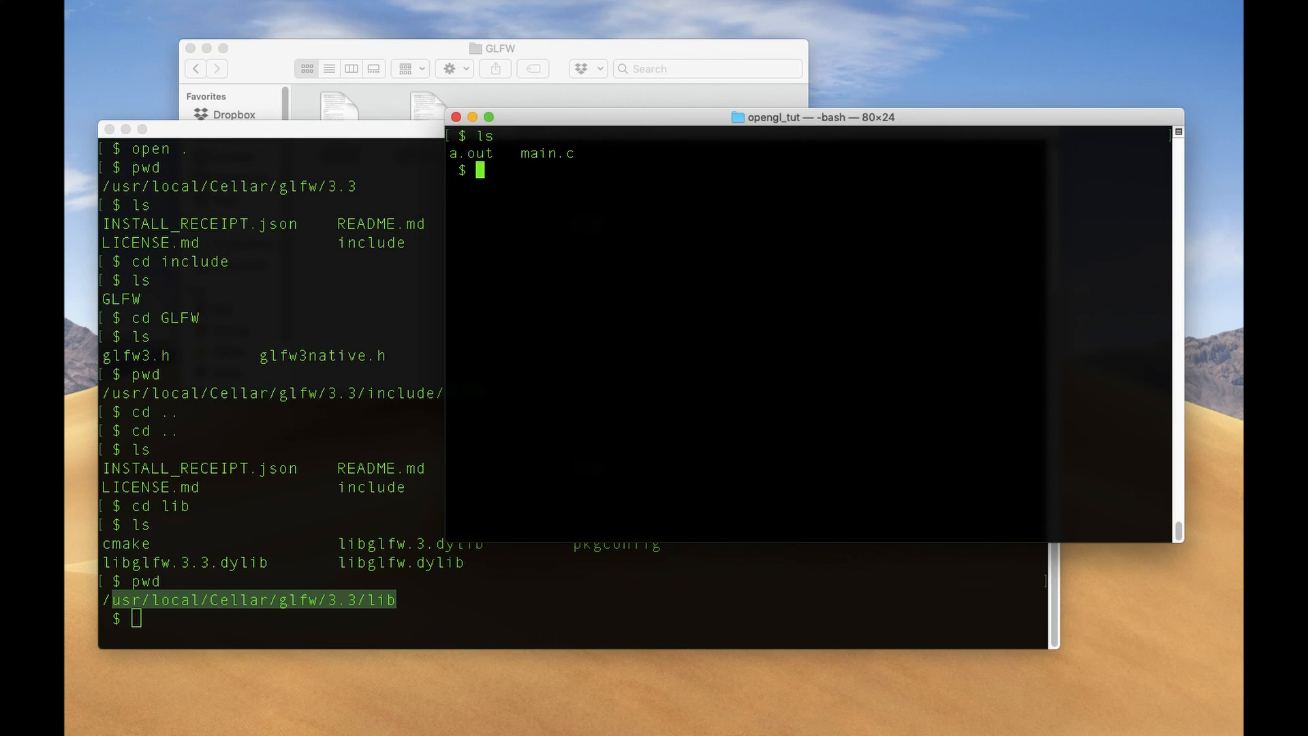
mouse_move(746, 356)
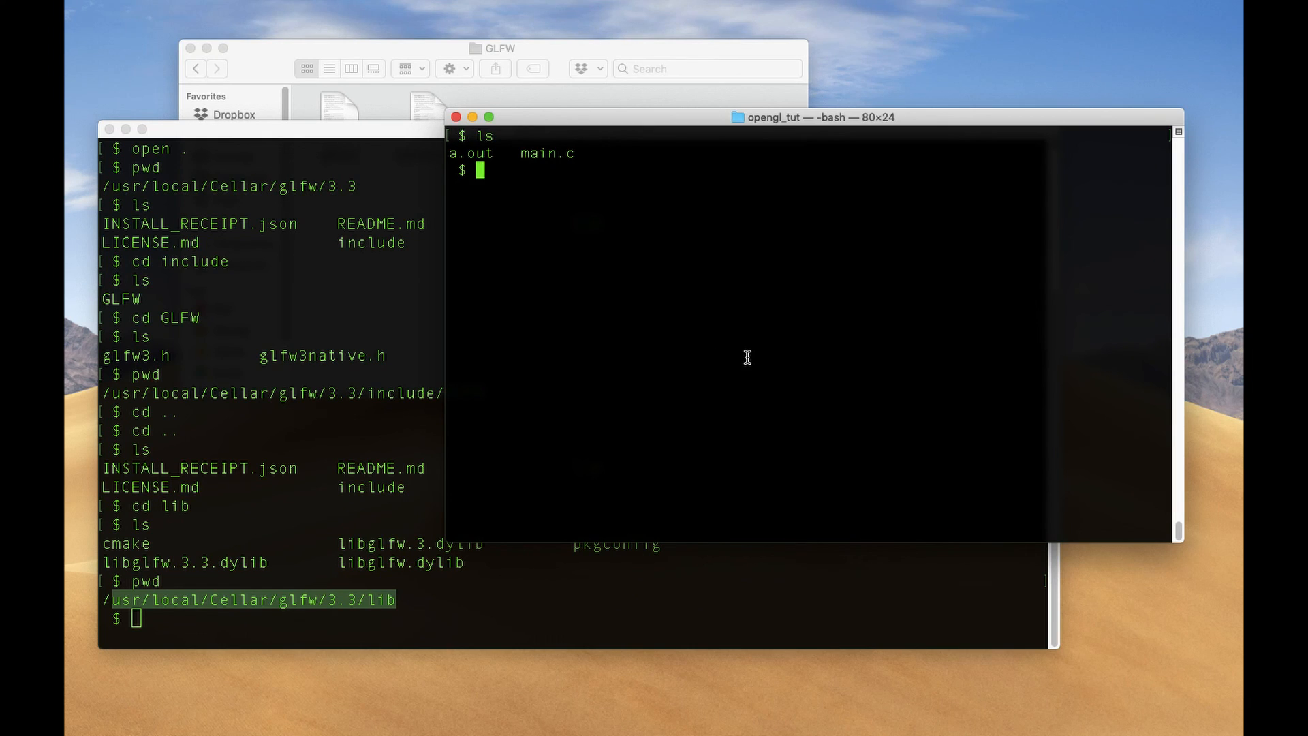